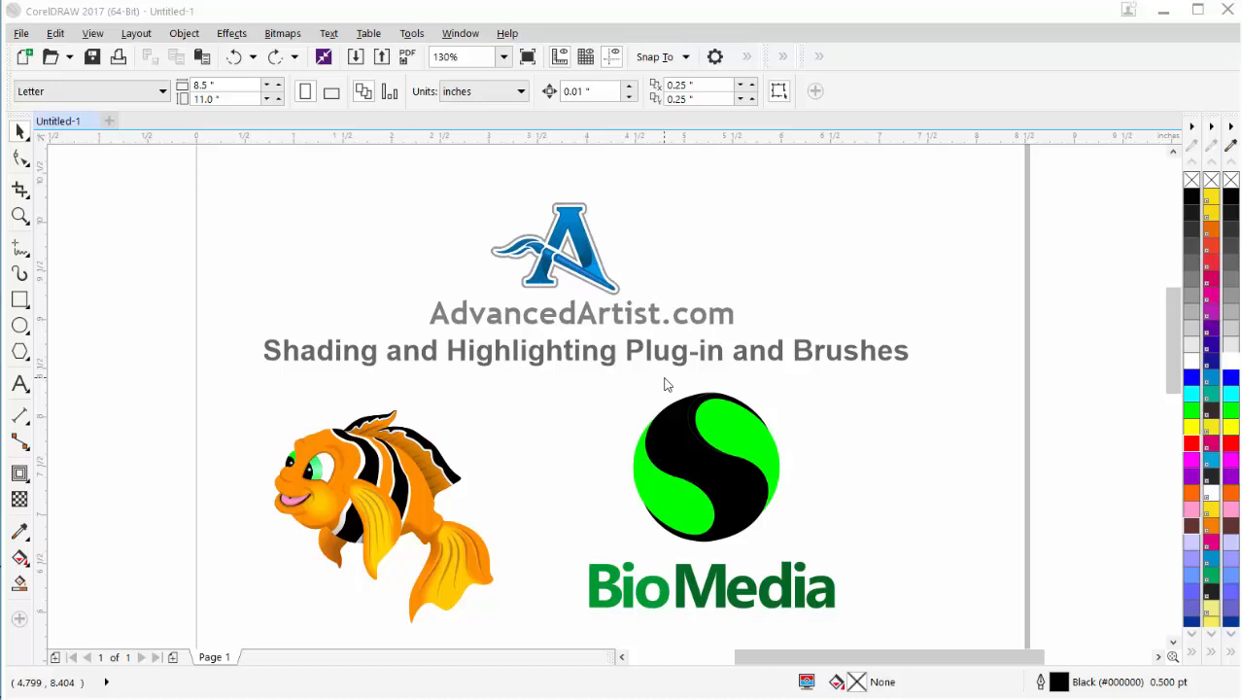
{"action": "mouse_move", "coordinate": [363, 492]}
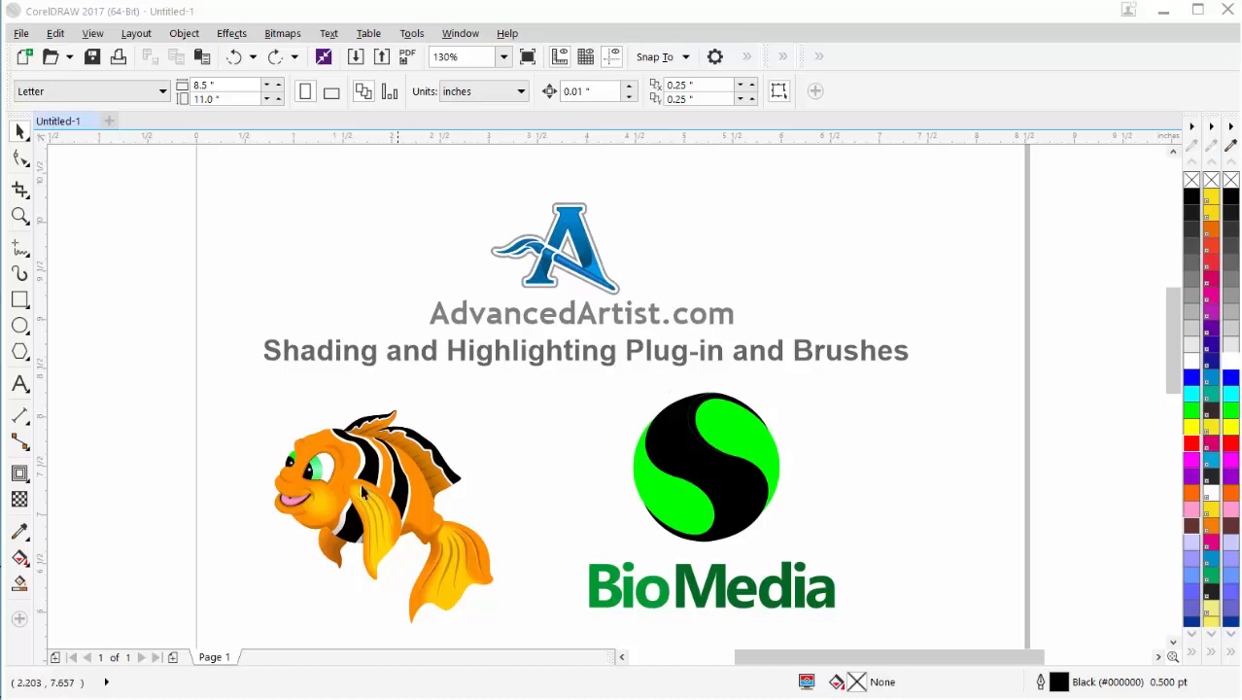
{"action": "mouse_move", "coordinate": [347, 520]}
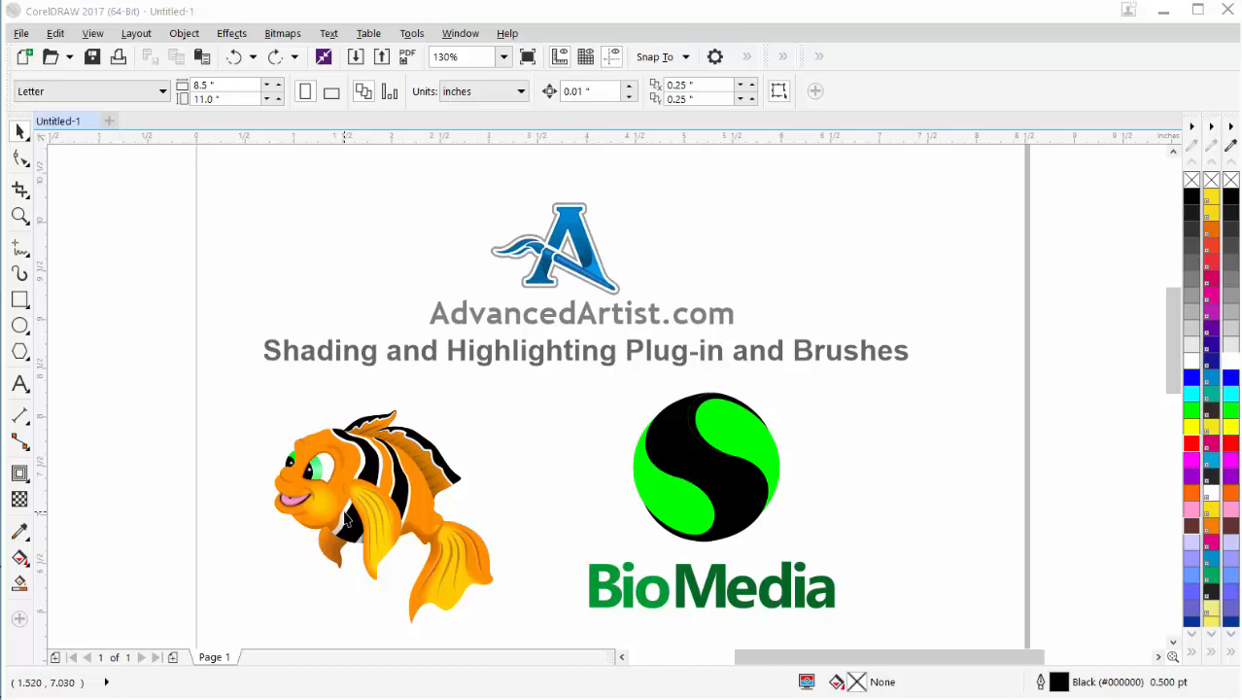
{"action": "mouse_move", "coordinate": [306, 452]}
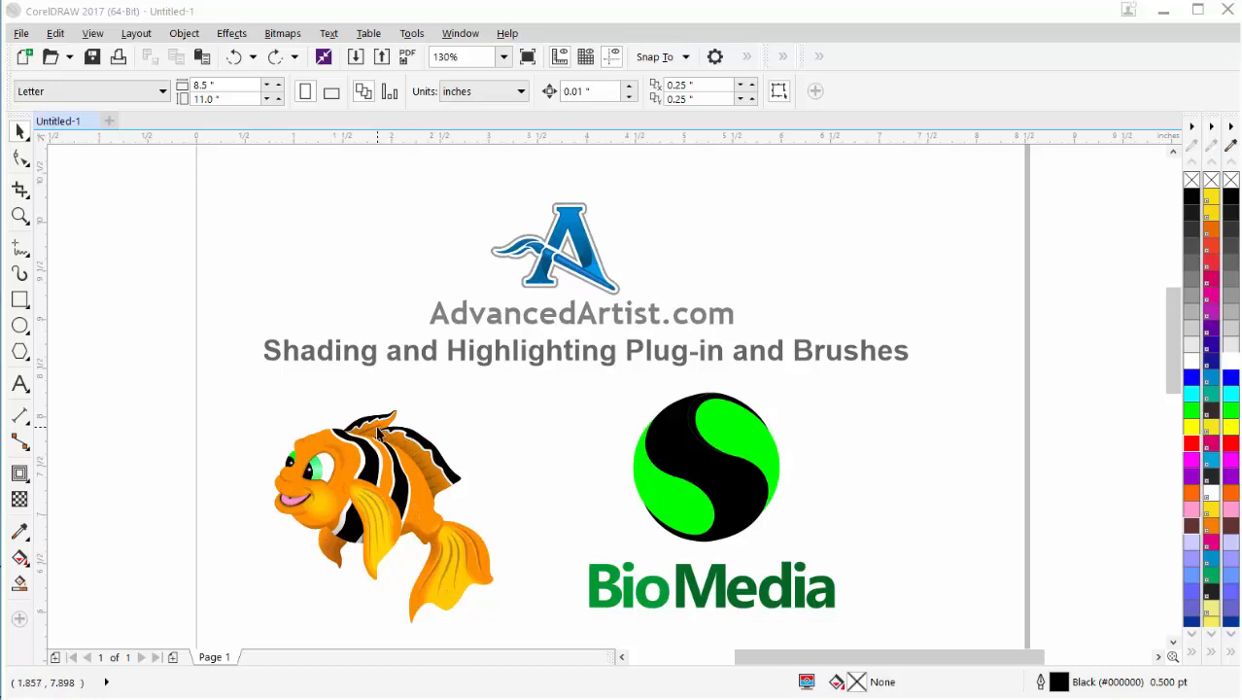
{"action": "mouse_move", "coordinate": [735, 477]}
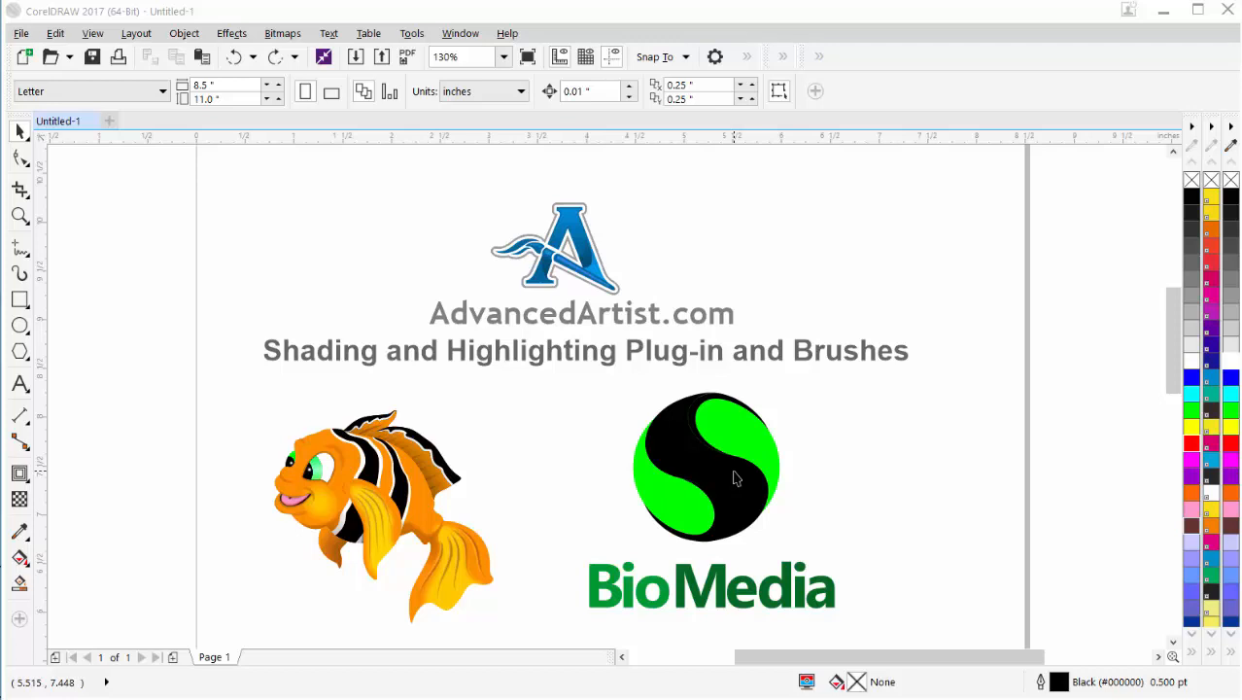
{"action": "mouse_move", "coordinate": [897, 382]}
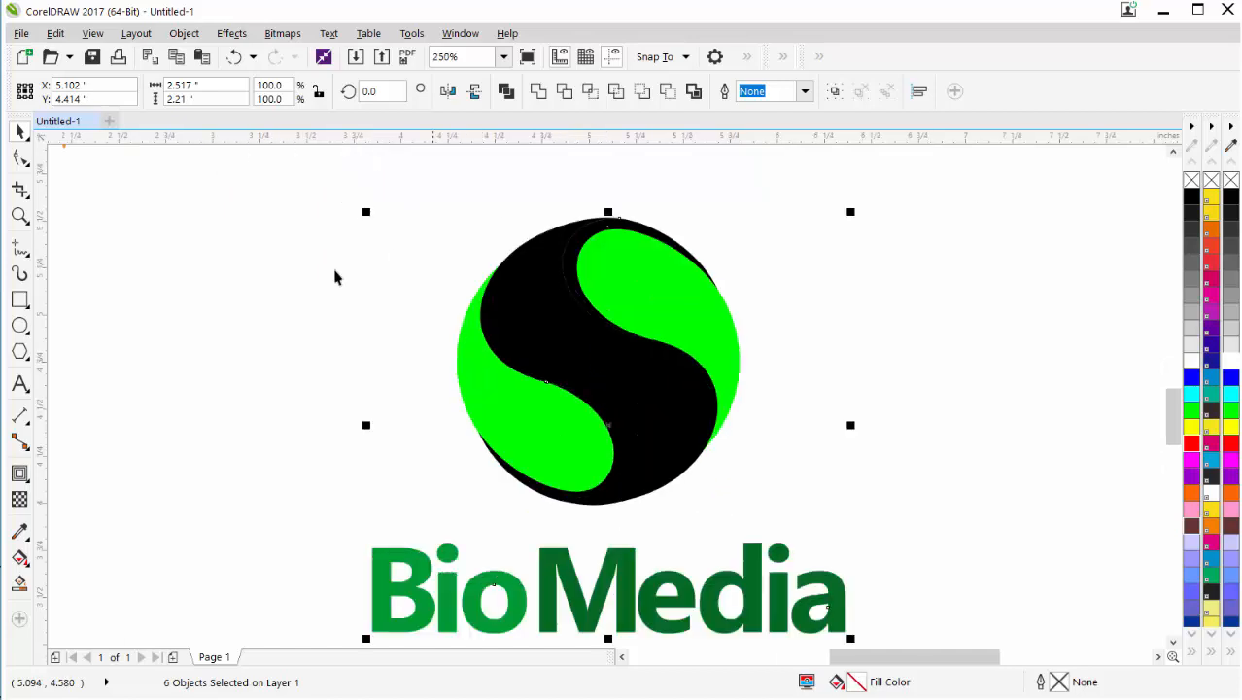
- Deselect the logo pieces to leave the zoomed-in BioMedia logo unselected
{"action": "left_click", "coordinate": [952, 373]}
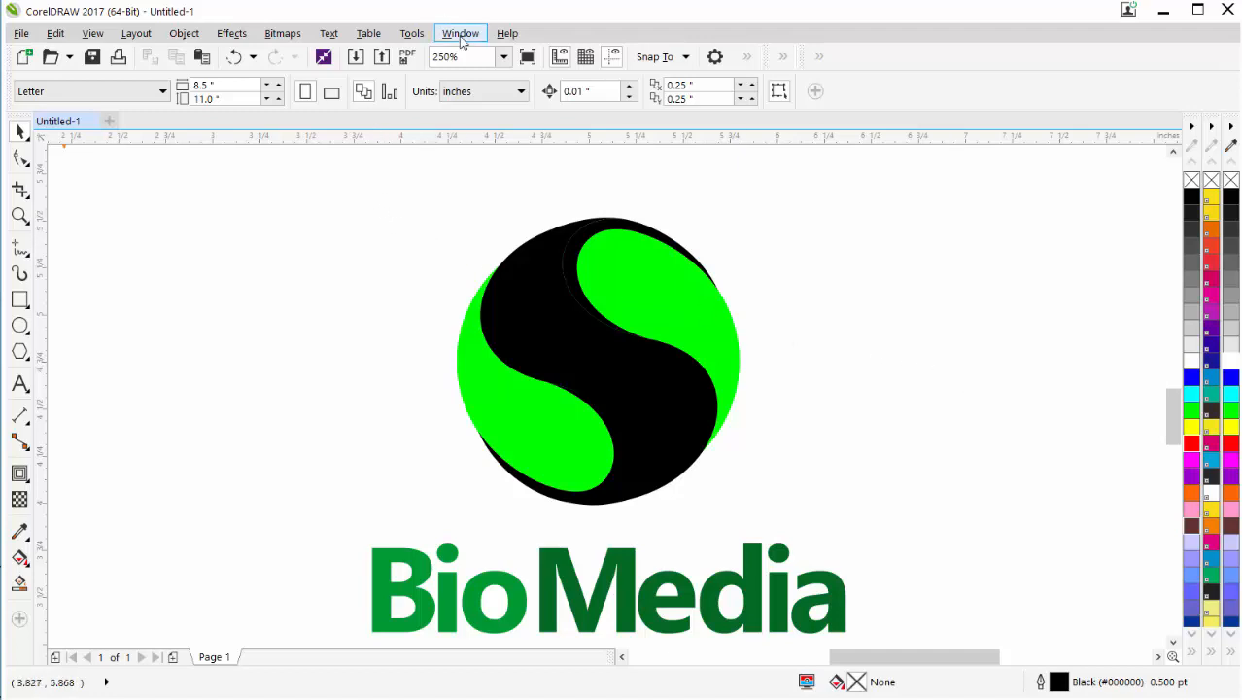
- Launch Shading and Softedges from the Advanced Artist docker via the Window menu
{"action": "left_click", "coordinate": [460, 33]}
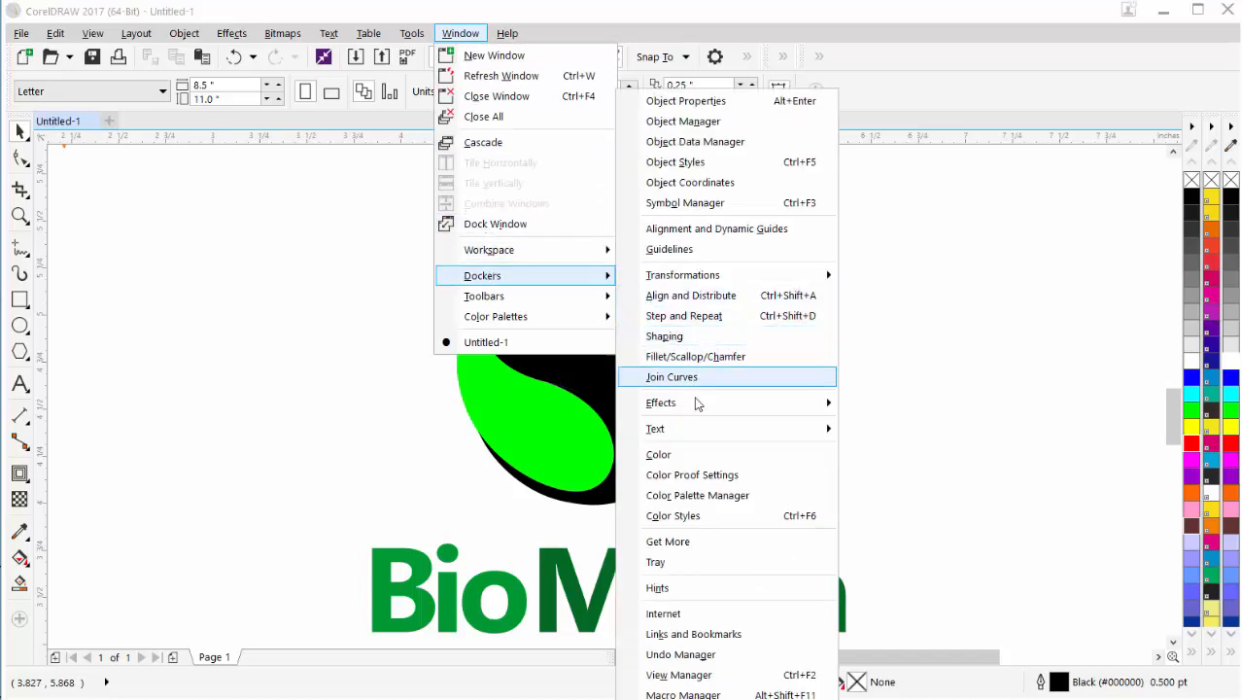
{"action": "mouse_move", "coordinate": [698, 403]}
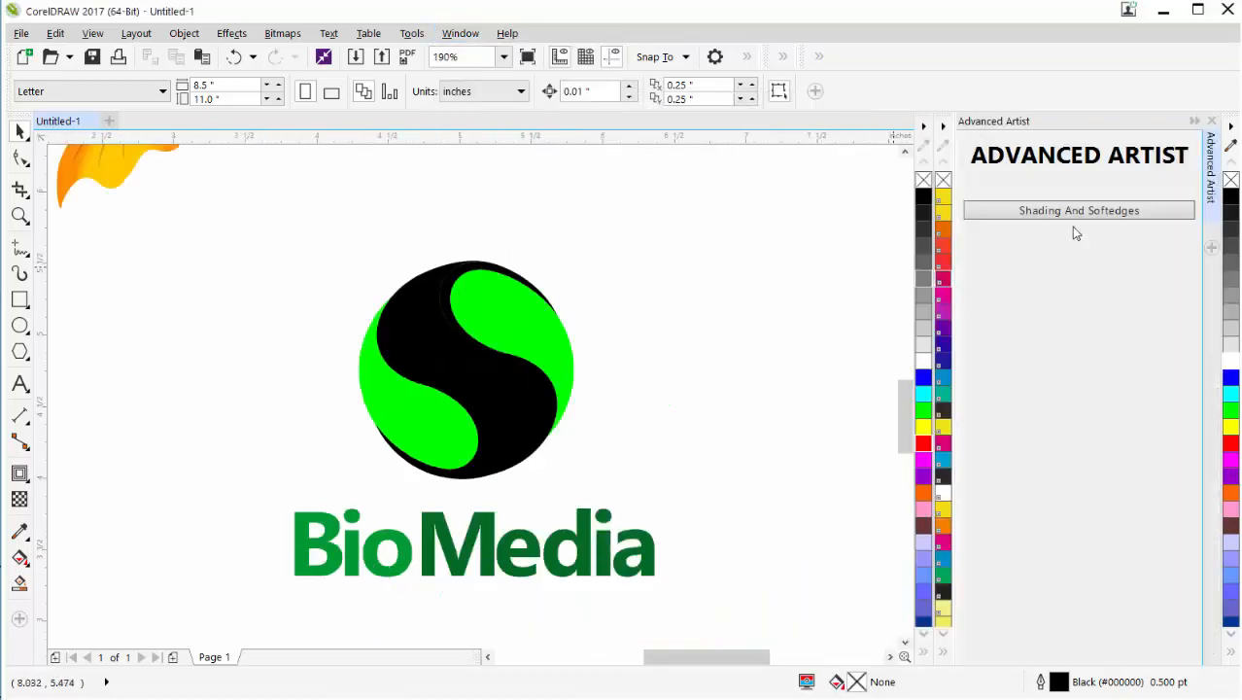
{"action": "left_click", "coordinate": [1078, 210]}
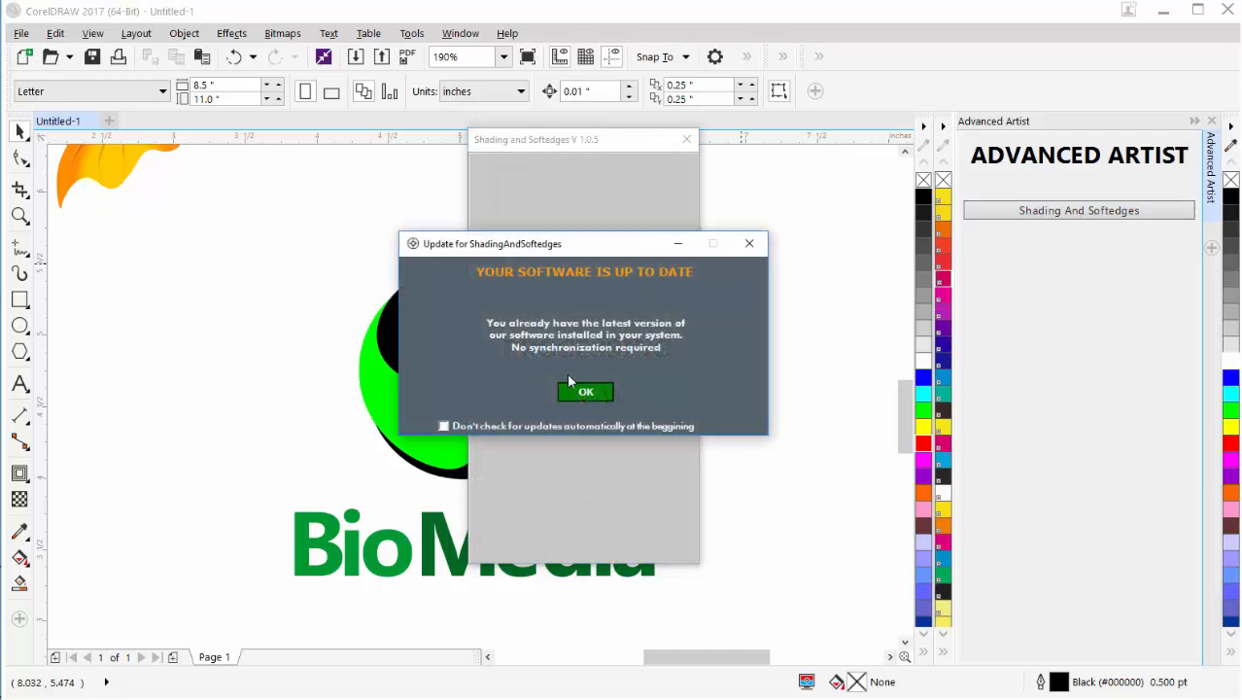
- Dismiss the update notice, move the plug-in window right, and keep Round edges
{"action": "left_click", "coordinate": [585, 391]}
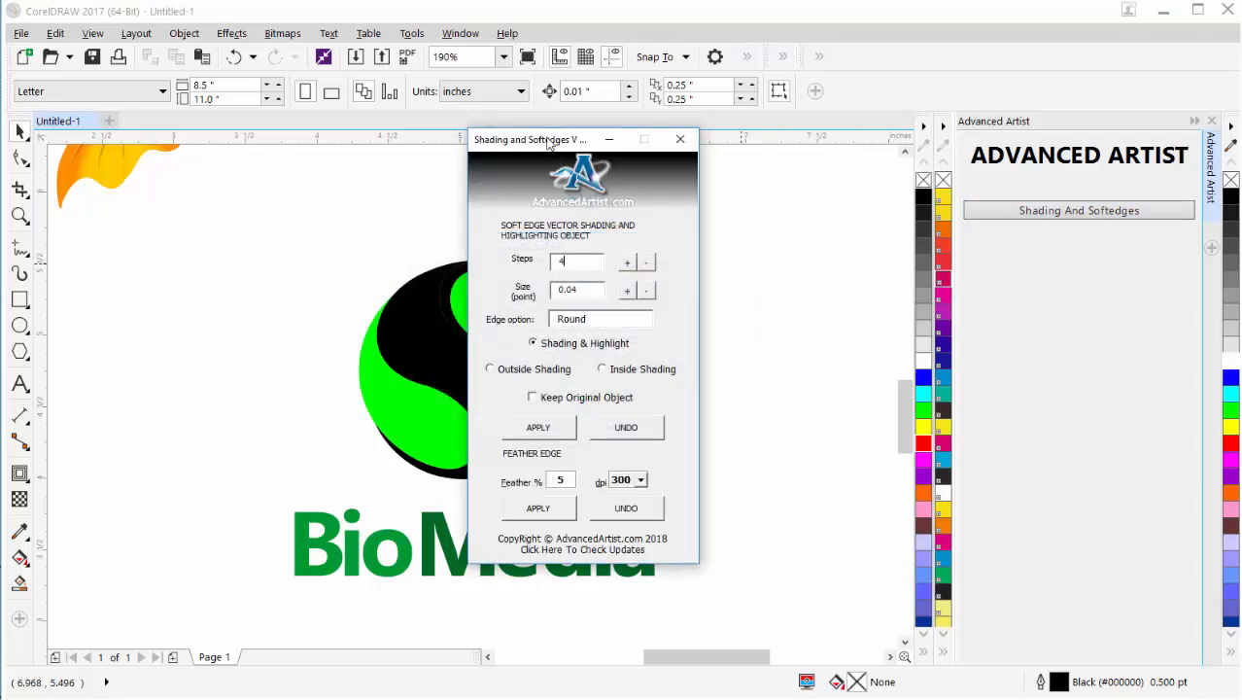
{"action": "left_click_drag", "start_coordinate": [549, 138], "coordinate": [953, 124]}
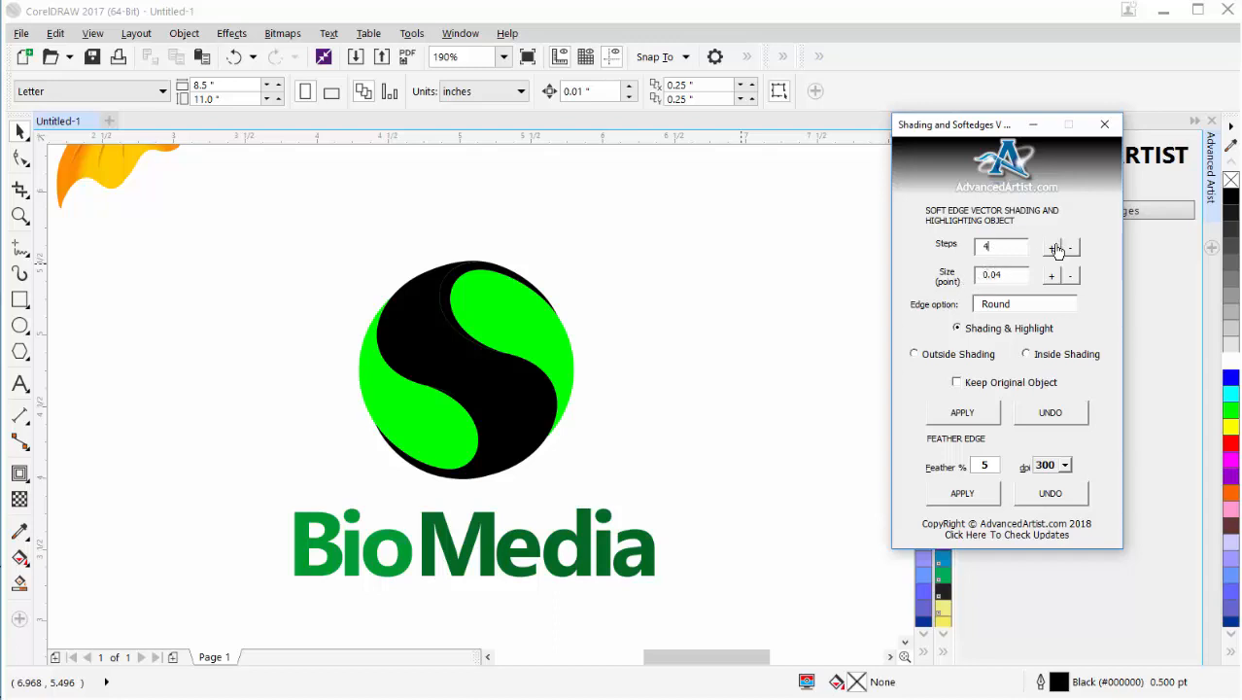
{"action": "mouse_move", "coordinate": [1059, 253]}
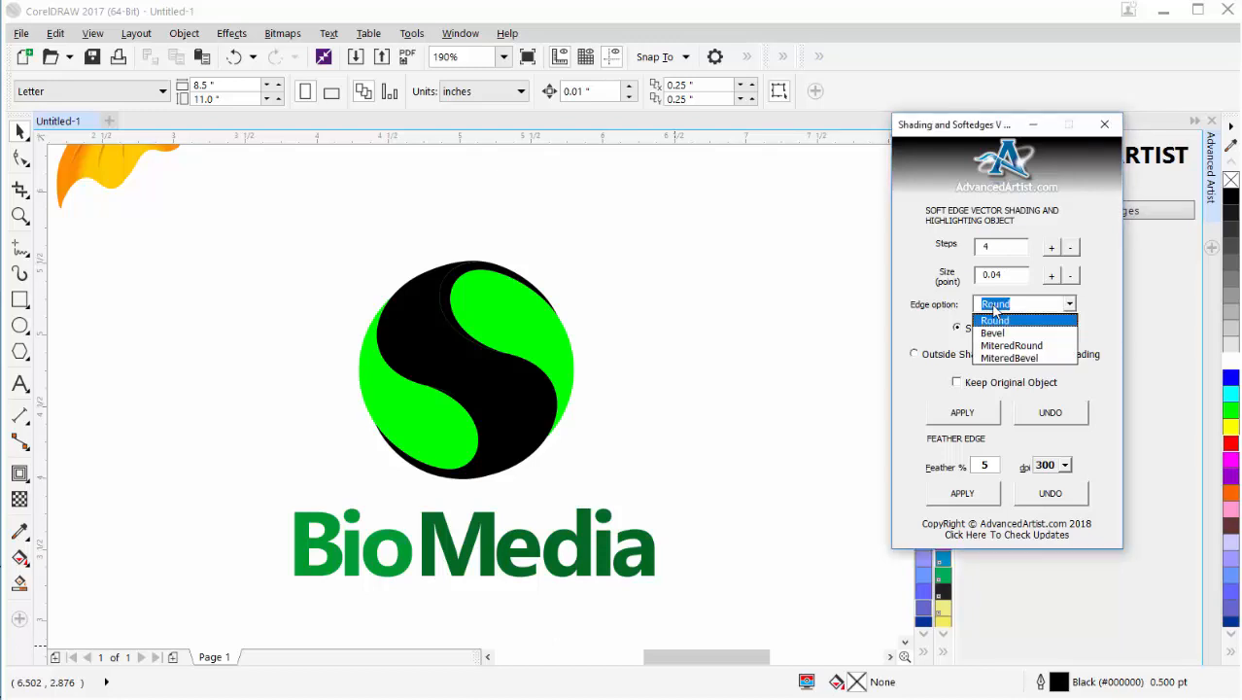
{"action": "mouse_move", "coordinate": [992, 333]}
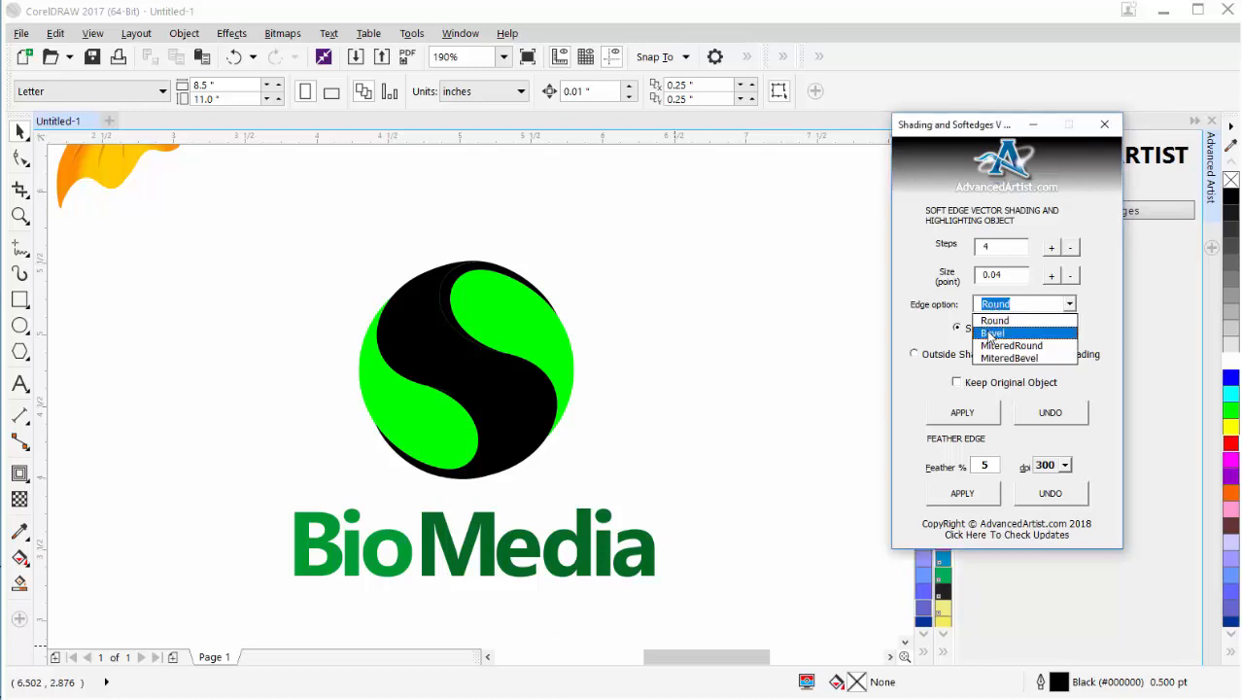
{"action": "mouse_move", "coordinate": [1008, 357]}
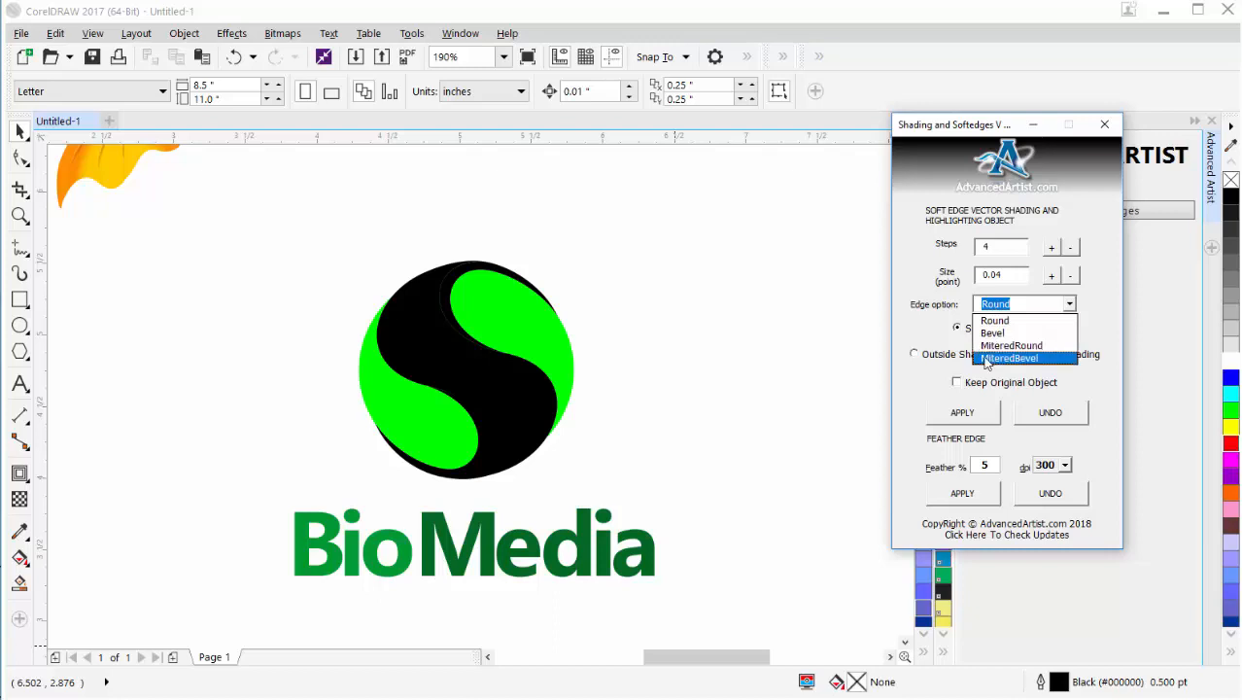
{"action": "left_click", "coordinate": [995, 304]}
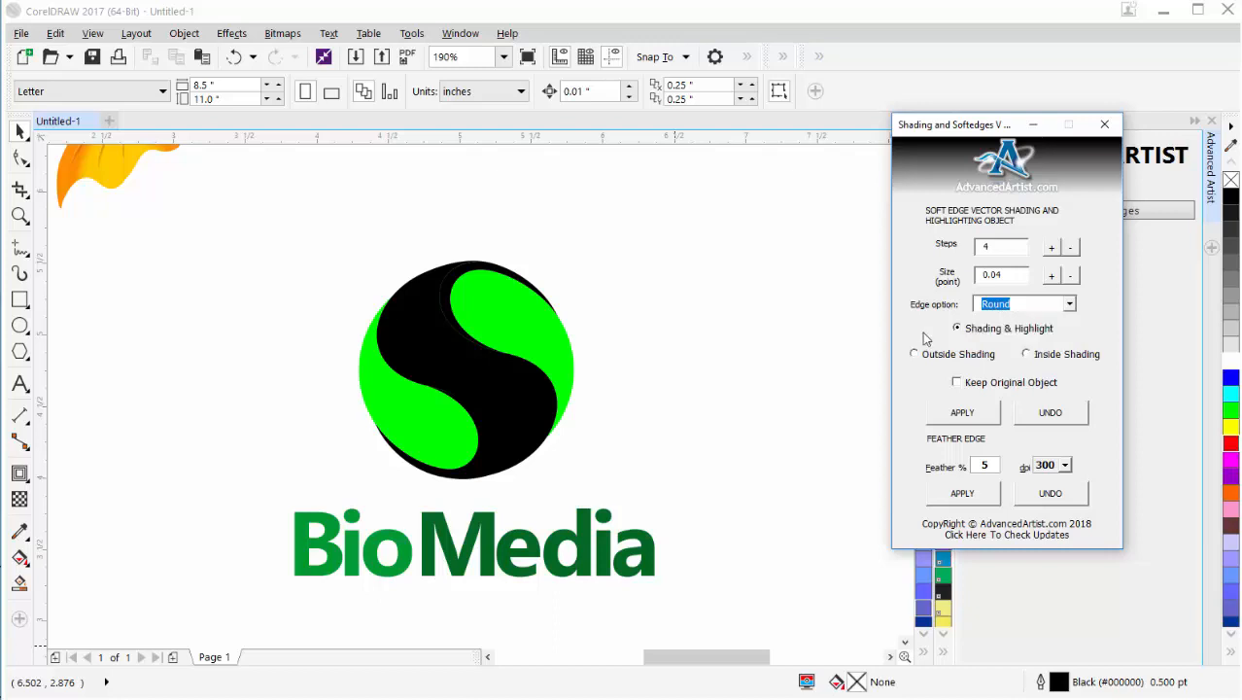
{"action": "mouse_move", "coordinate": [1042, 337]}
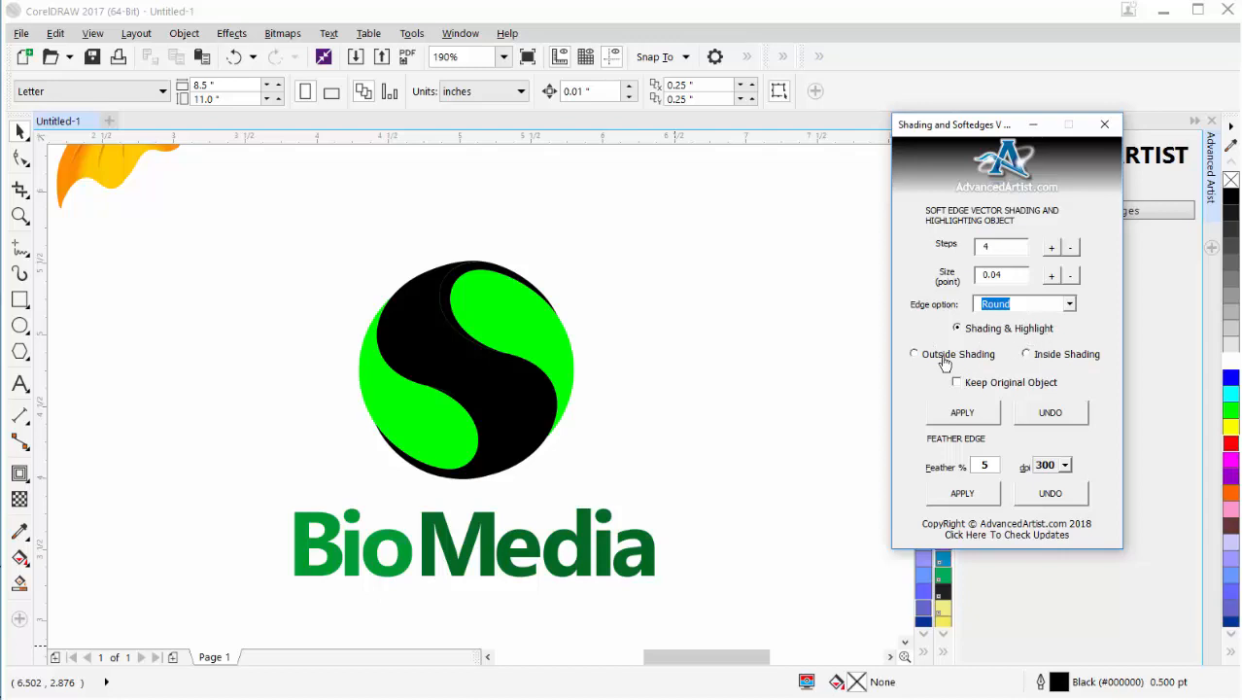
{"action": "mouse_move", "coordinate": [1058, 358]}
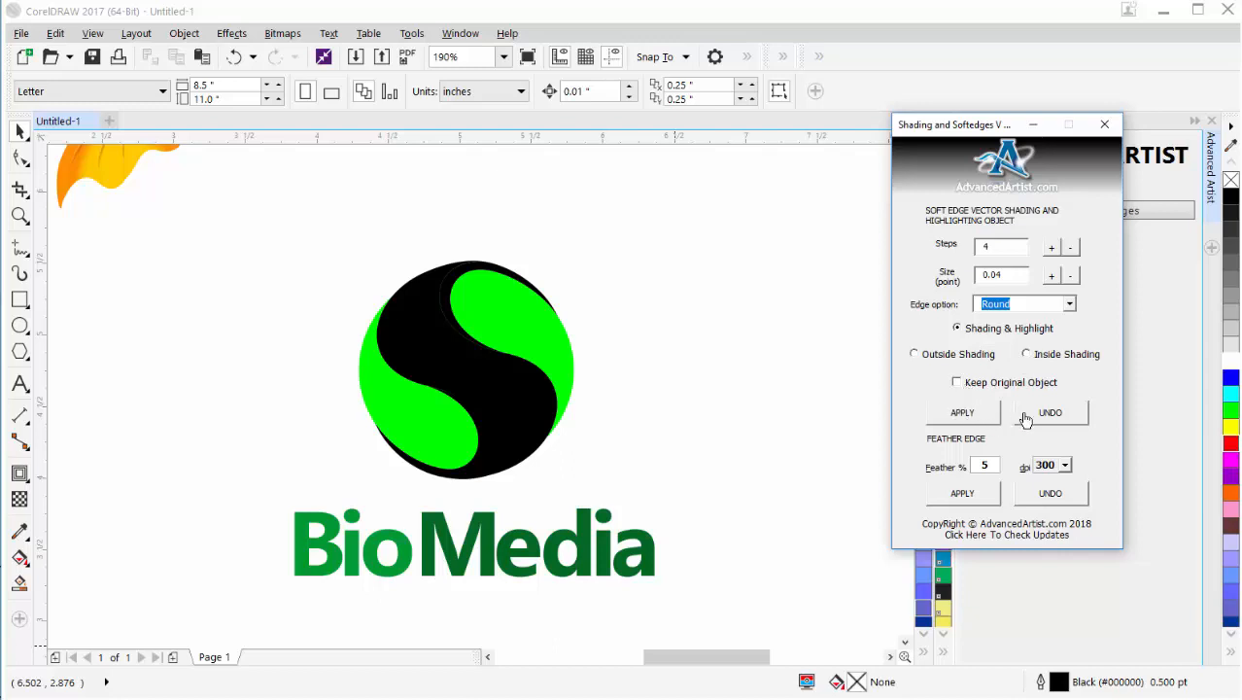
{"action": "mouse_move", "coordinate": [979, 448]}
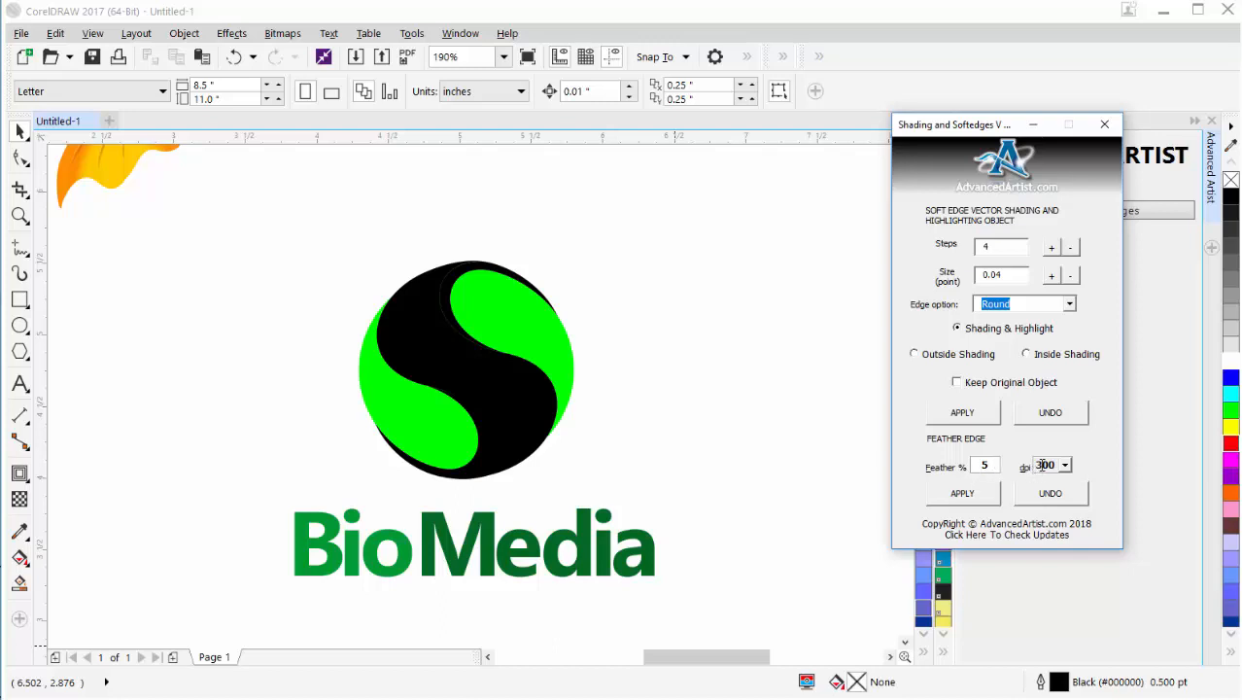
{"action": "mouse_move", "coordinate": [1057, 508]}
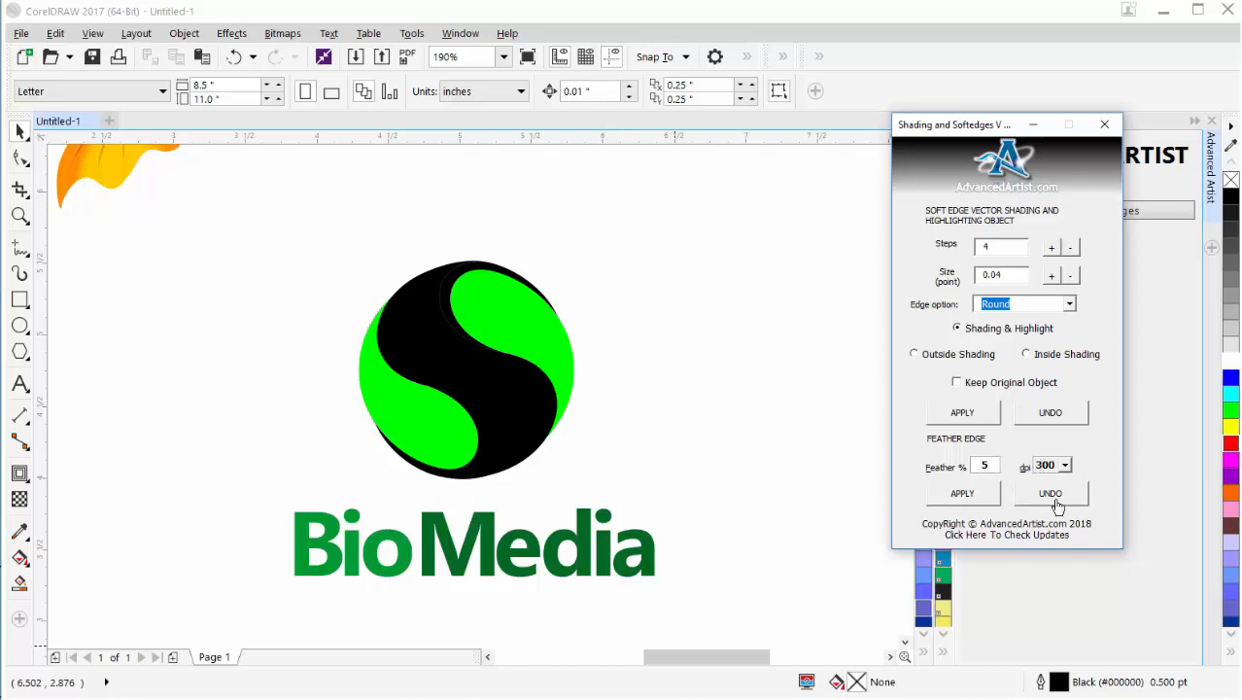
{"action": "mouse_move", "coordinate": [914, 246]}
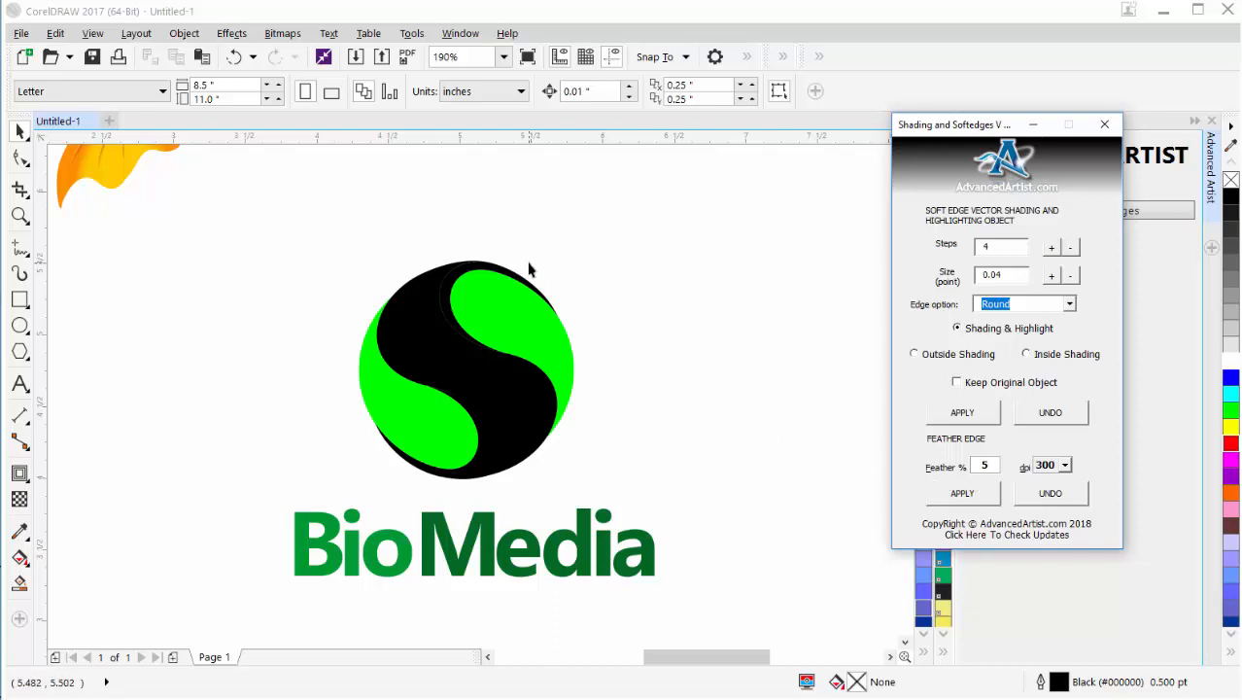
{"action": "mouse_move", "coordinate": [501, 471]}
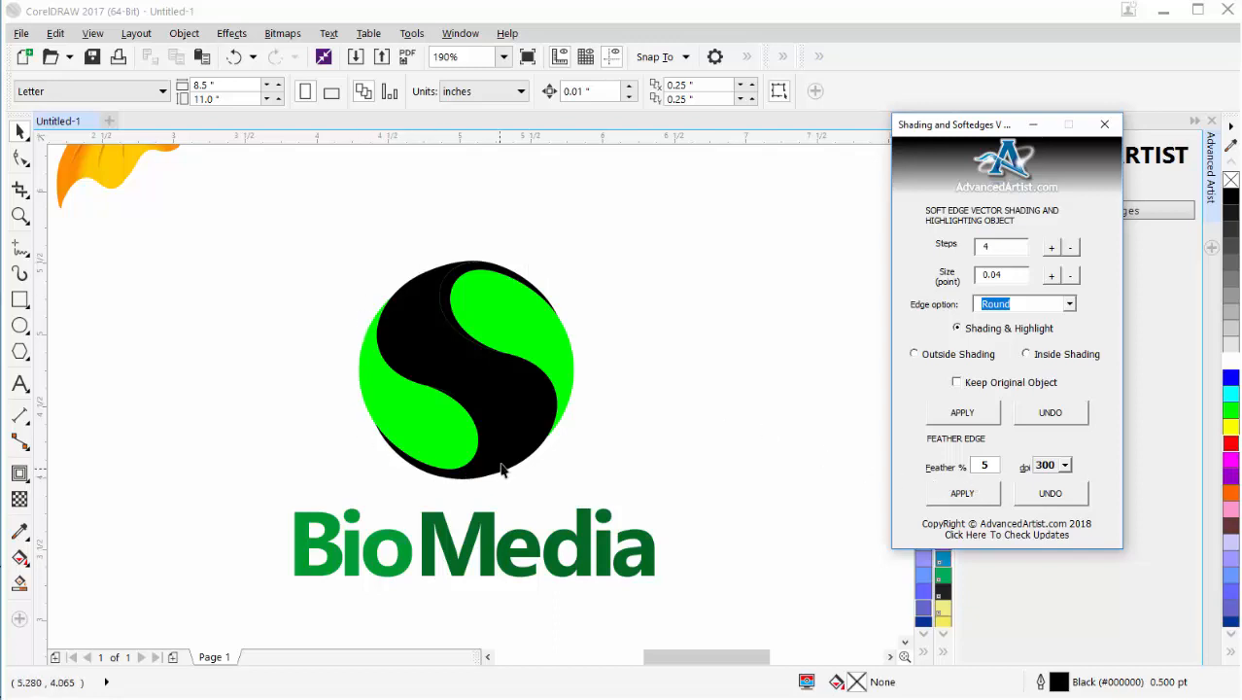
{"action": "mouse_move", "coordinate": [530, 364]}
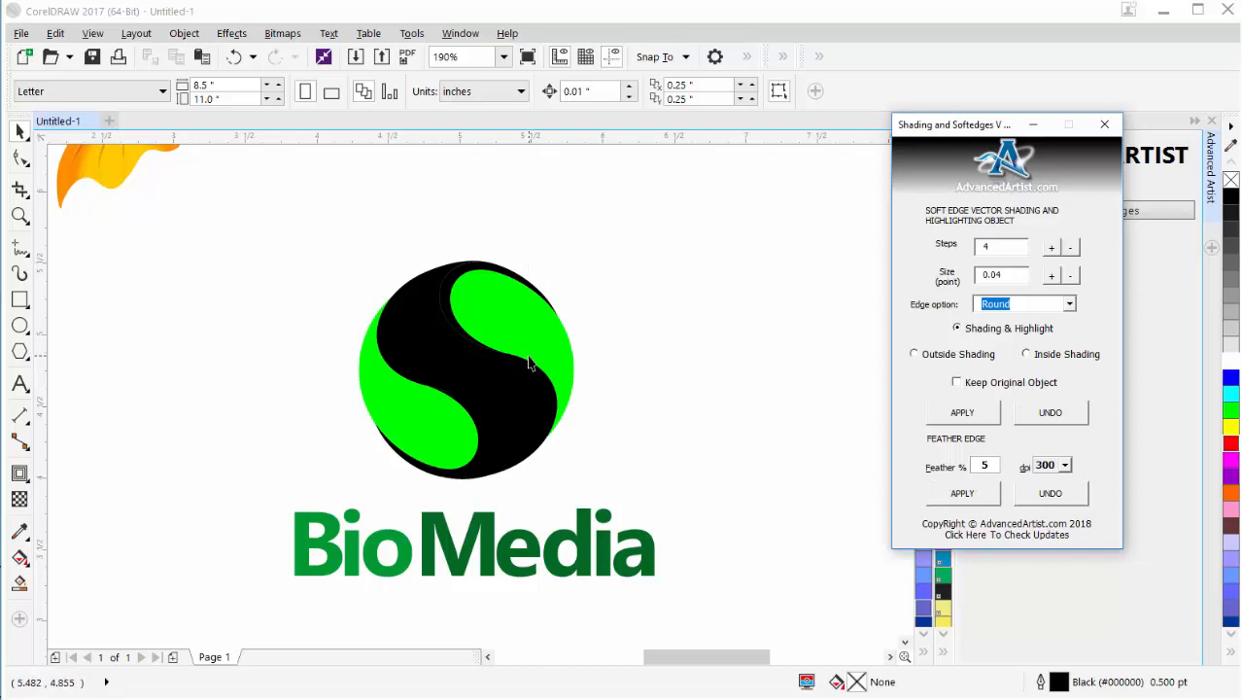
{"action": "mouse_move", "coordinate": [44, 333]}
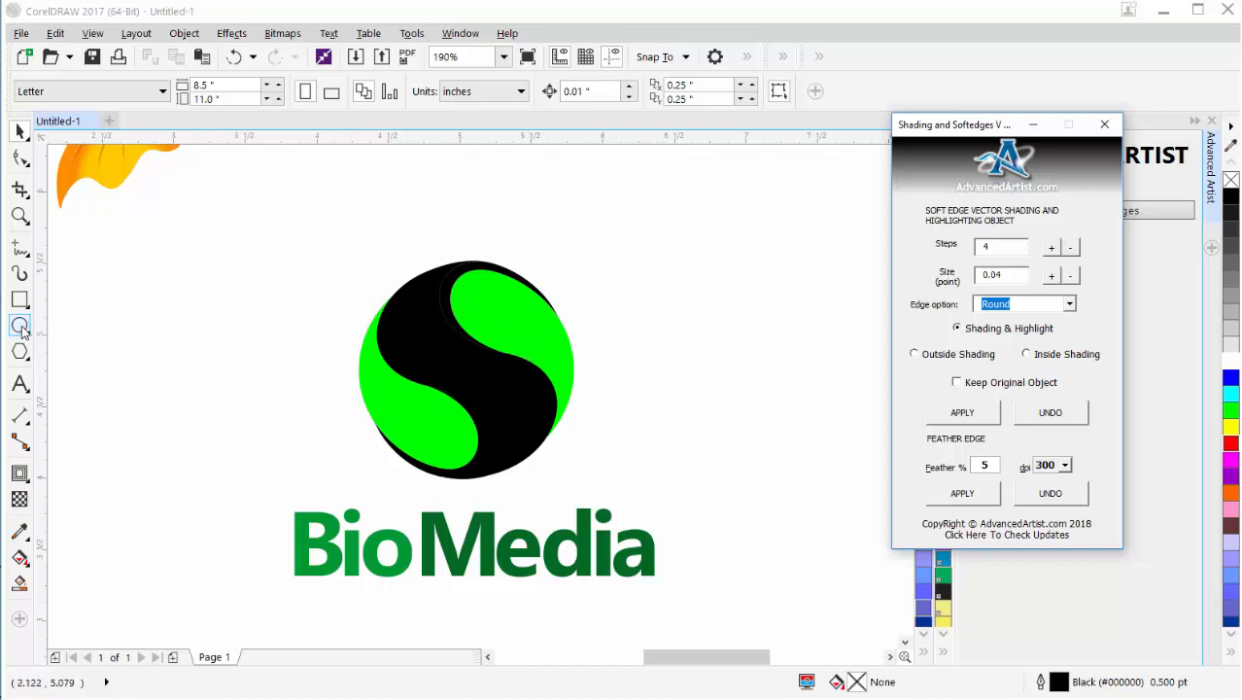
- Shade the small upper-lobe circle with 20 steps, size 0.015 and Round edges
{"action": "left_click", "coordinate": [20, 326]}
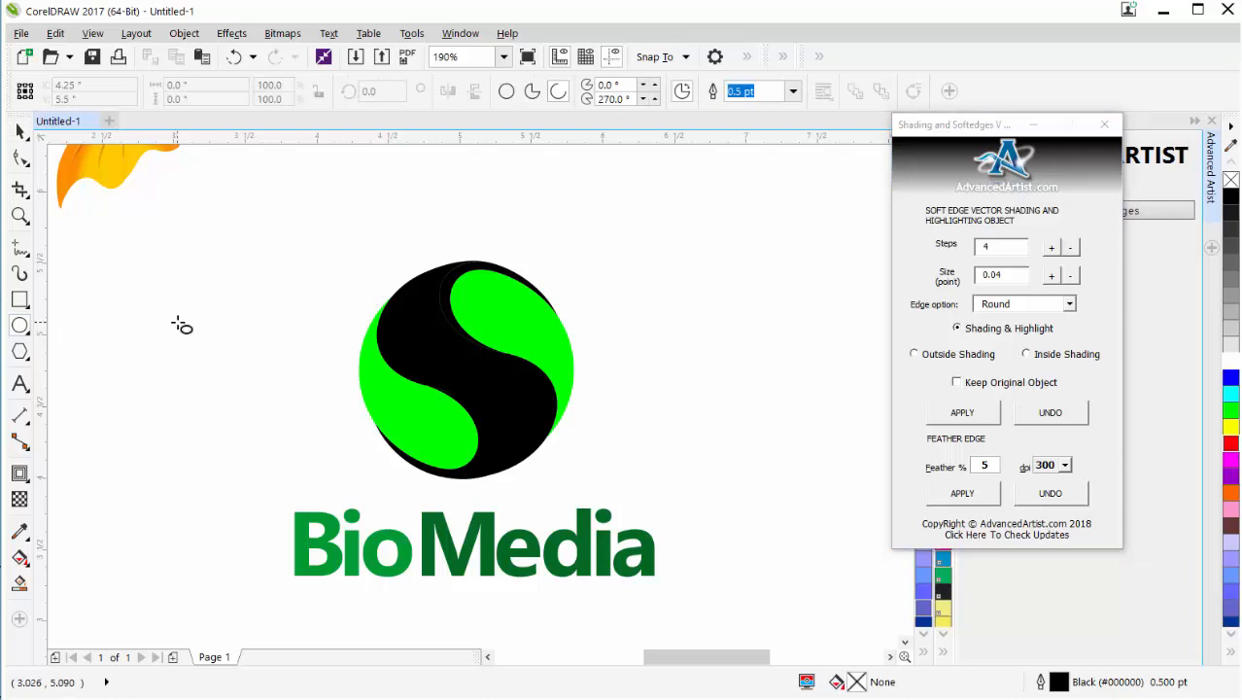
{"action": "mouse_move", "coordinate": [531, 91]}
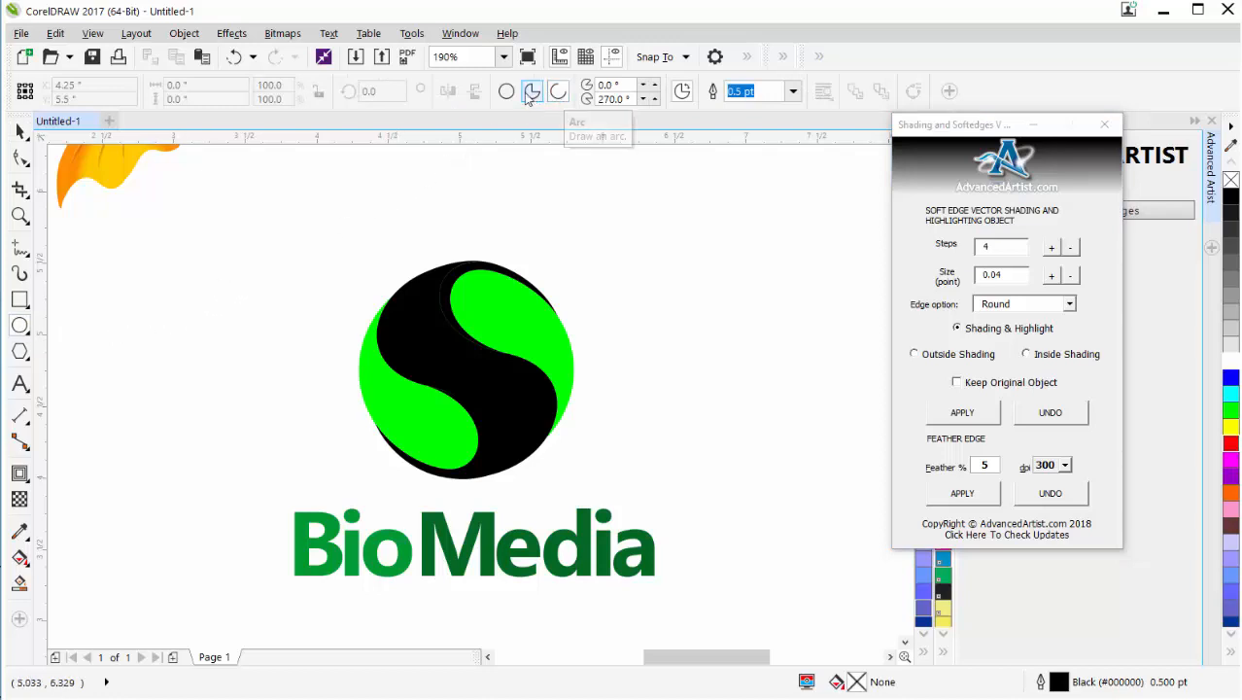
{"action": "left_click", "coordinate": [505, 90]}
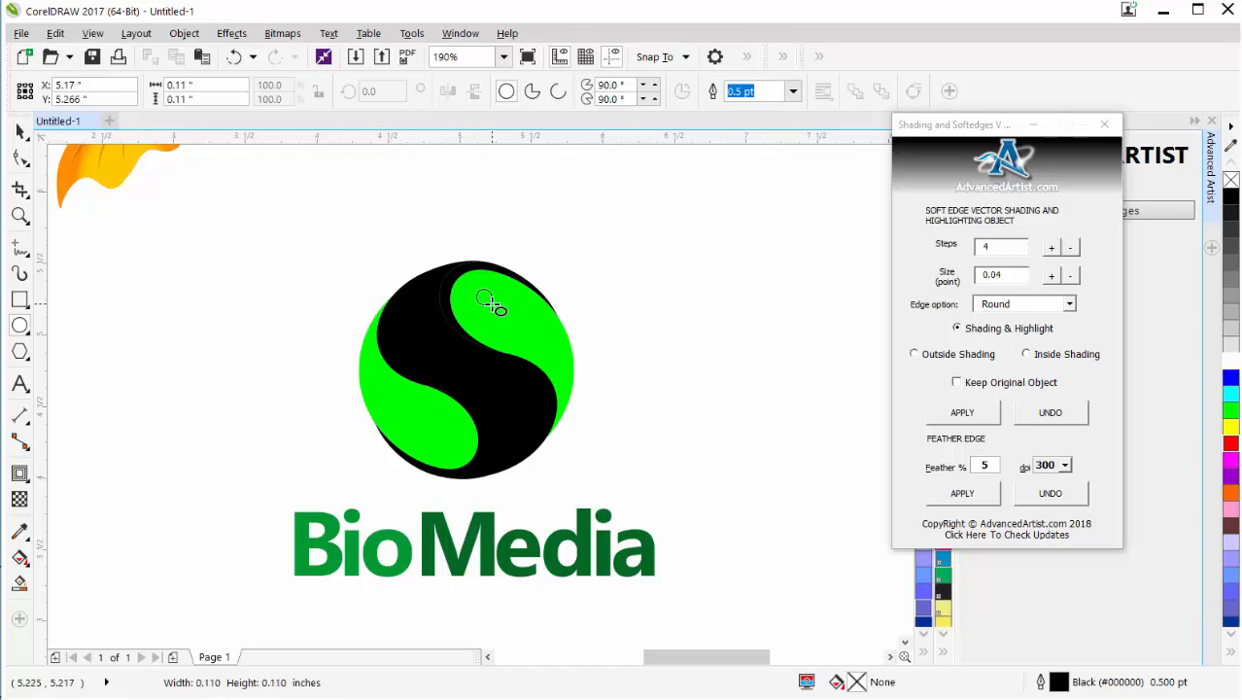
{"action": "left_click", "coordinate": [486, 297]}
{"action": "type", "text": "0.015"}
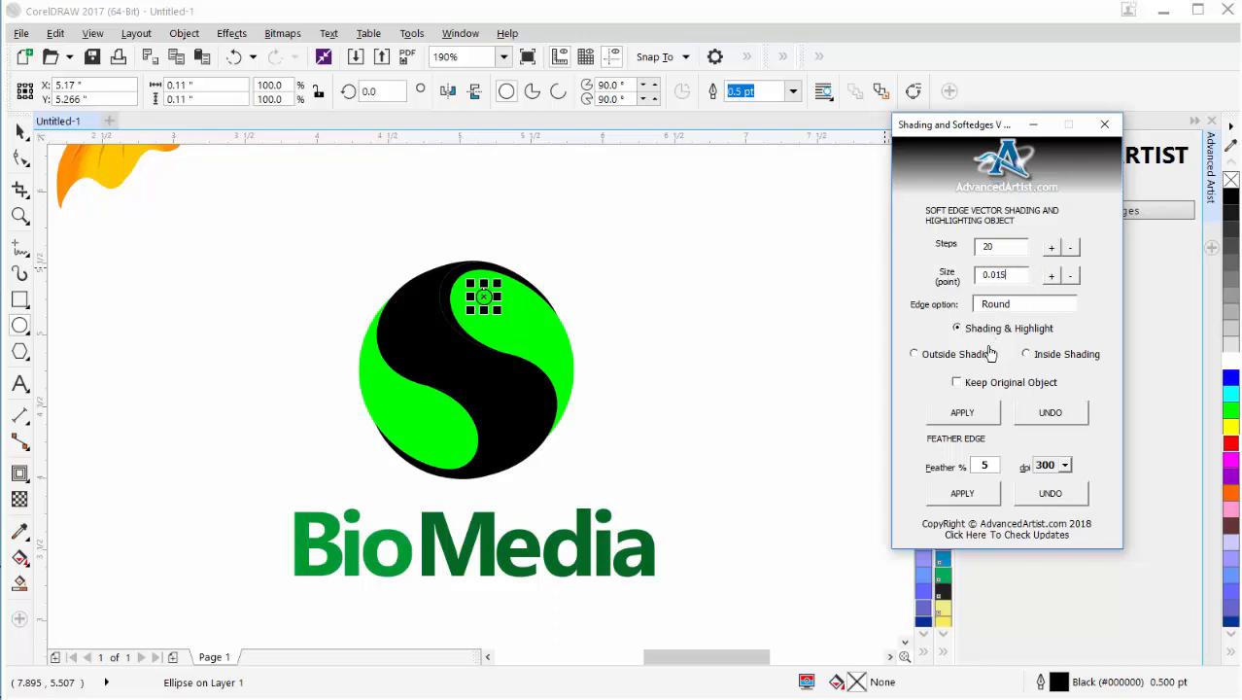
{"action": "mouse_move", "coordinate": [1053, 329]}
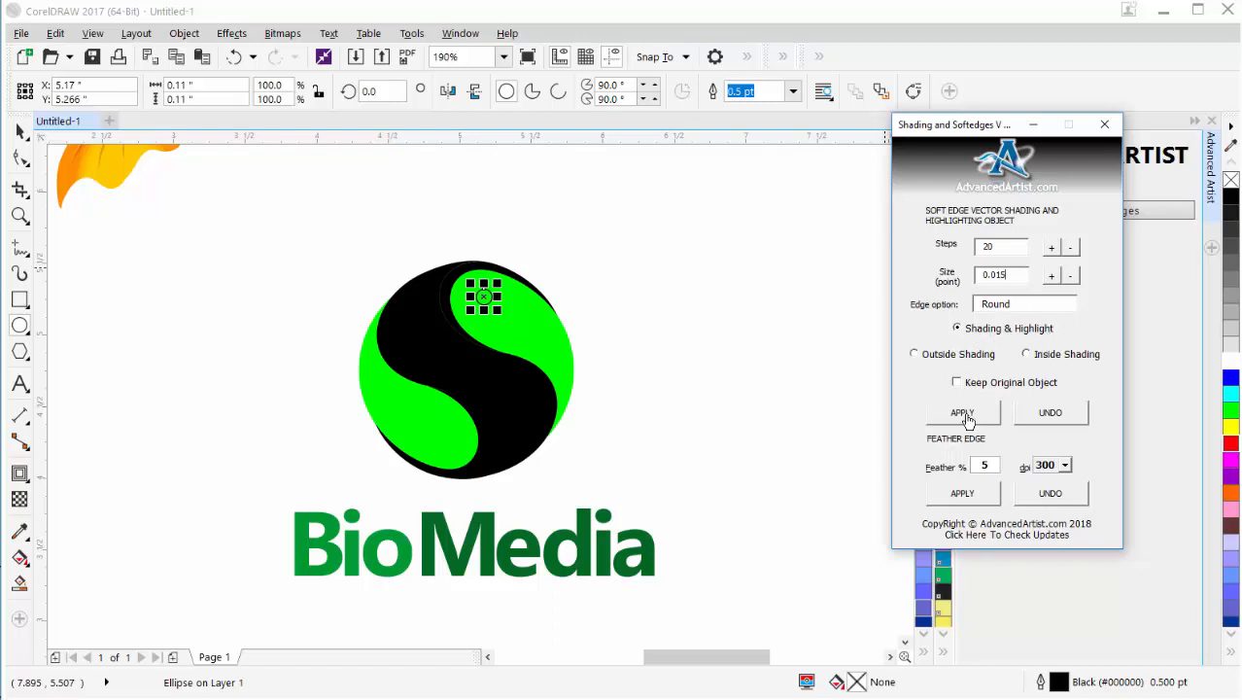
{"action": "left_click", "coordinate": [961, 412]}
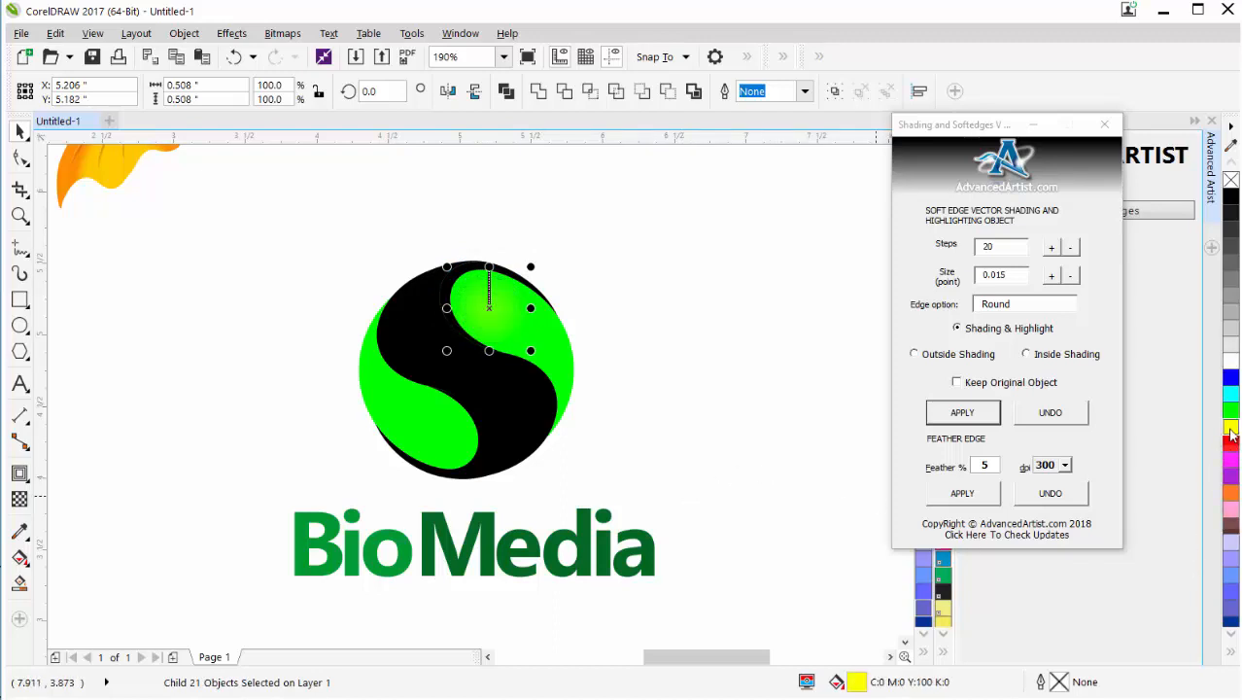
{"action": "mouse_move", "coordinate": [475, 306]}
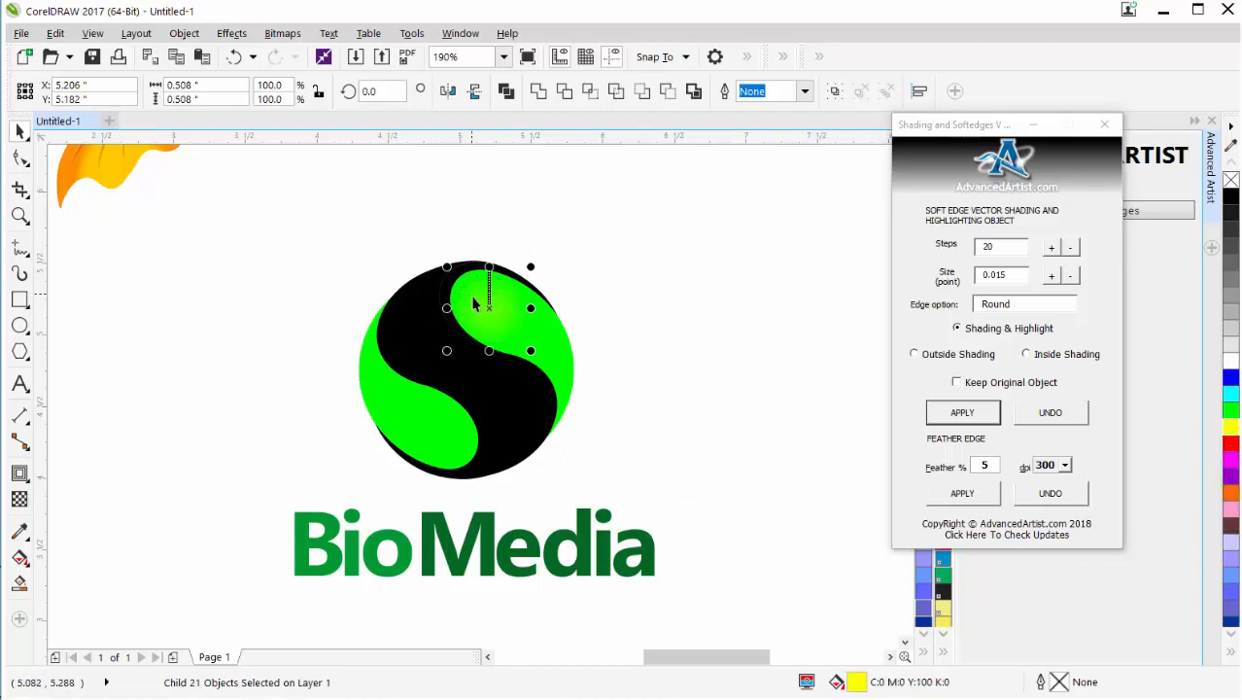
{"action": "mouse_move", "coordinate": [277, 360]}
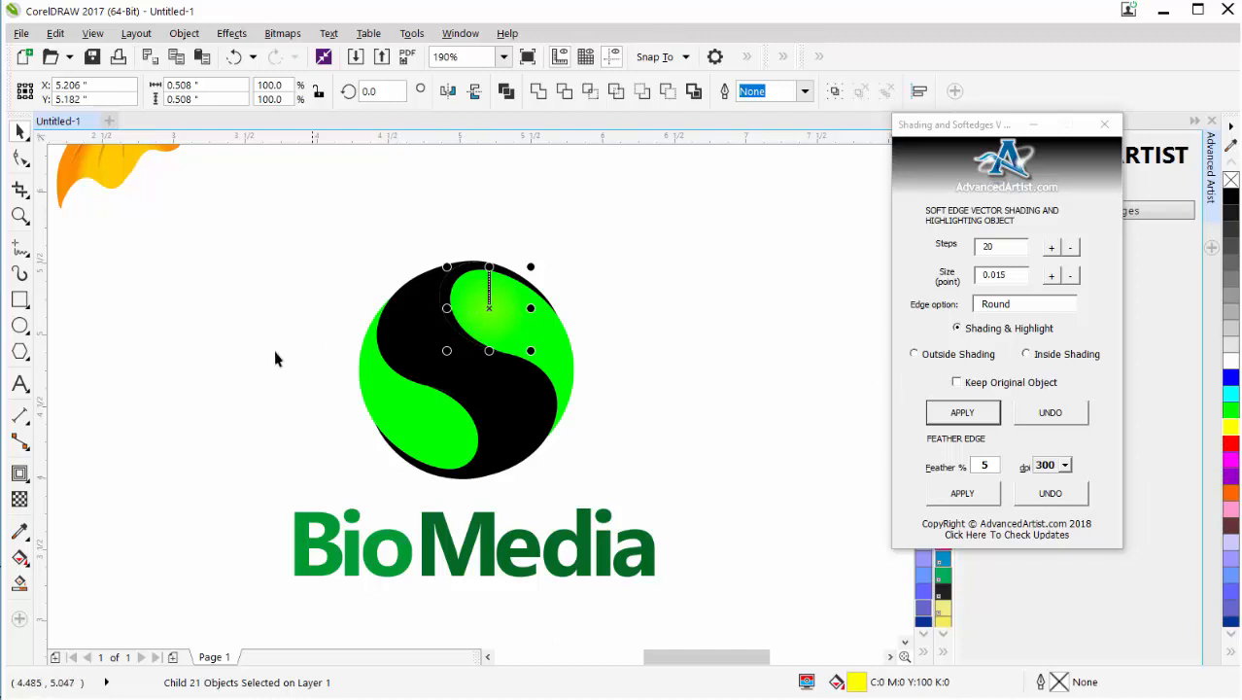
{"action": "mouse_move", "coordinate": [20, 498]}
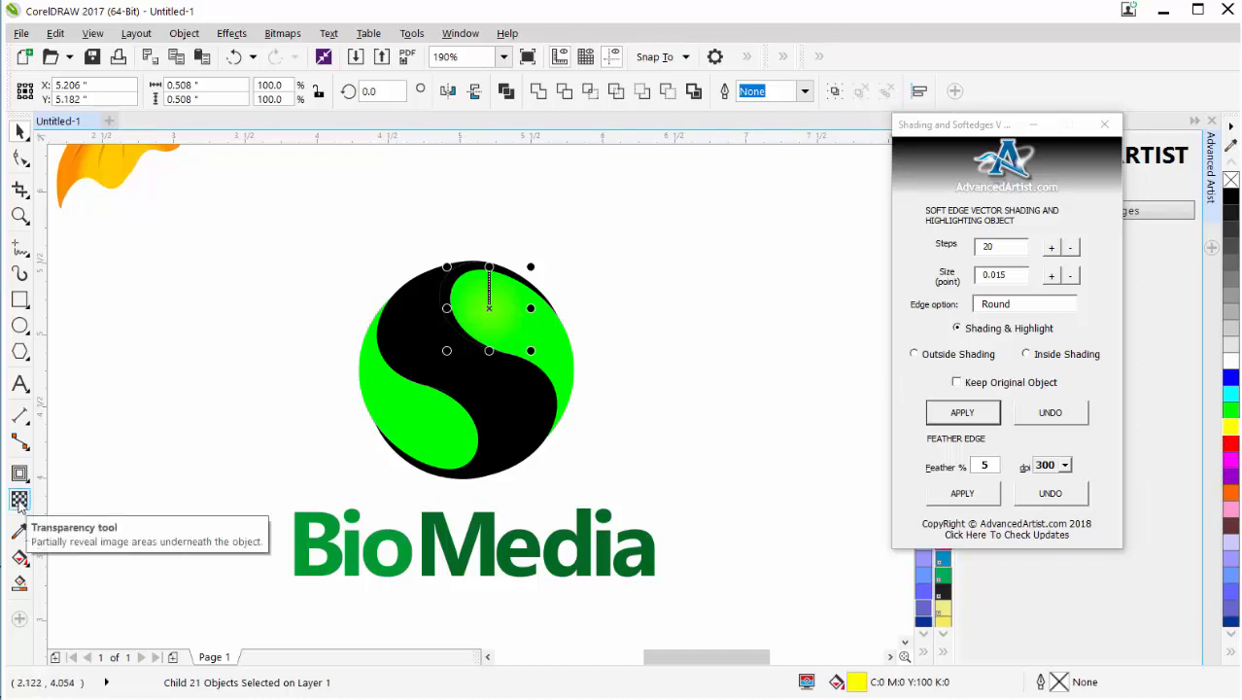
- Set the yellow highlight's transparency to 93 and reselect the highlight group
{"action": "left_click", "coordinate": [19, 499]}
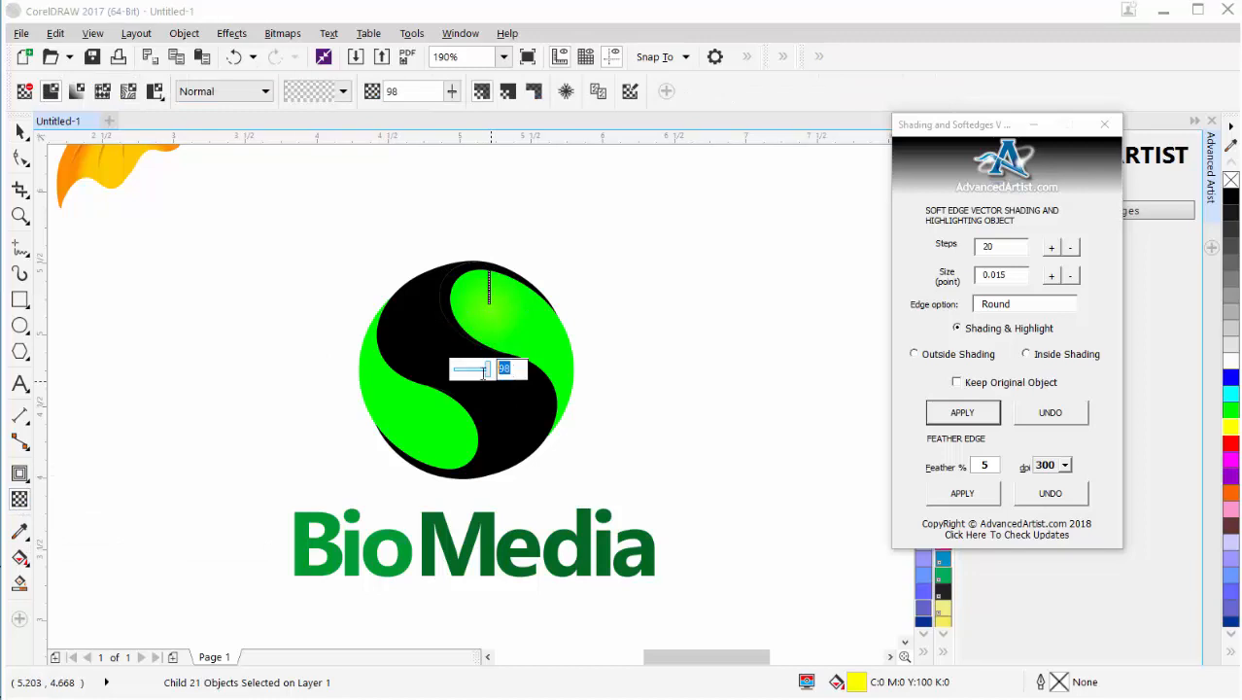
{"action": "type", "text": "93"}
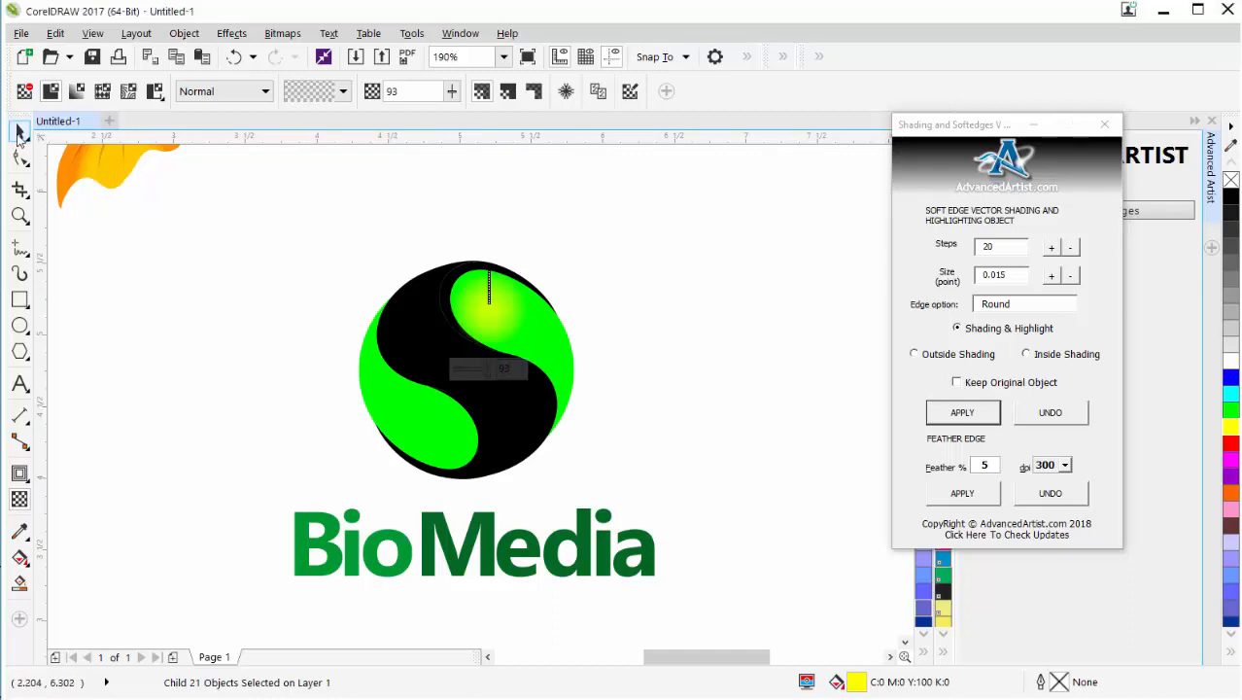
{"action": "left_click", "coordinate": [19, 131]}
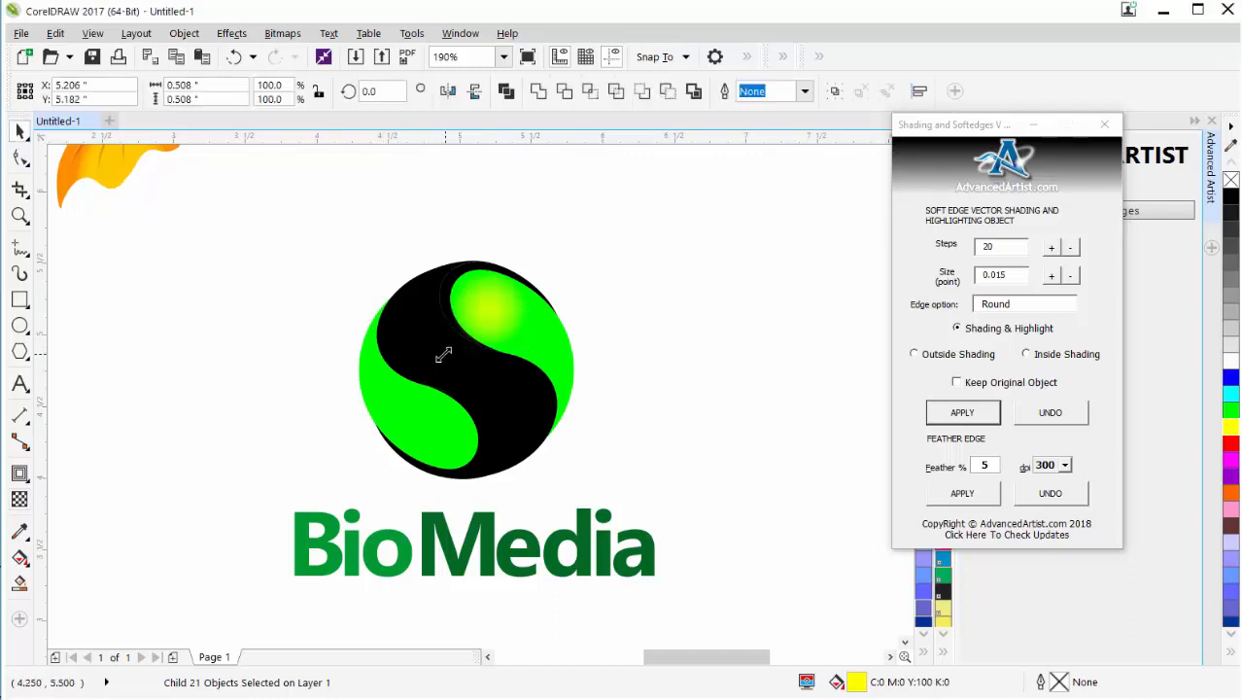
{"action": "left_click", "coordinate": [476, 320]}
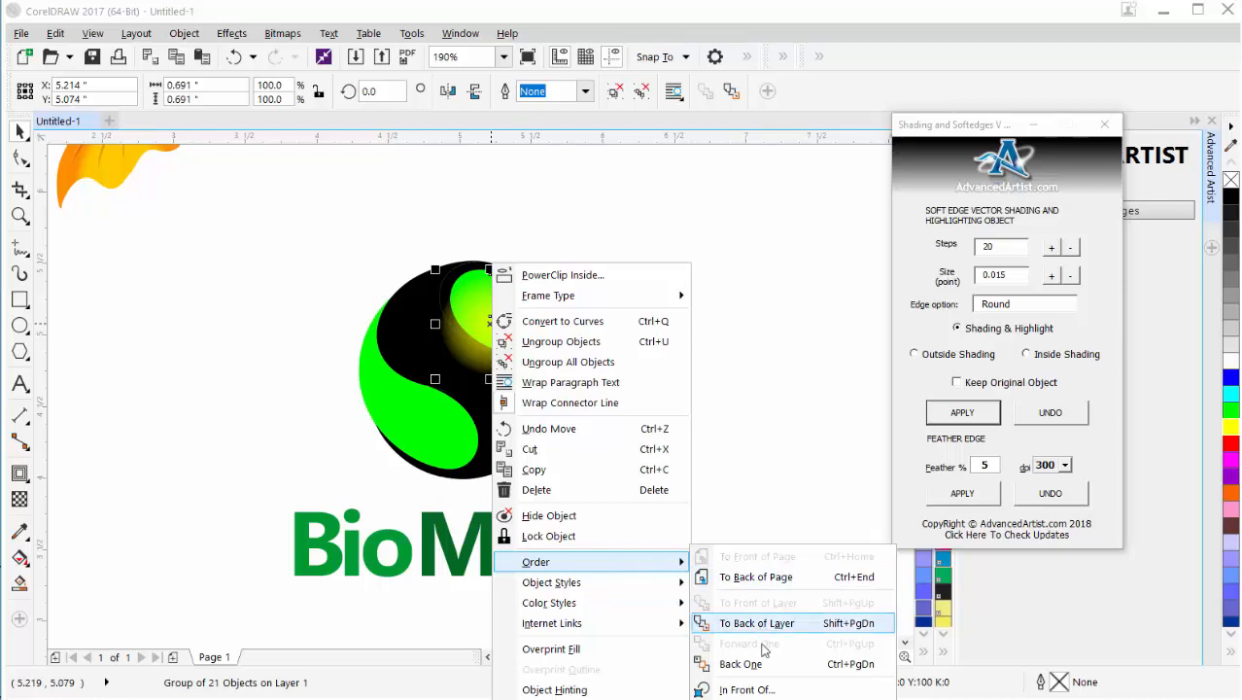
- Send the highlight back one level at 90 transparency, then select the black S
{"action": "left_click", "coordinate": [756, 623]}
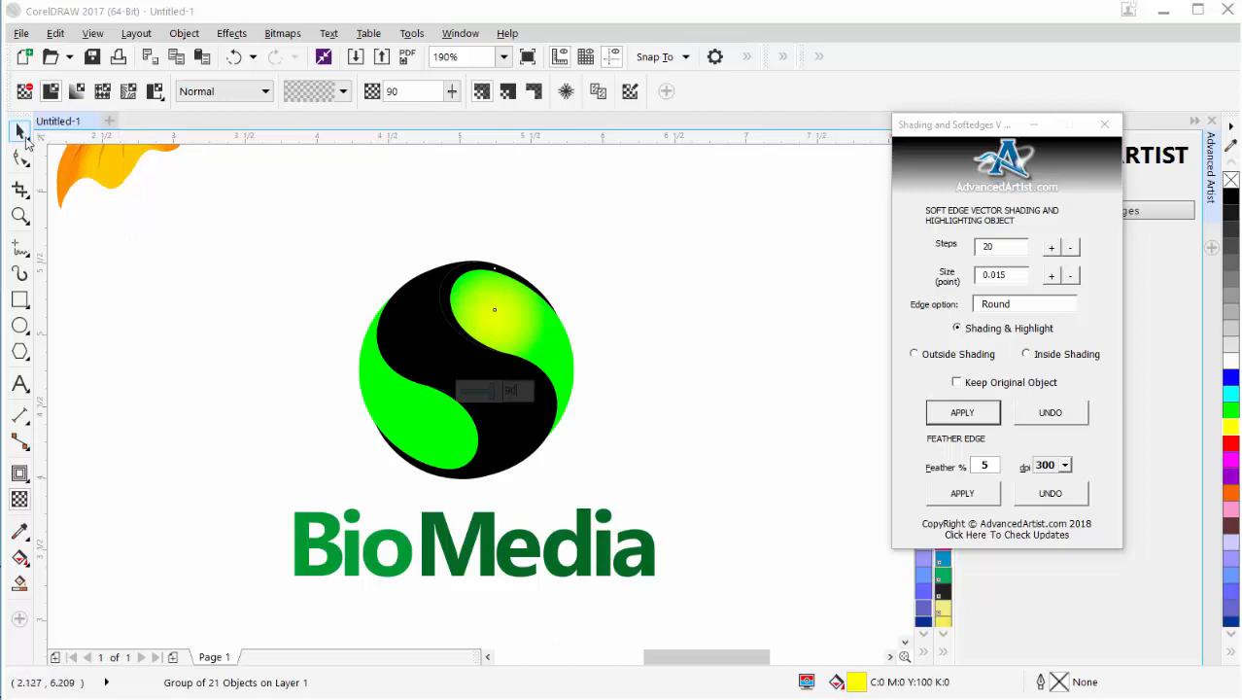
{"action": "left_click", "coordinate": [498, 320]}
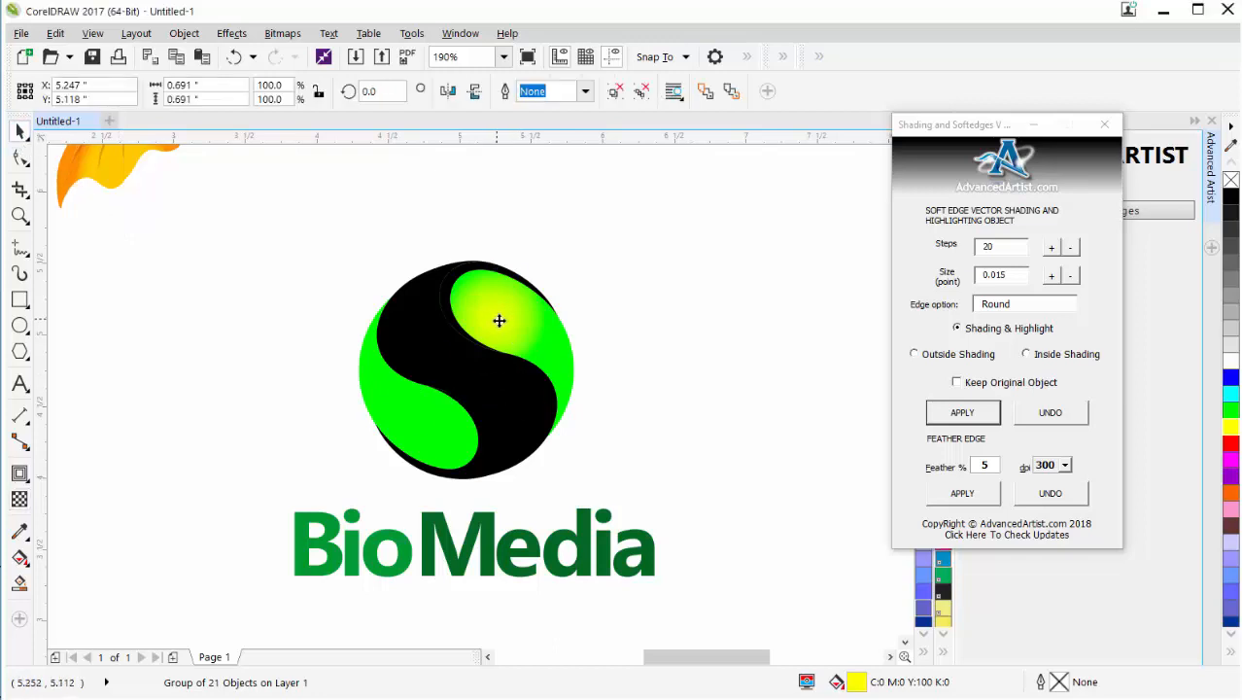
{"action": "left_click", "coordinate": [961, 411]}
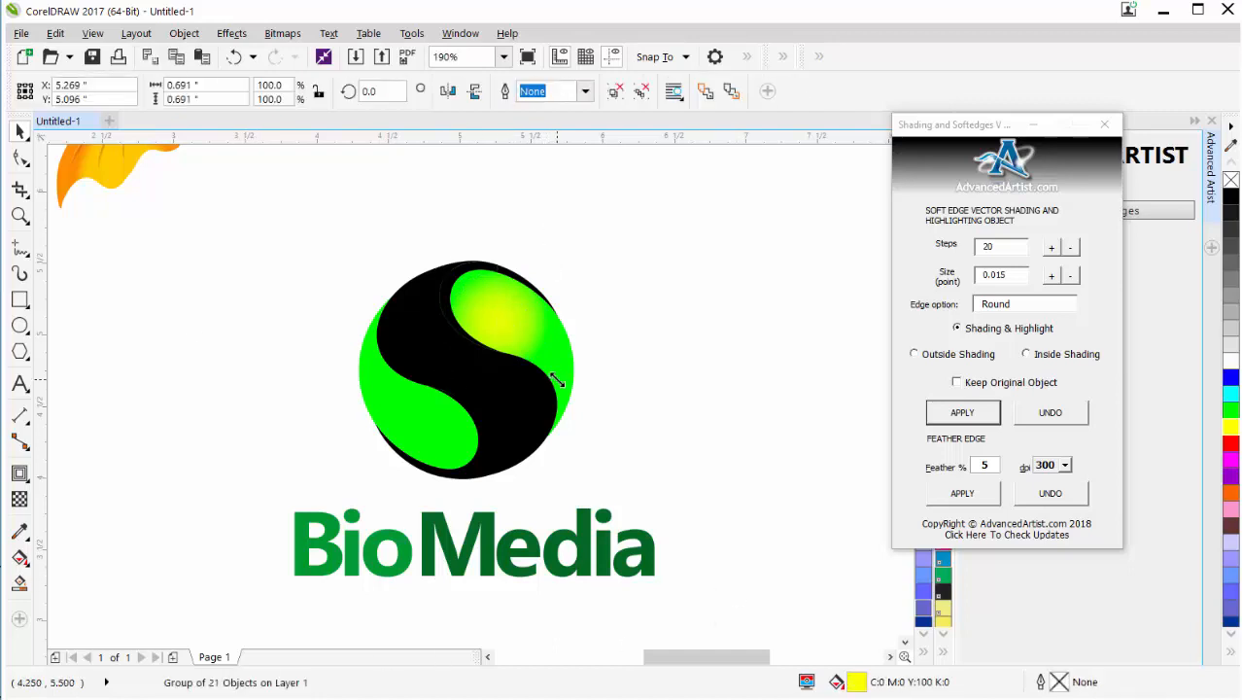
{"action": "left_click", "coordinate": [697, 568]}
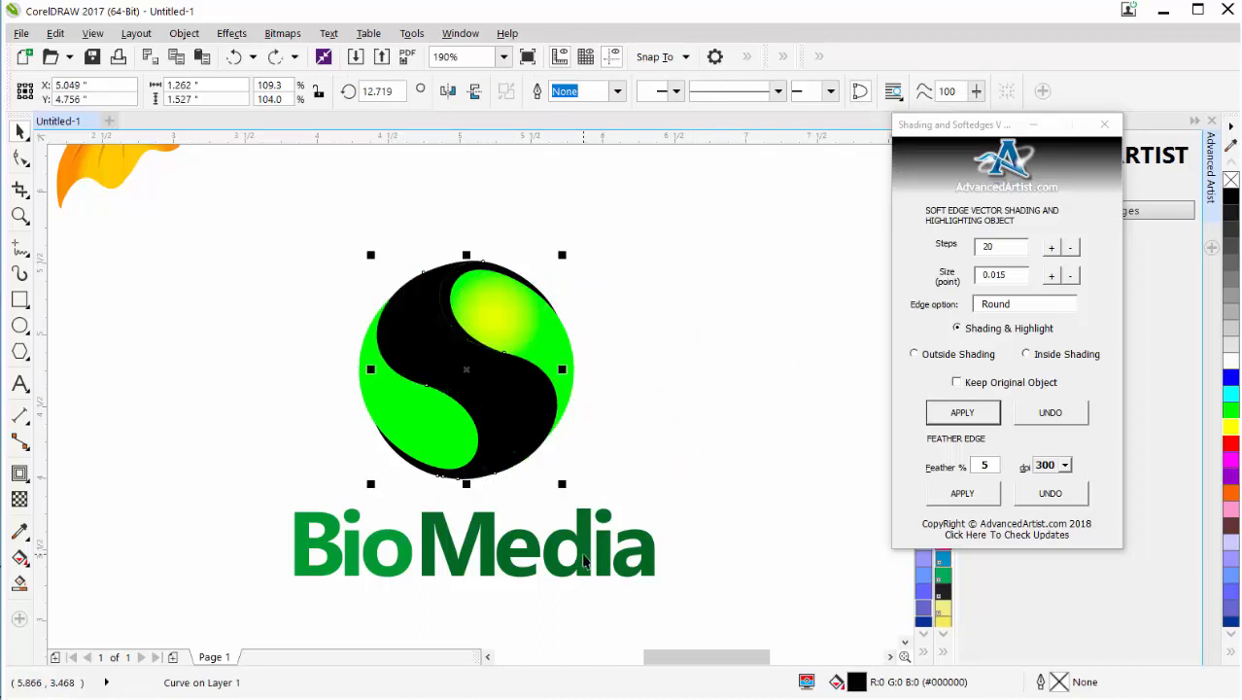
{"action": "mouse_move", "coordinate": [929, 378]}
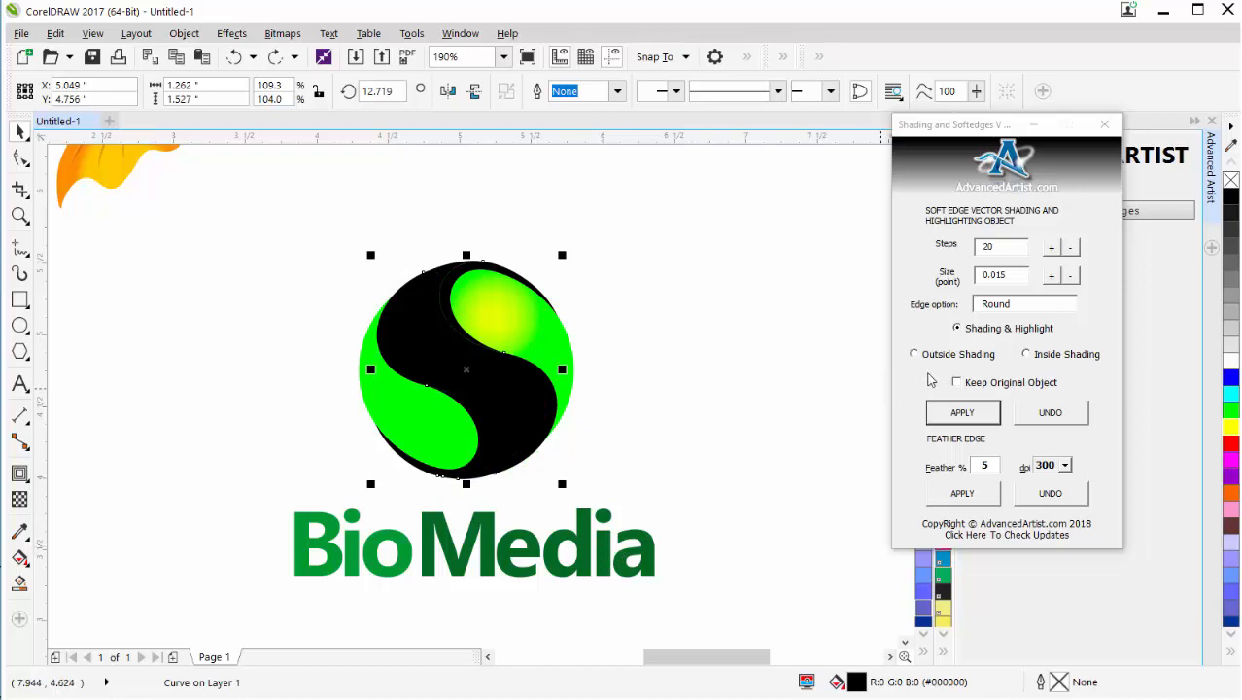
- Try 30-step, 0.010 shading on the S keeping the original, then undo it
{"action": "left_click", "coordinate": [955, 382]}
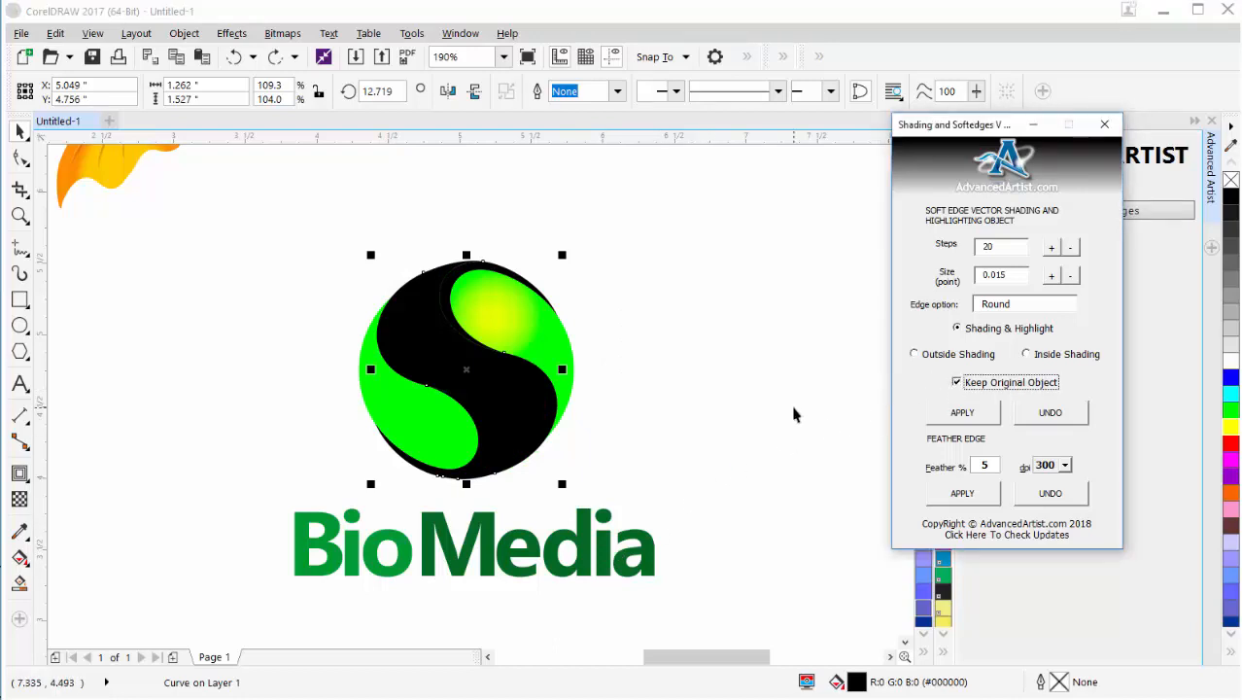
{"action": "triple_click", "coordinate": [1001, 245]}
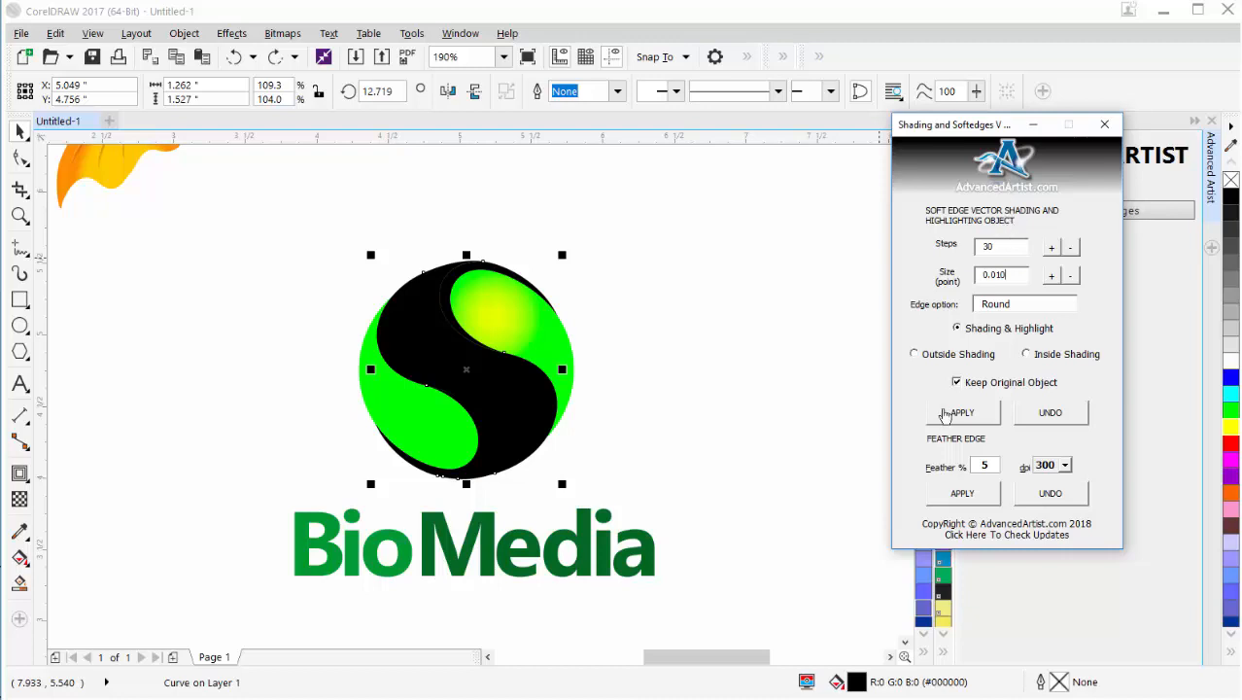
{"action": "left_click", "coordinate": [961, 412]}
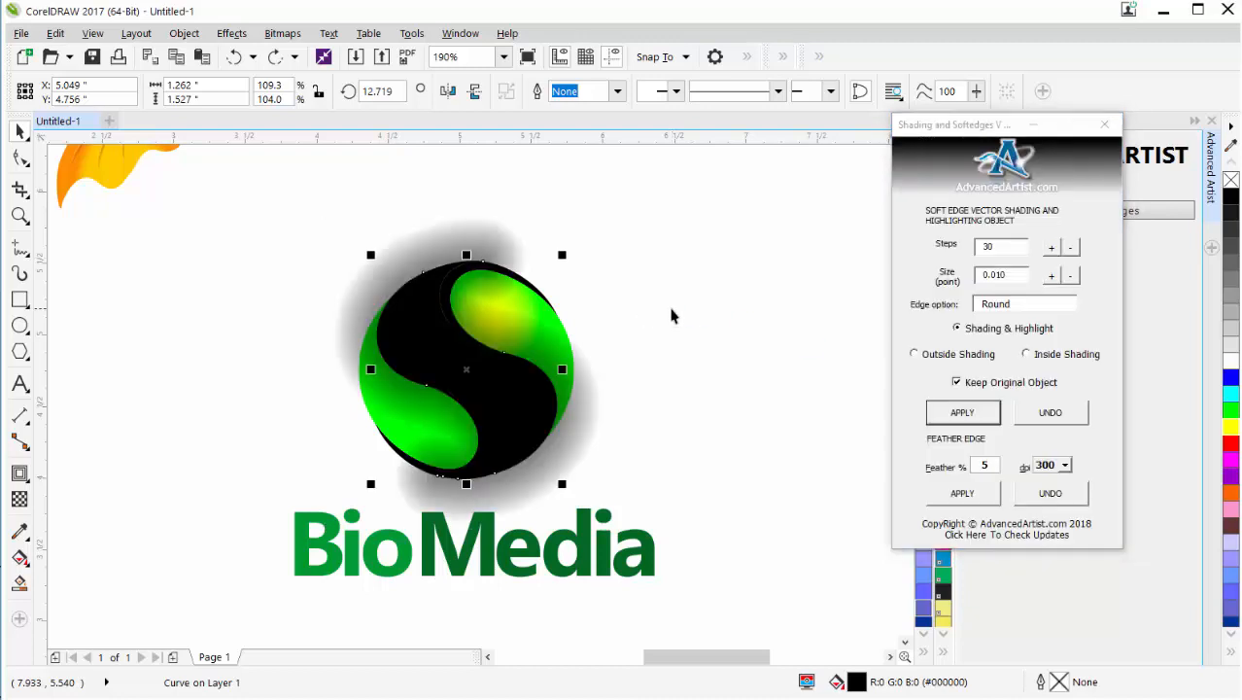
{"action": "mouse_move", "coordinate": [901, 316]}
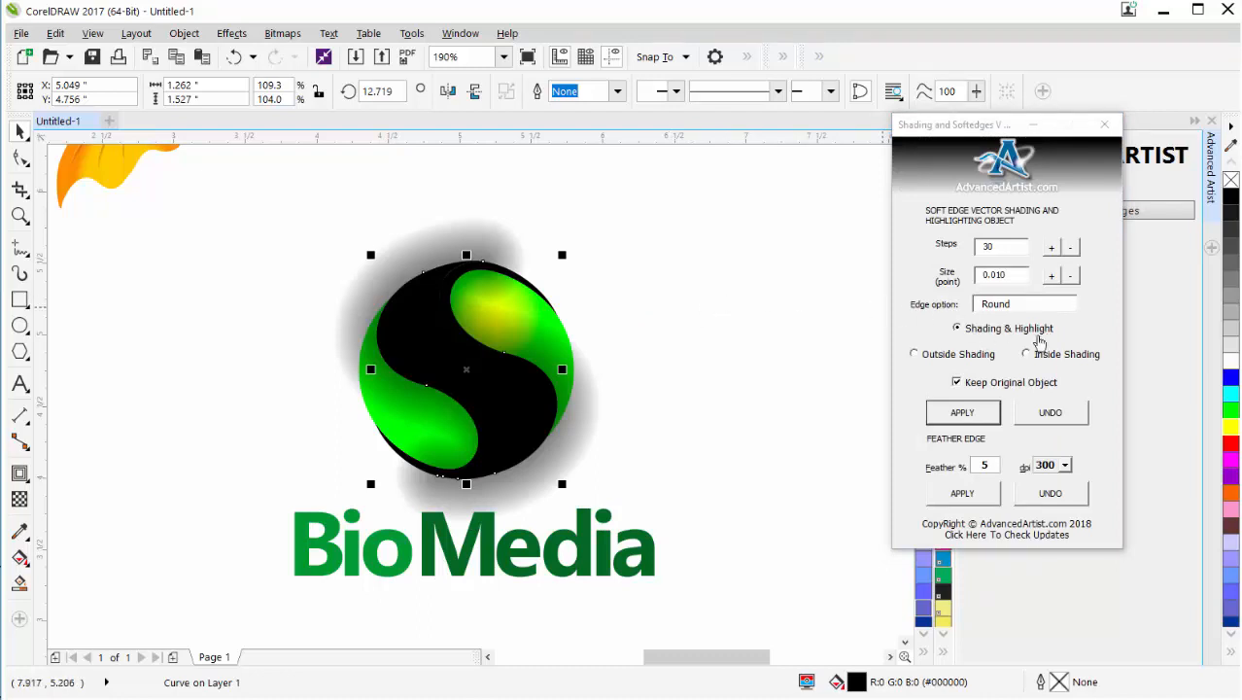
{"action": "left_click", "coordinate": [1050, 412]}
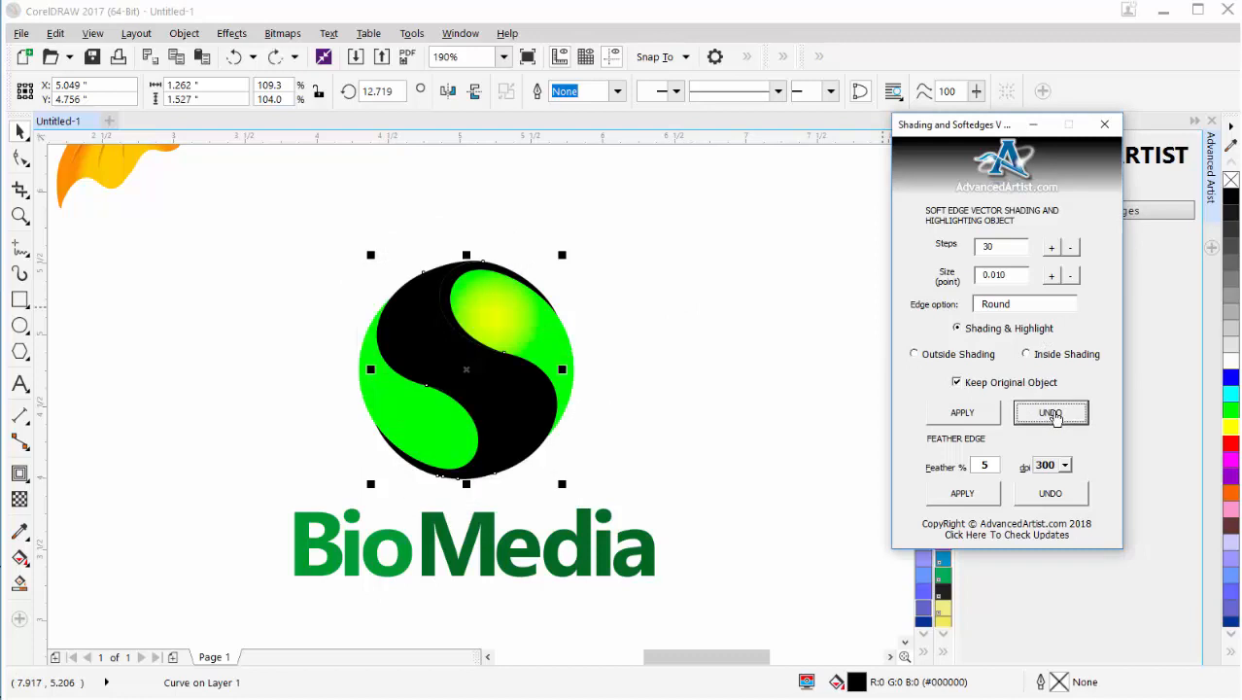
- Apply Inside Shading to the S and drag the original S aside
{"action": "left_click", "coordinate": [1025, 354]}
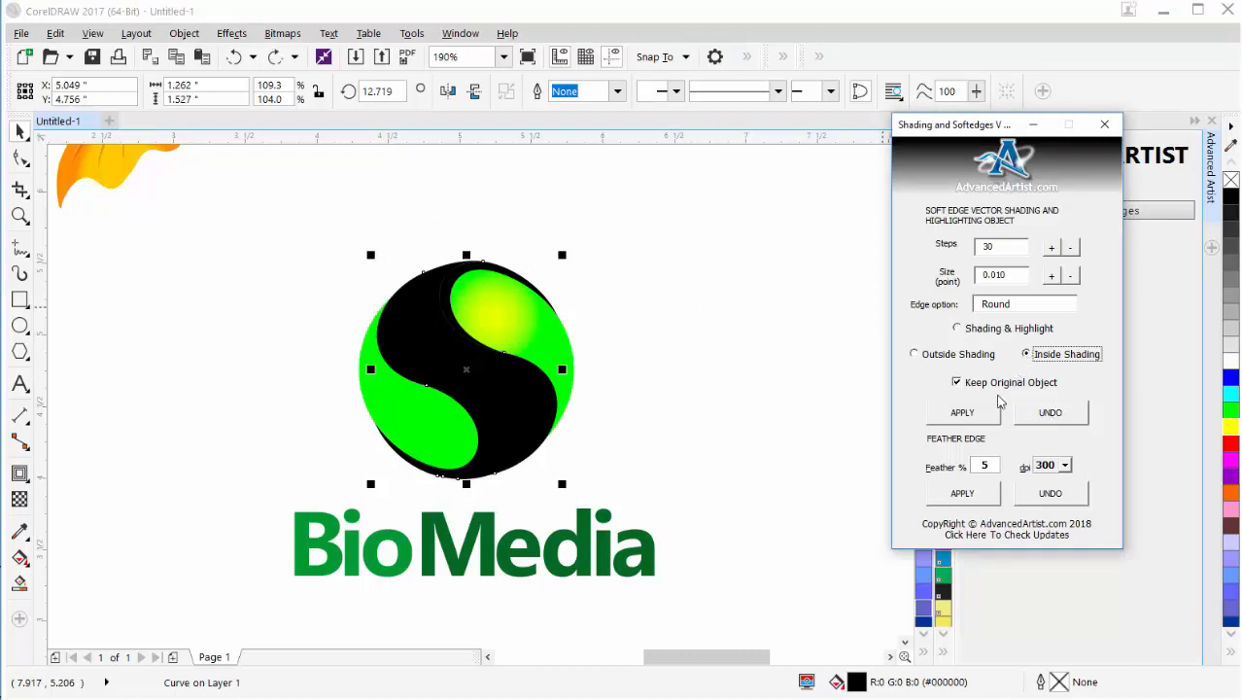
{"action": "mouse_move", "coordinate": [1062, 419]}
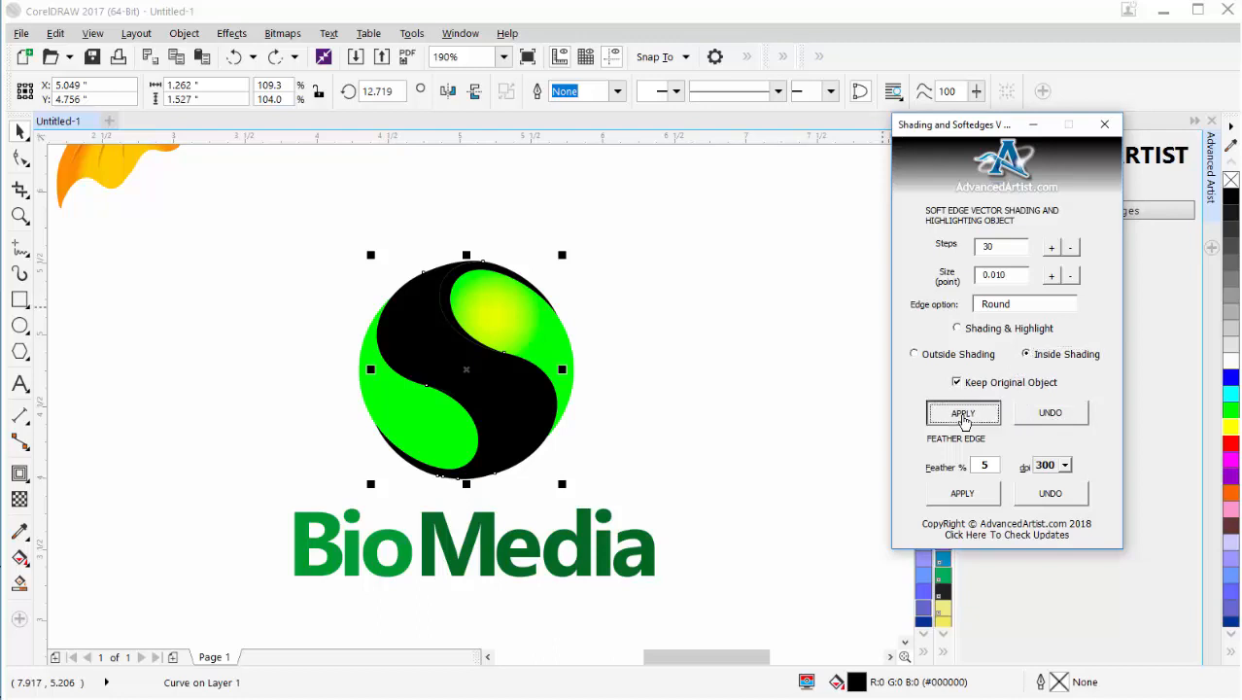
{"action": "left_click", "coordinate": [962, 412]}
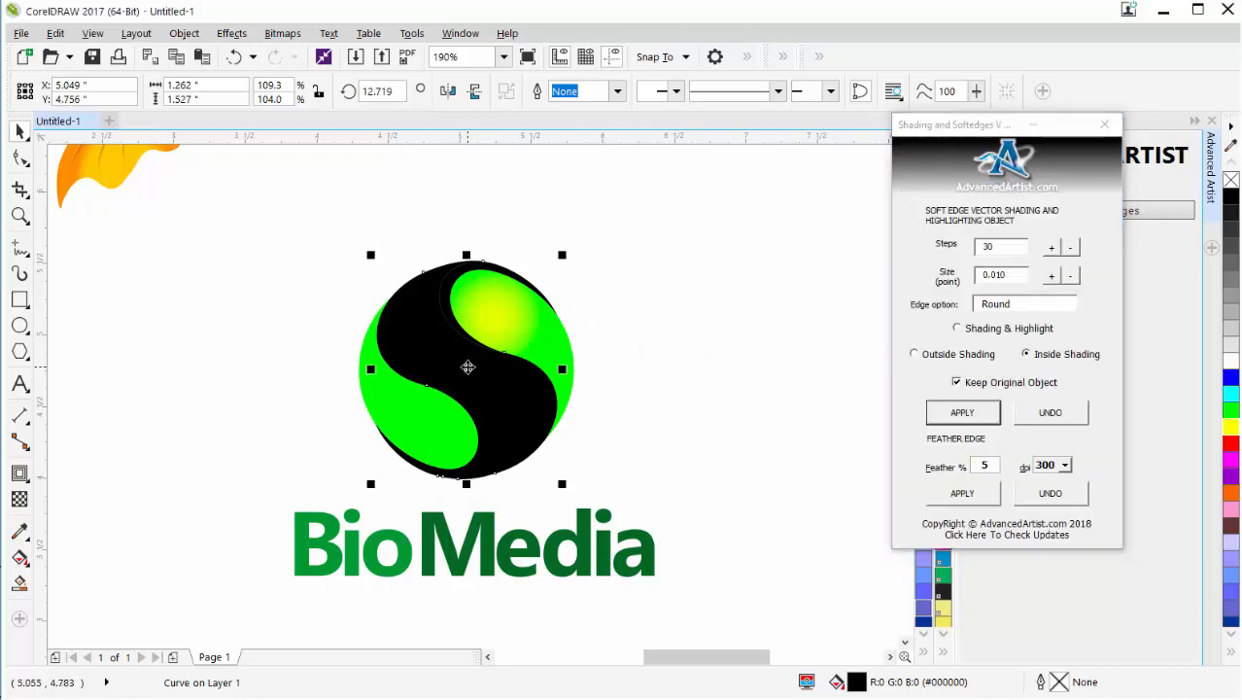
{"action": "left_click_drag", "start_coordinate": [466, 367], "coordinate": [696, 359]}
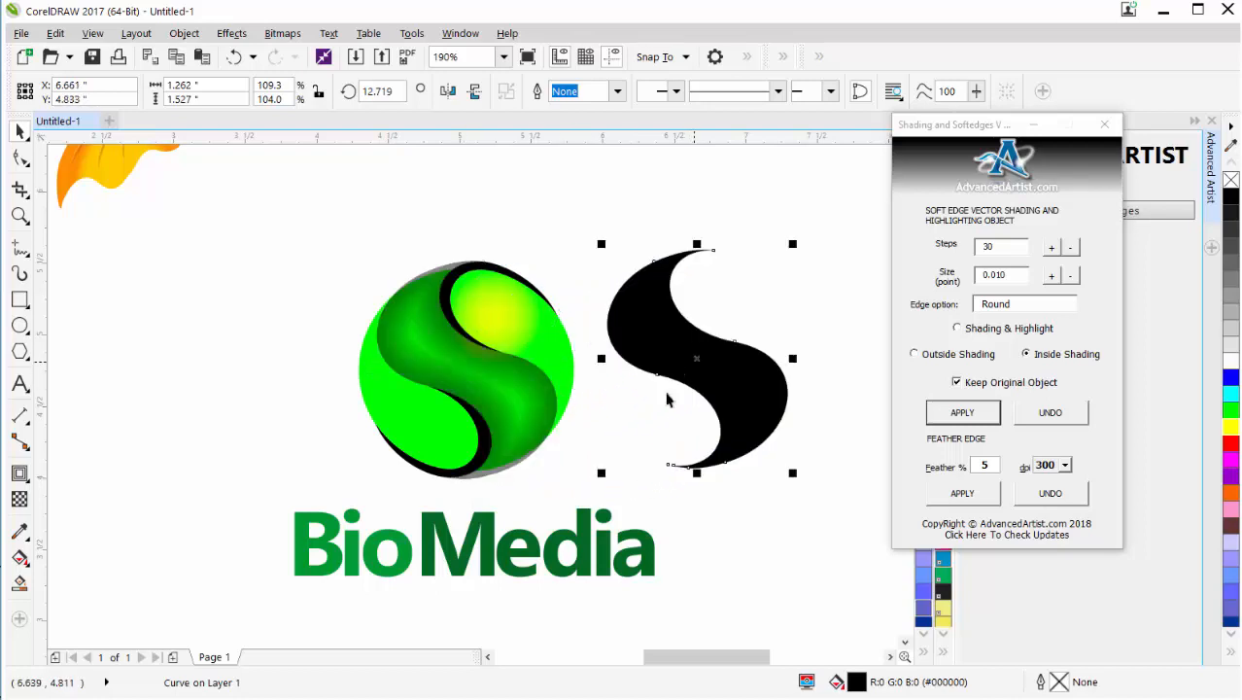
{"action": "mouse_move", "coordinate": [508, 412]}
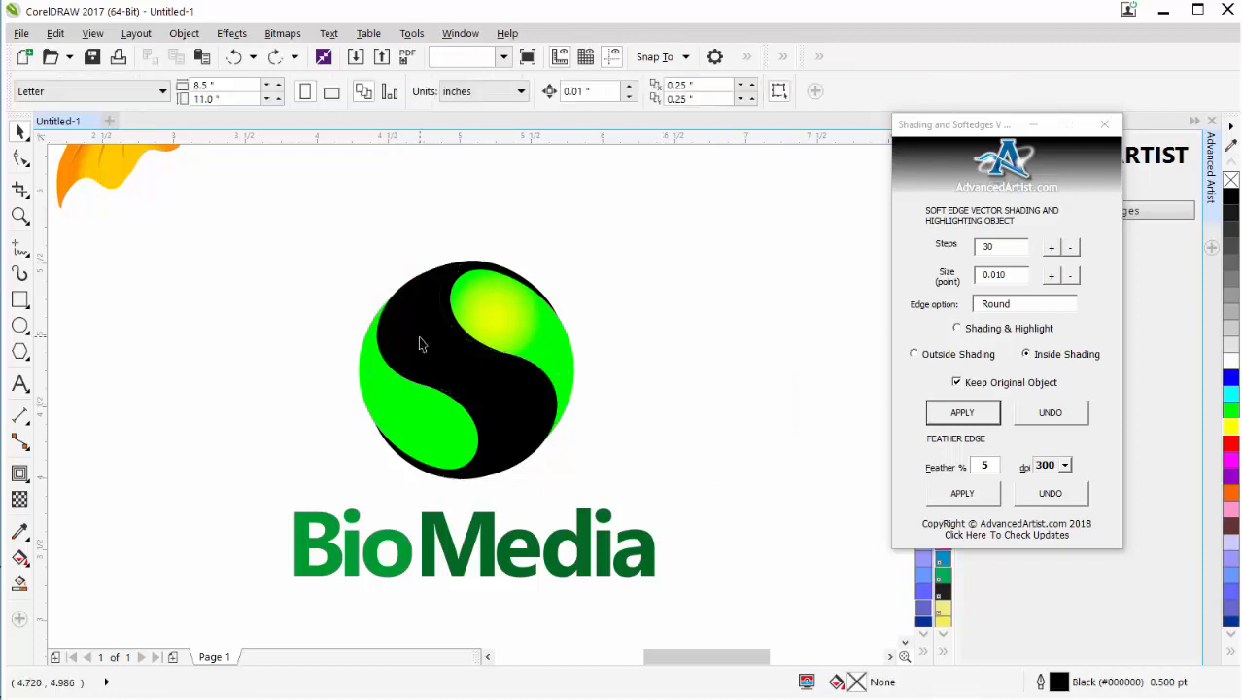
{"action": "left_click", "coordinate": [961, 412]}
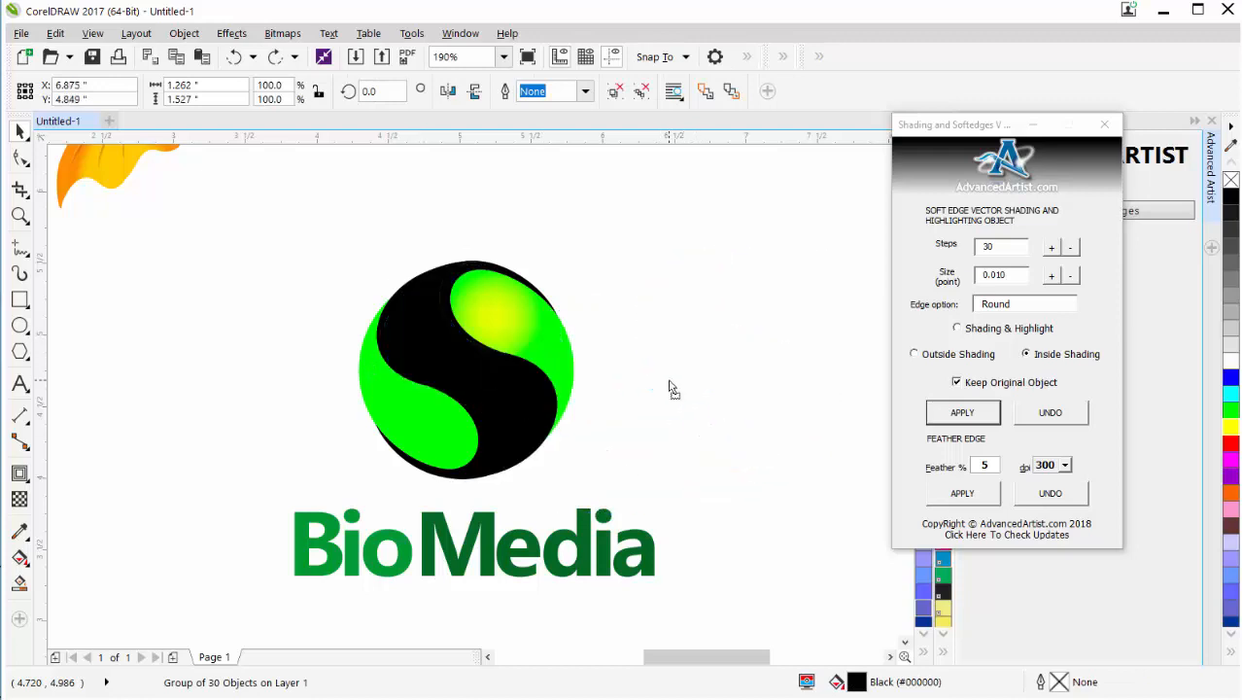
{"action": "left_click", "coordinate": [961, 411]}
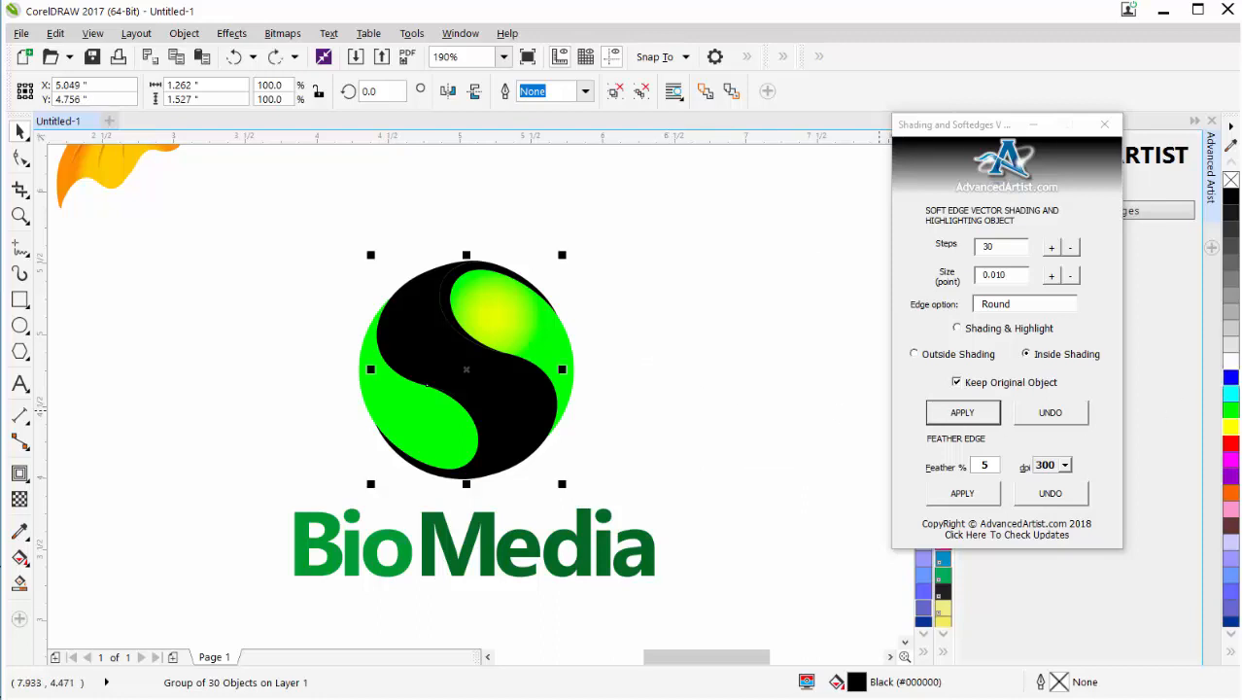
{"action": "left_click", "coordinate": [961, 412]}
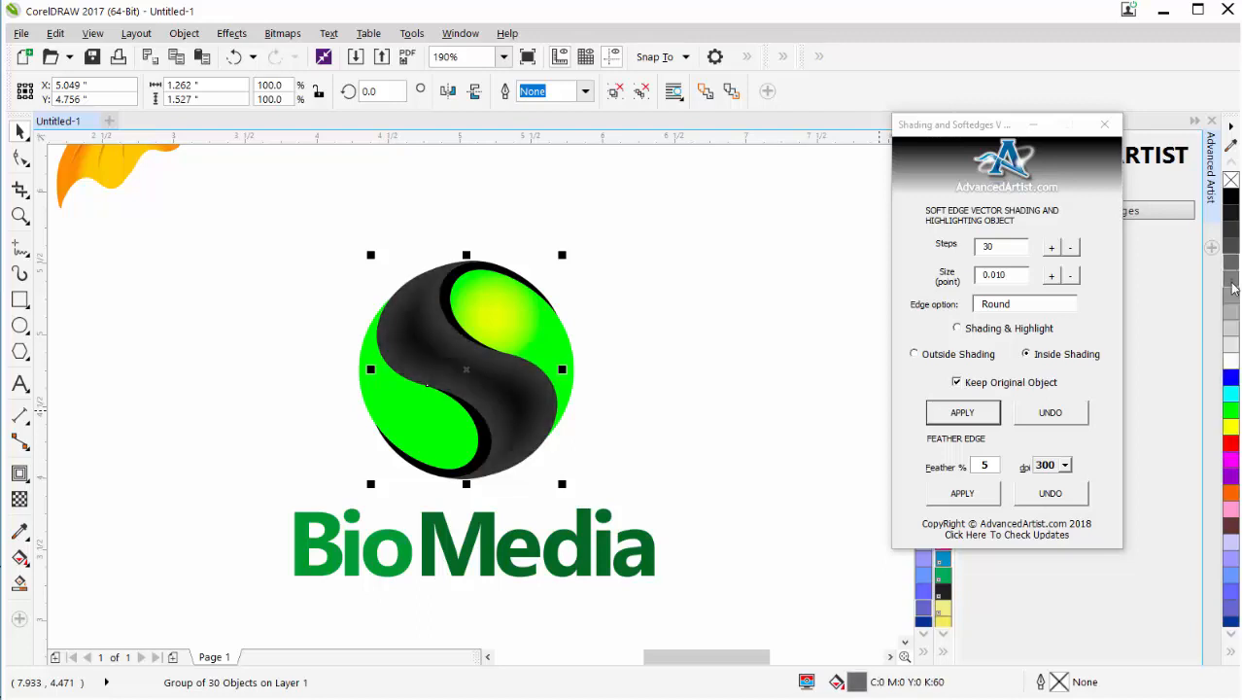
{"action": "mouse_move", "coordinate": [656, 428]}
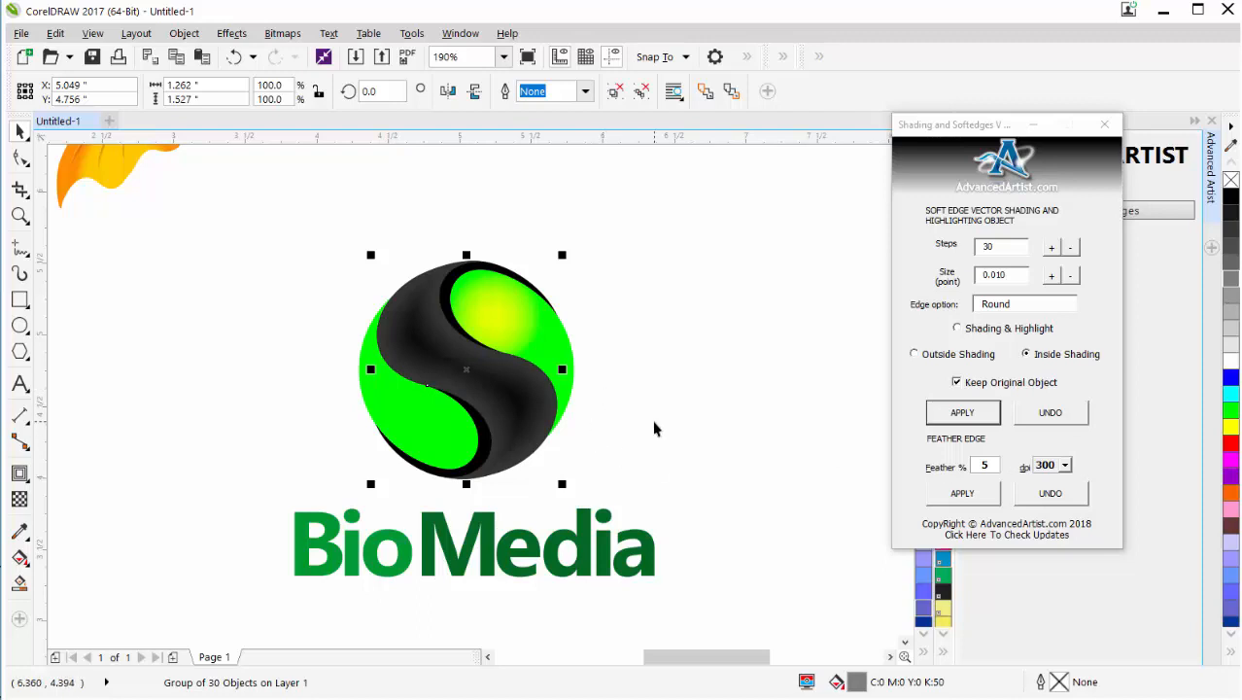
{"action": "mouse_move", "coordinate": [651, 431]}
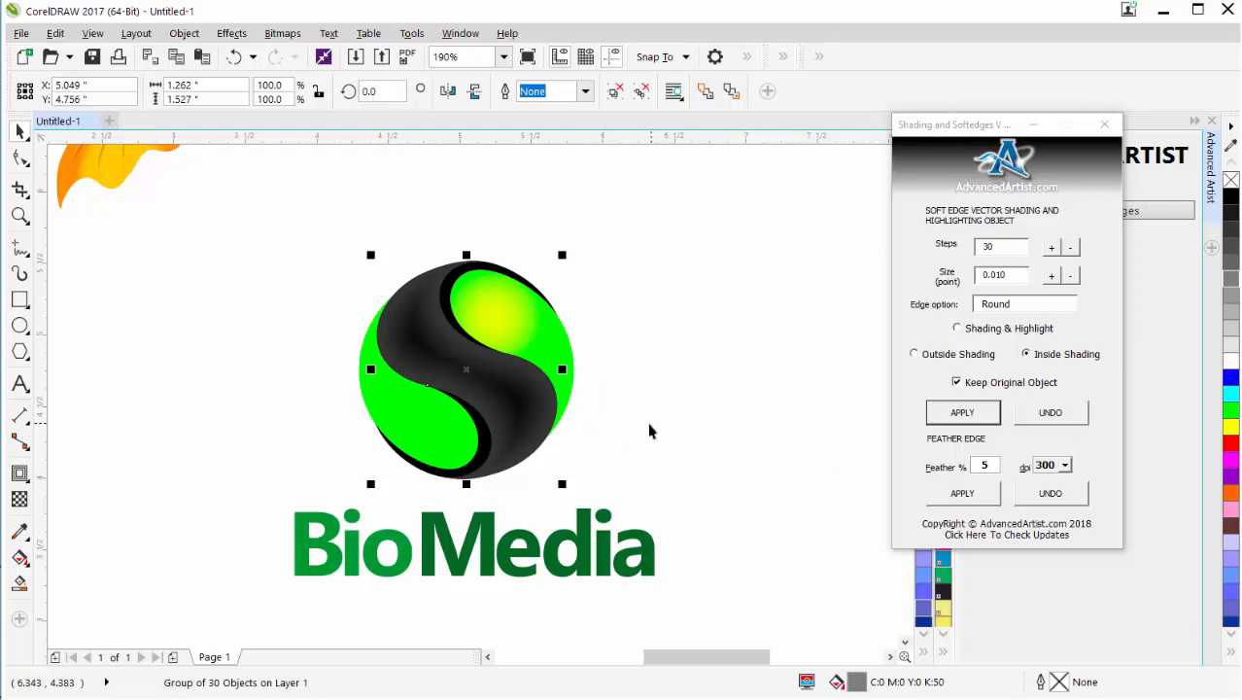
{"action": "mouse_move", "coordinate": [515, 412]}
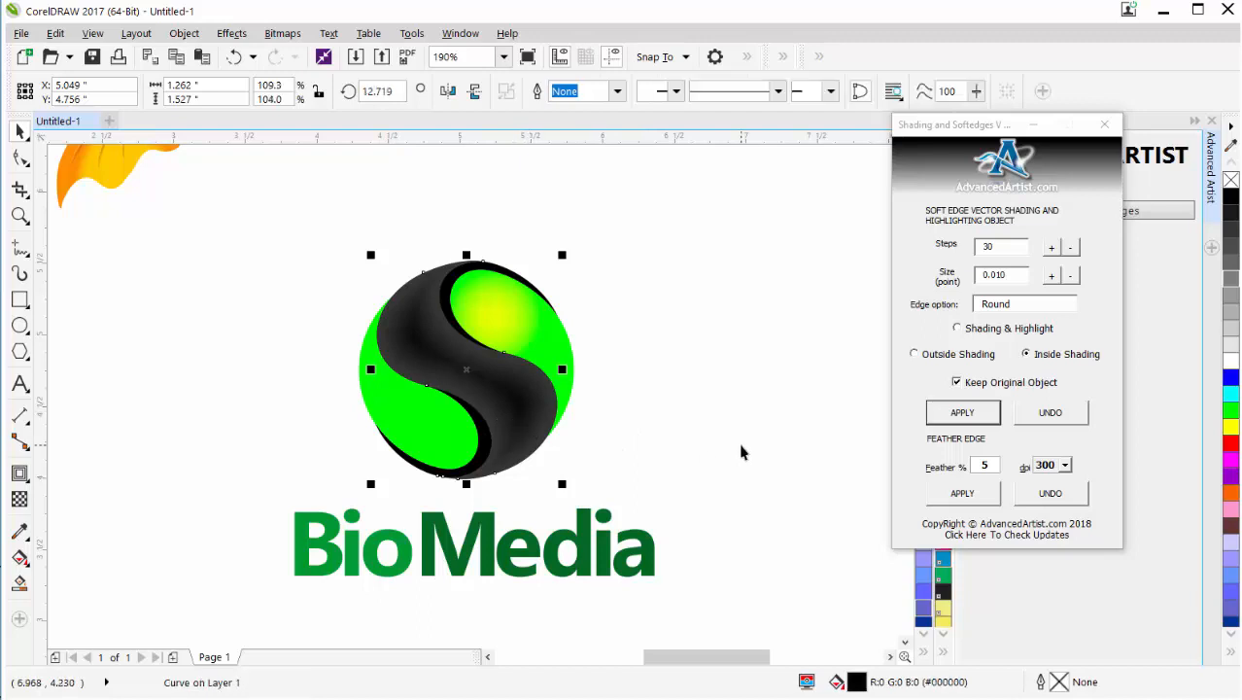
{"action": "mouse_move", "coordinate": [646, 372]}
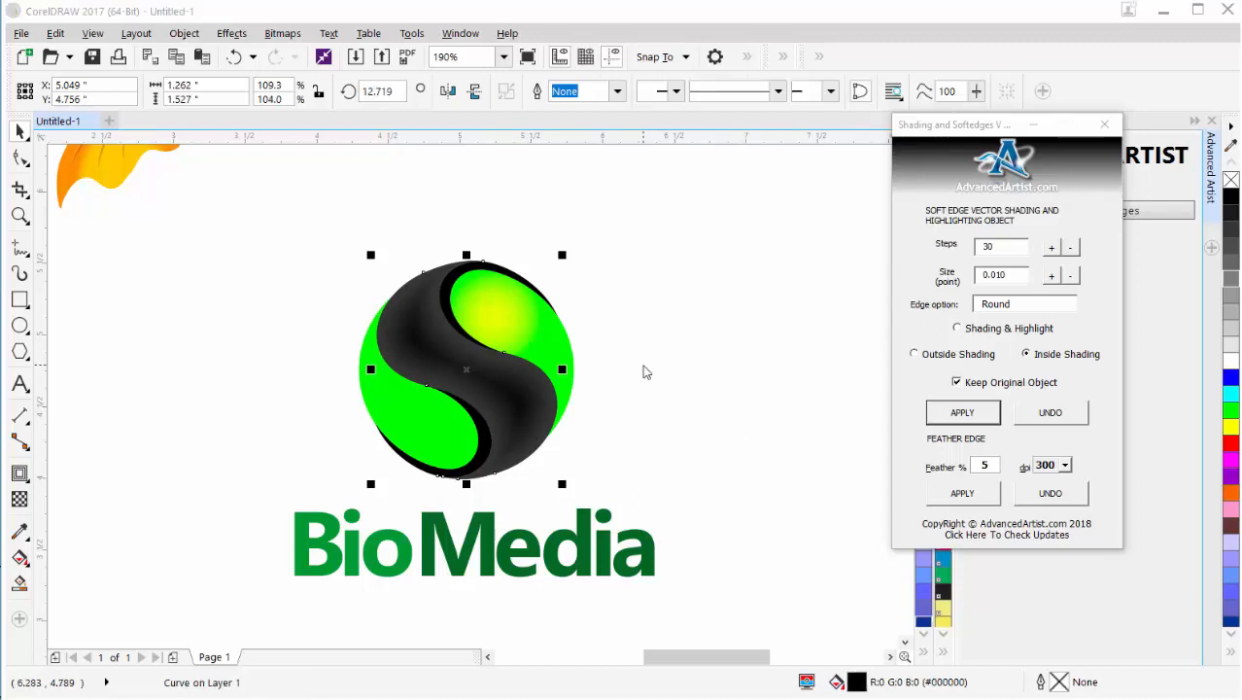
- Select the black S and drag a linear transparency diagonally across it
{"action": "left_click", "coordinate": [646, 372]}
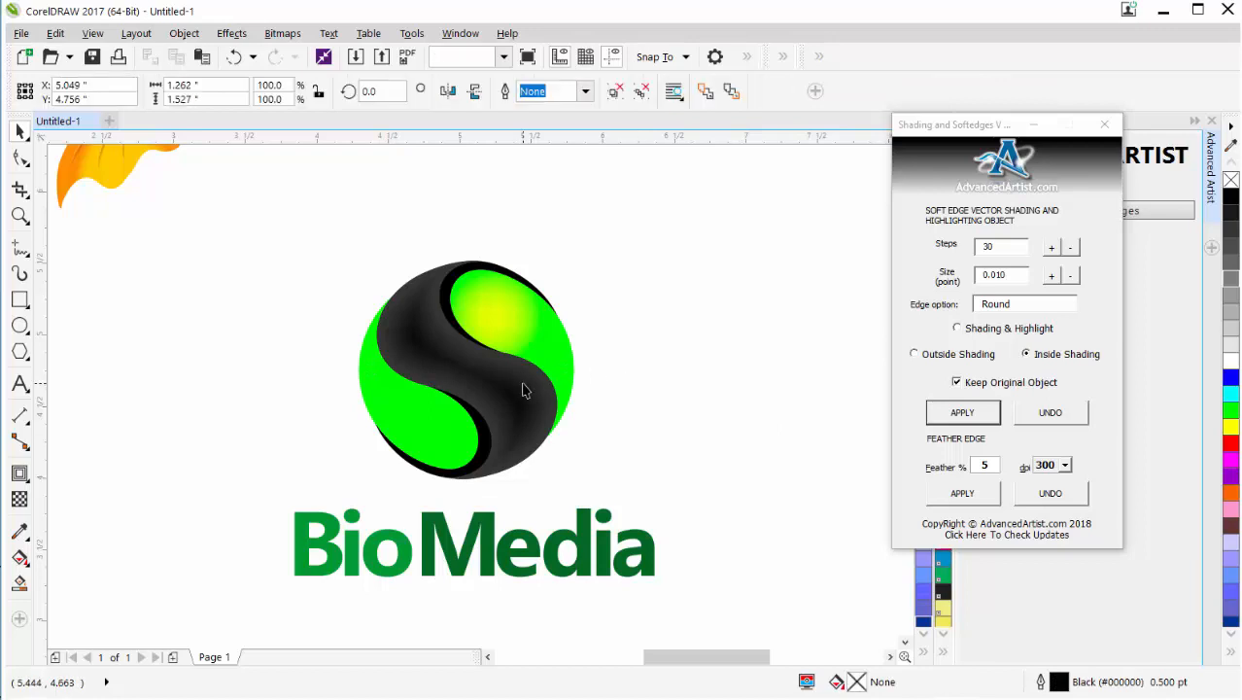
{"action": "left_click", "coordinate": [465, 369]}
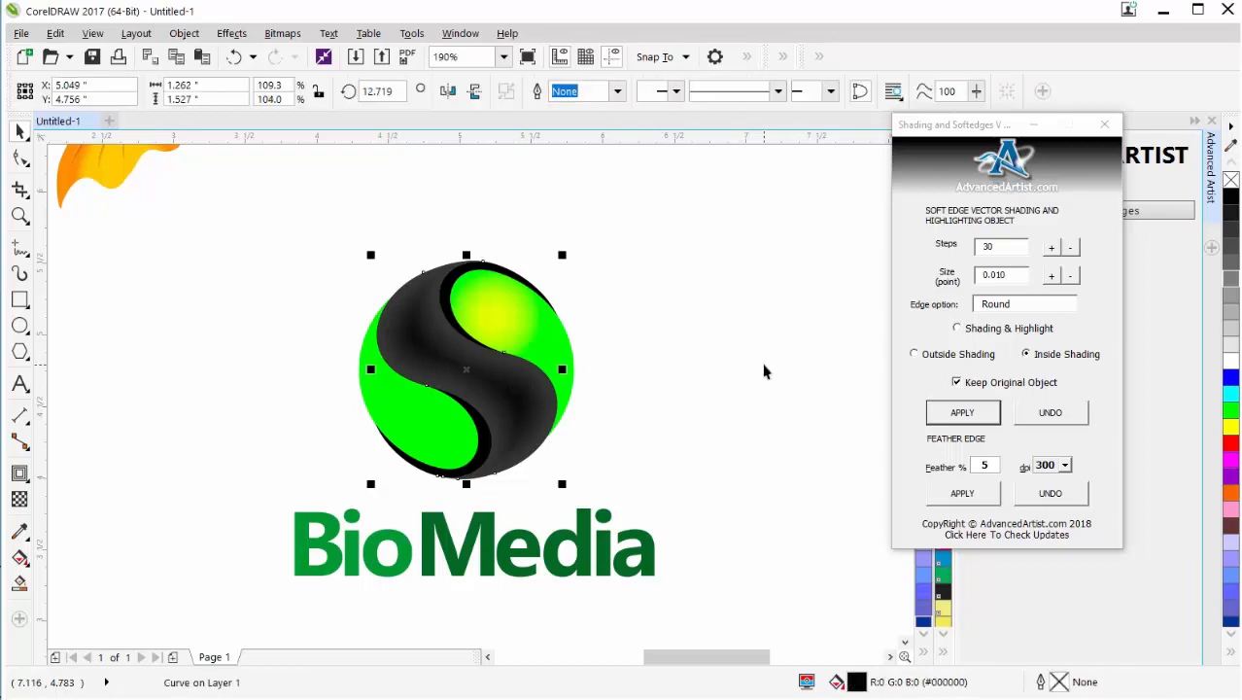
{"action": "mouse_move", "coordinate": [765, 371]}
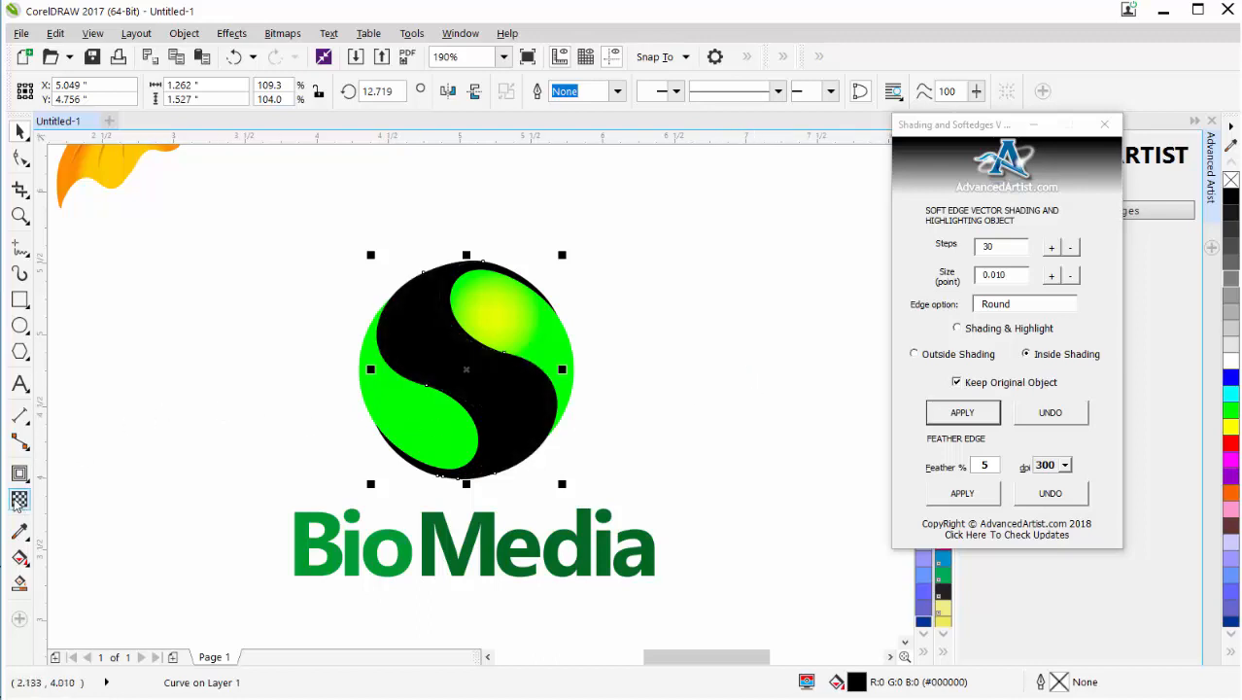
{"action": "left_click", "coordinate": [19, 499]}
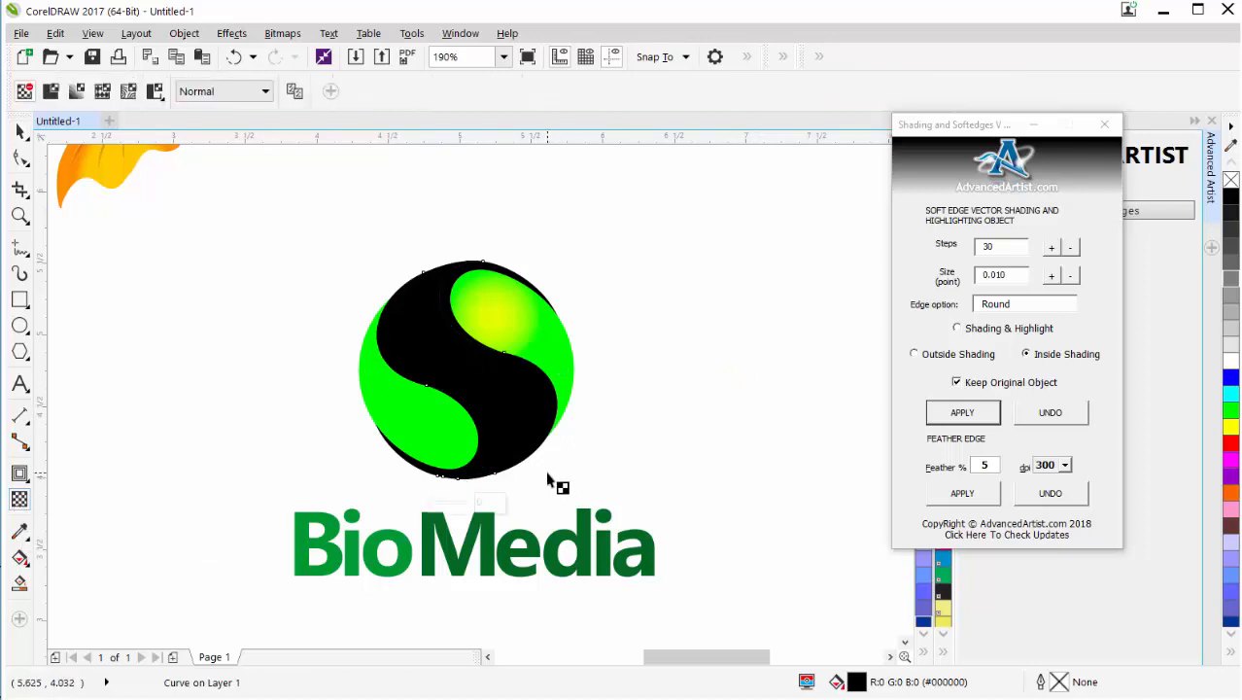
{"action": "mouse_move", "coordinate": [502, 435]}
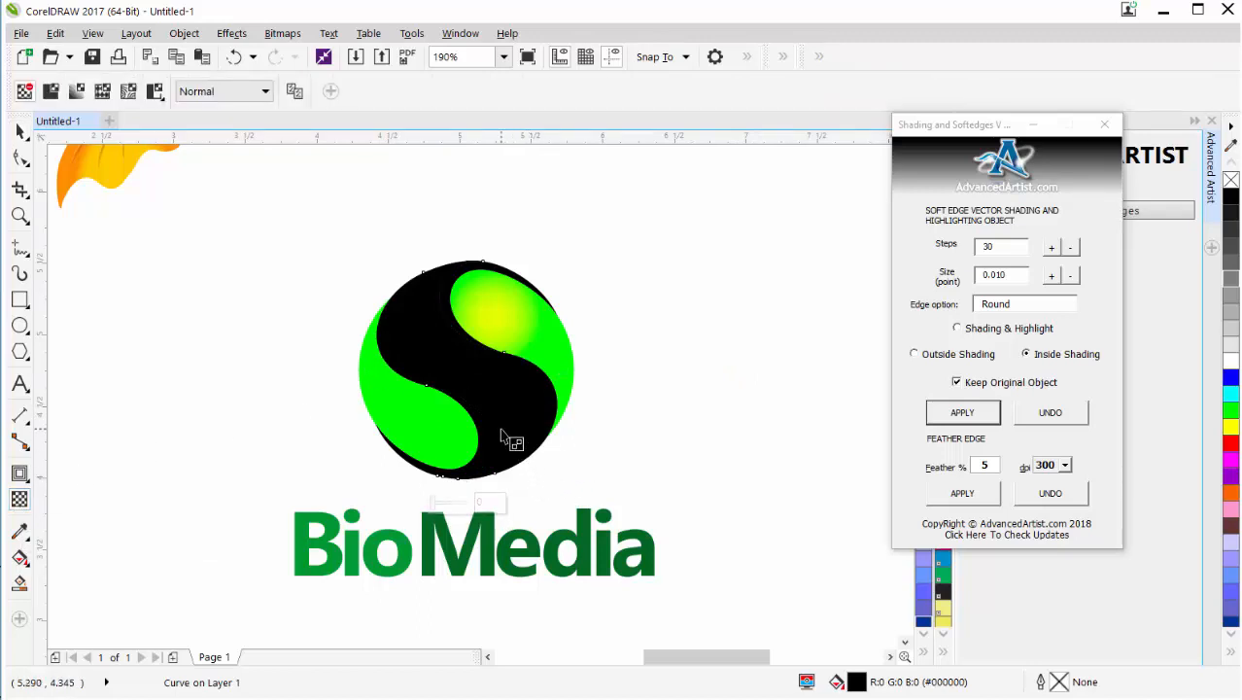
{"action": "left_click_drag", "start_coordinate": [500, 437], "coordinate": [423, 306]}
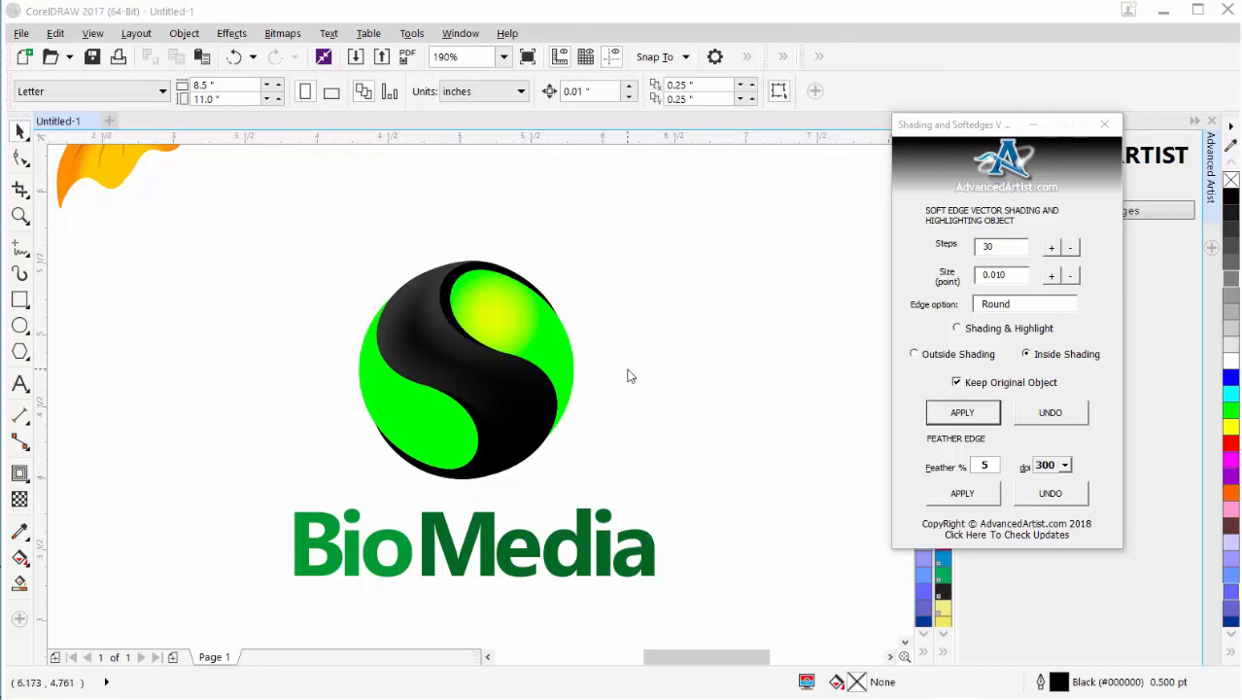
{"action": "mouse_move", "coordinate": [458, 371]}
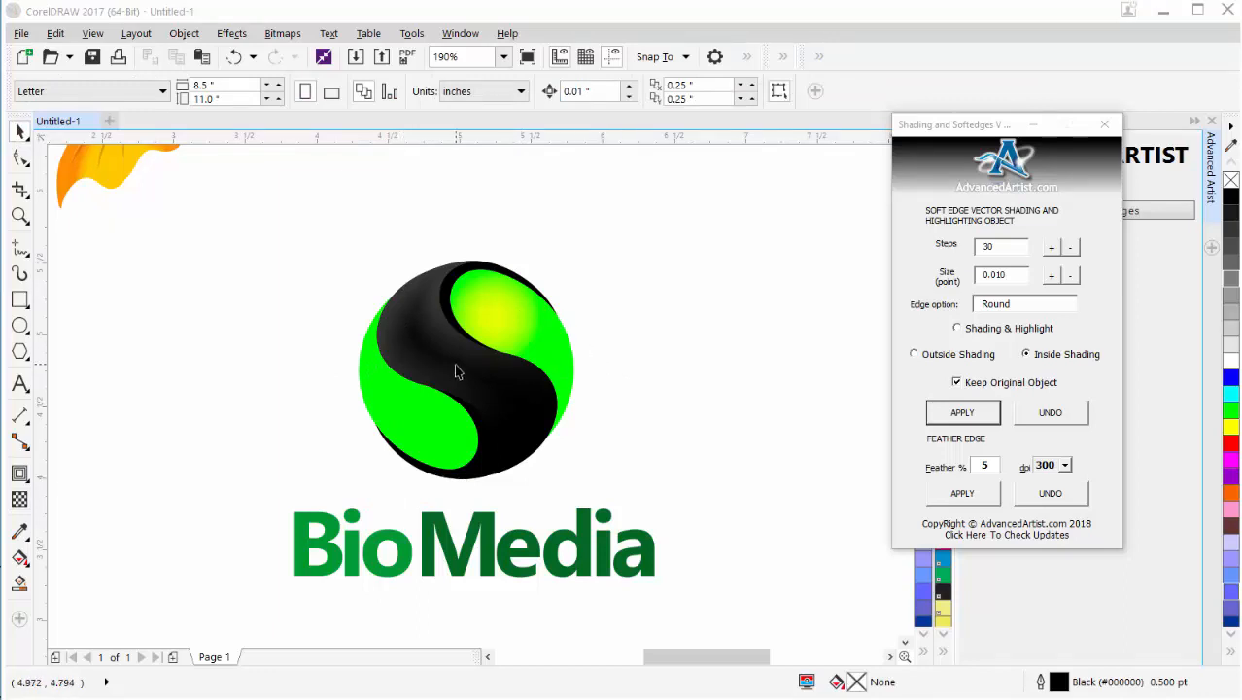
{"action": "left_click", "coordinate": [464, 370]}
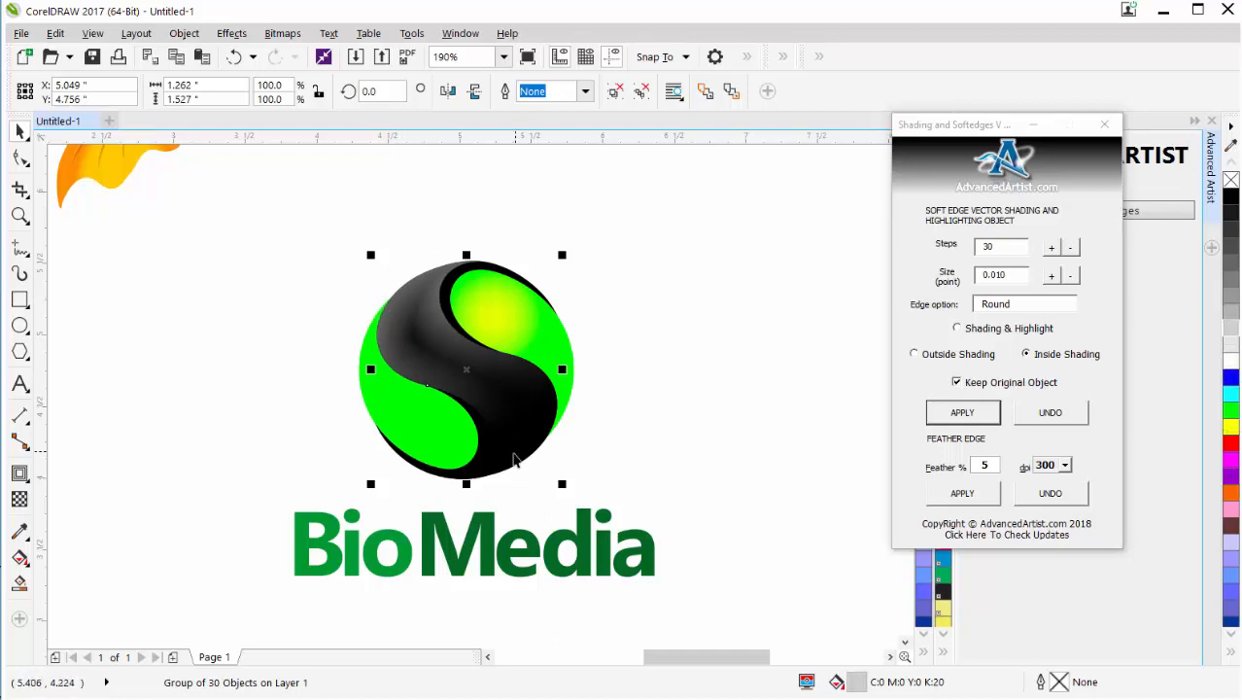
{"action": "mouse_move", "coordinate": [637, 429]}
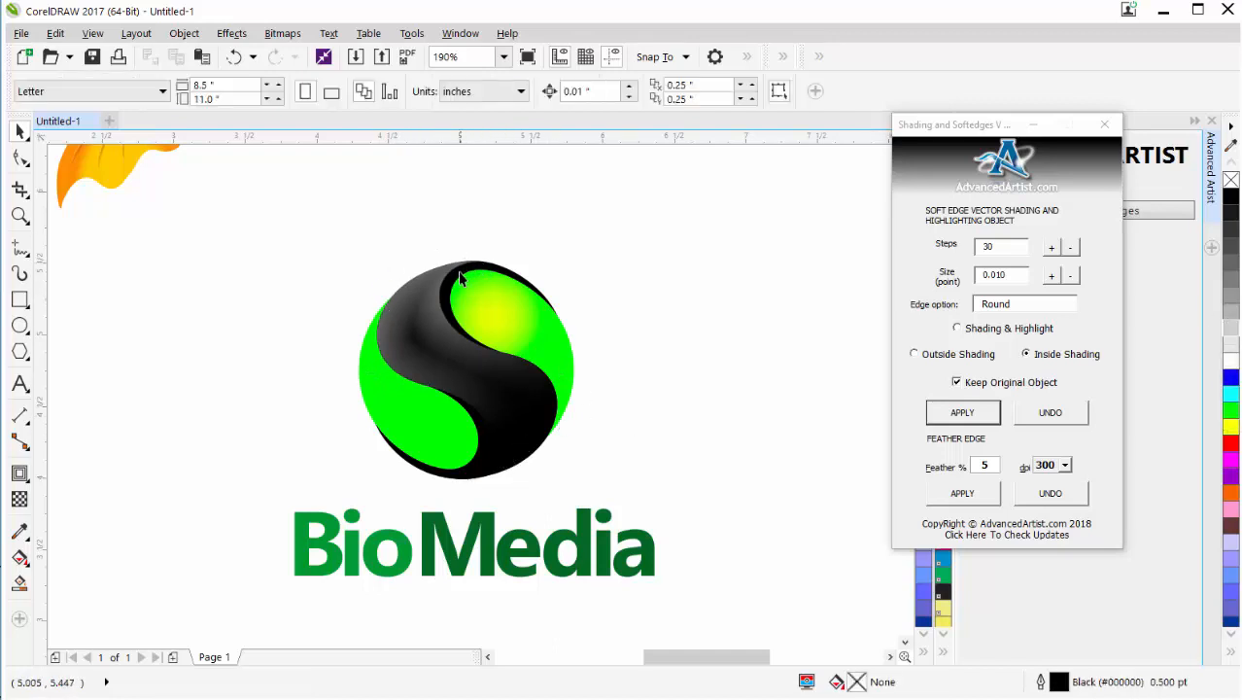
{"action": "mouse_move", "coordinate": [464, 347]}
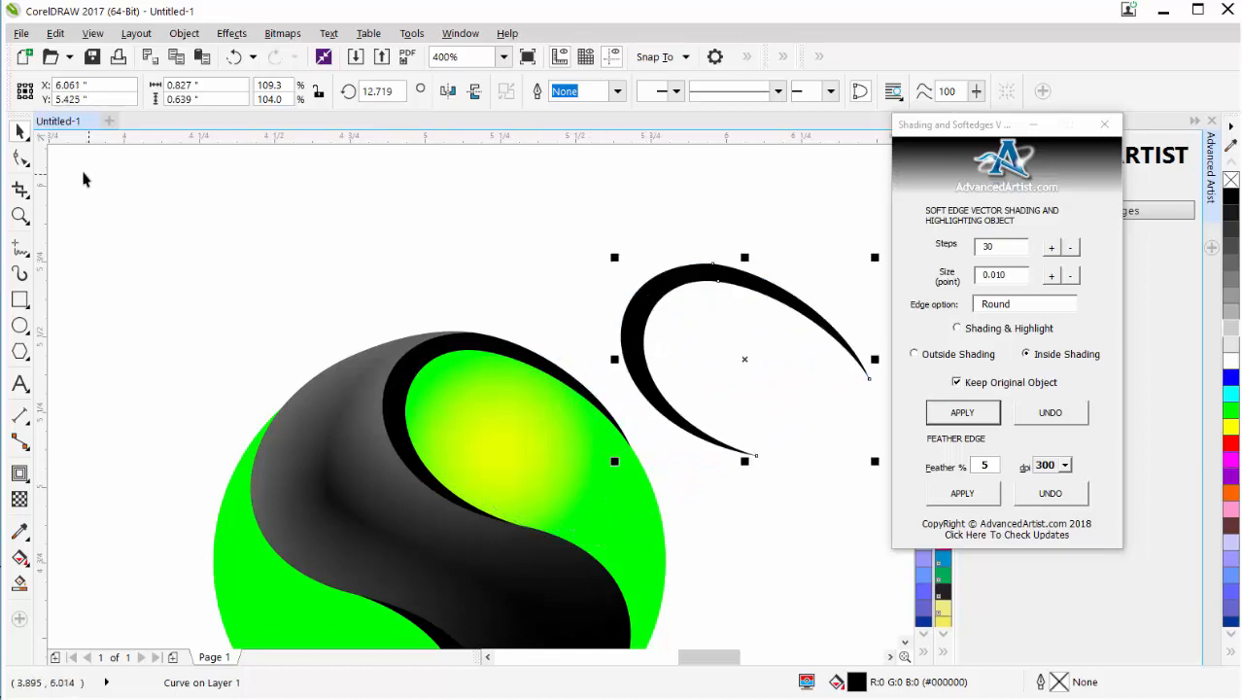
{"action": "mouse_move", "coordinate": [21, 159]}
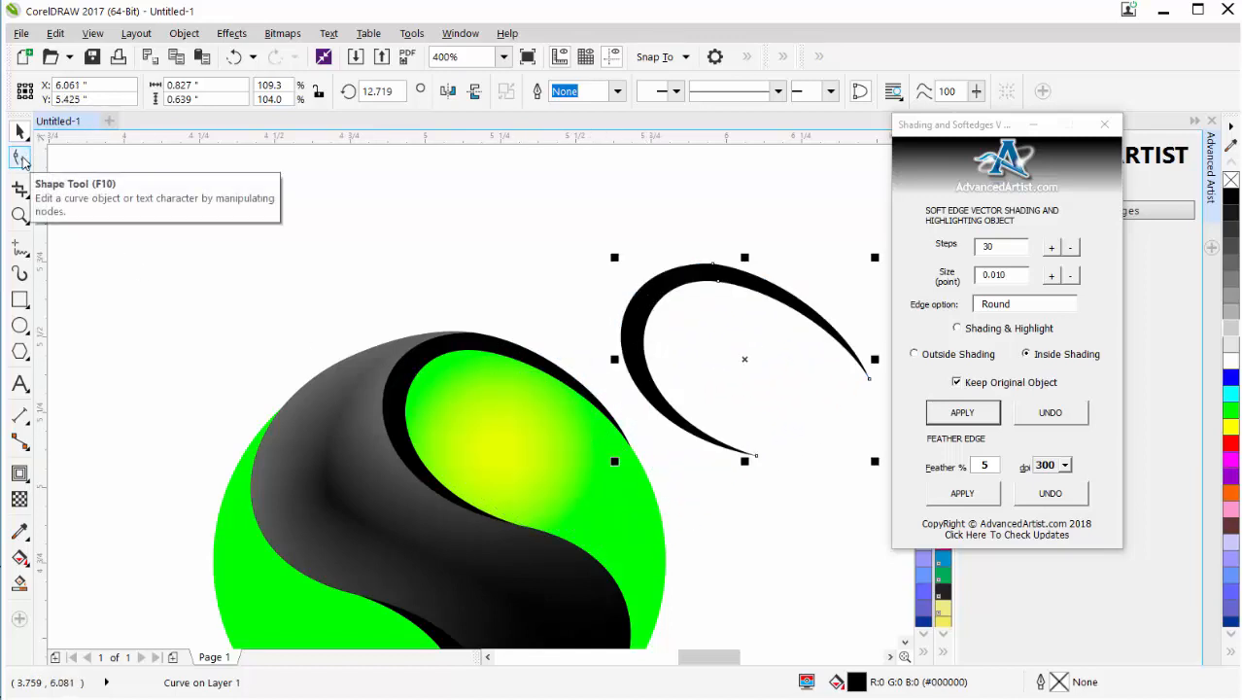
- Inspect the crescent curve's four nodes with the Shape tool
{"action": "left_click", "coordinate": [21, 157]}
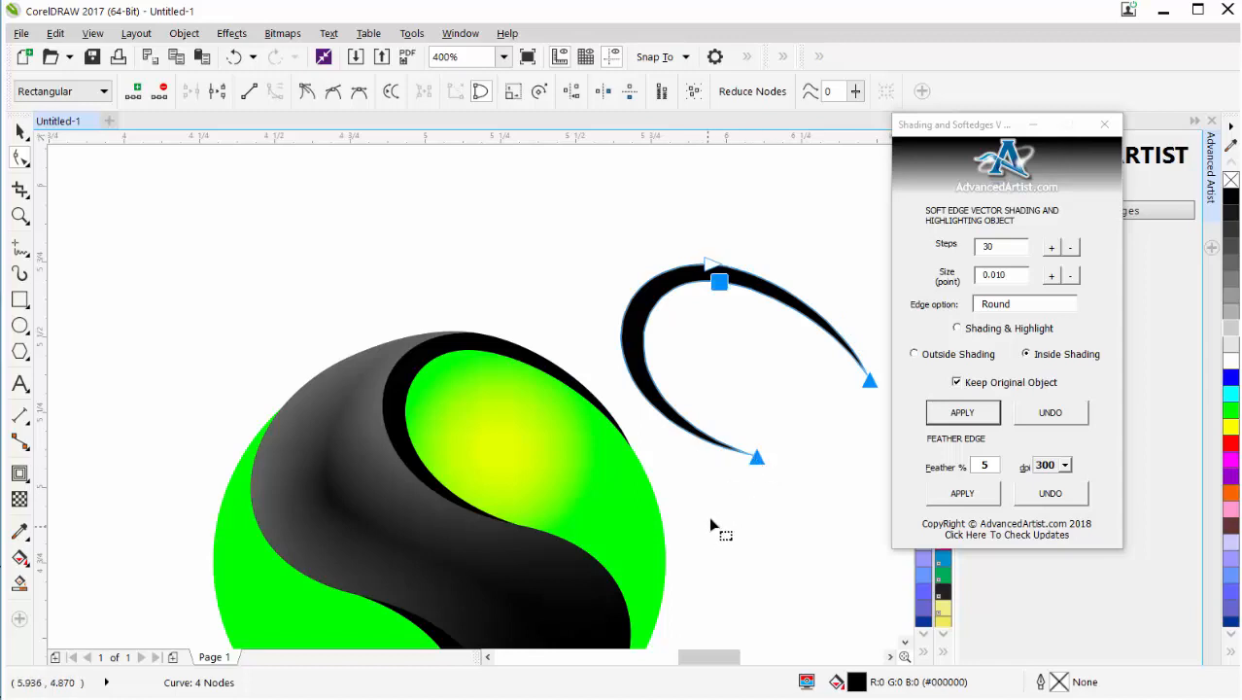
{"action": "mouse_move", "coordinate": [812, 321]}
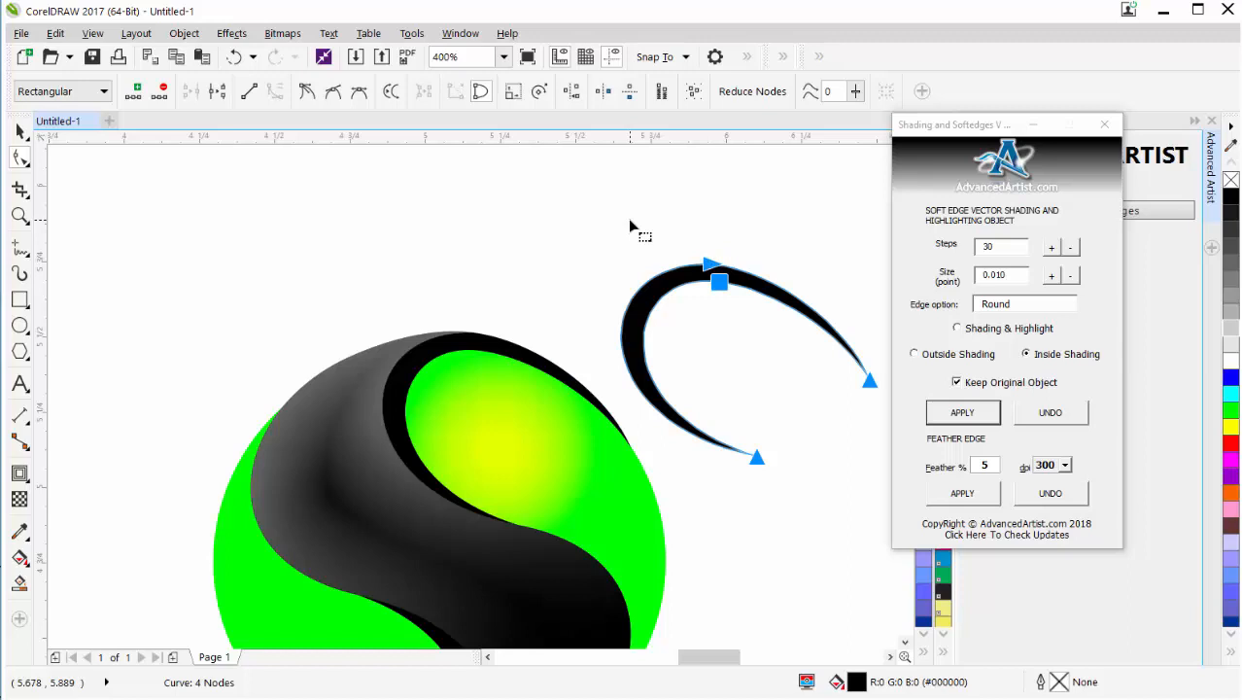
{"action": "mouse_move", "coordinate": [445, 199]}
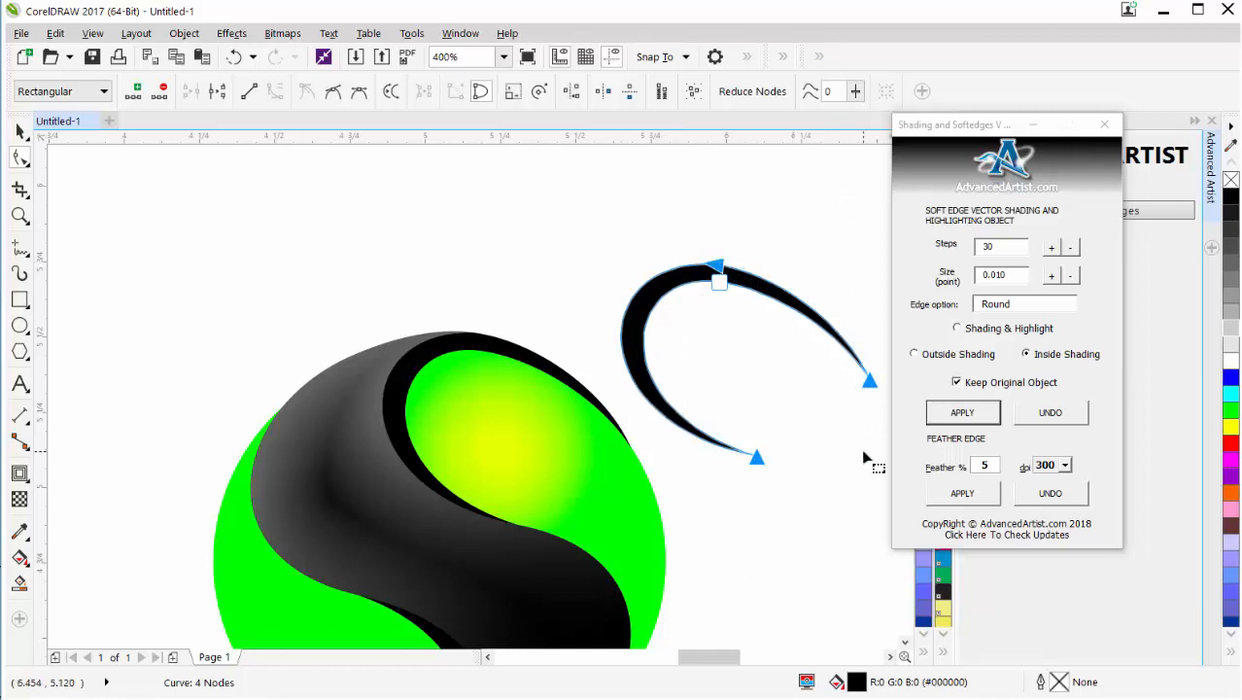
{"action": "mouse_move", "coordinate": [842, 469]}
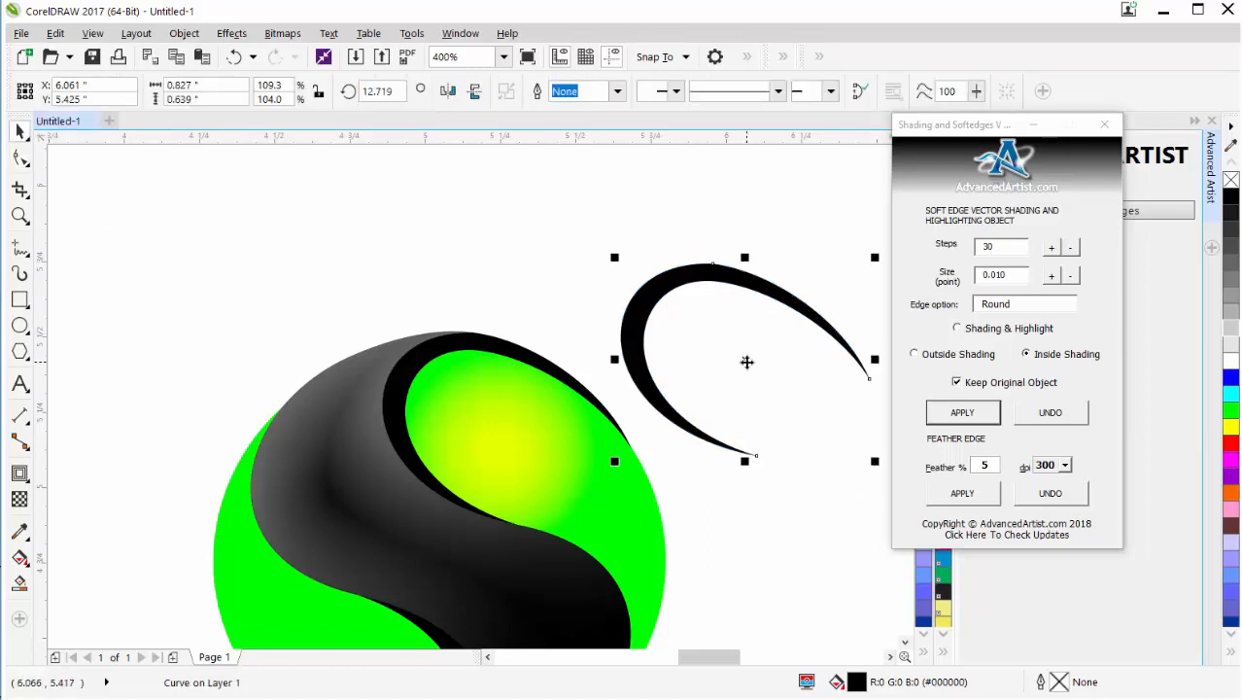
- Drop a copy of the crescent onto the S edge and zoom in to check the fit
{"action": "left_click_drag", "start_coordinate": [747, 362], "coordinate": [714, 330]}
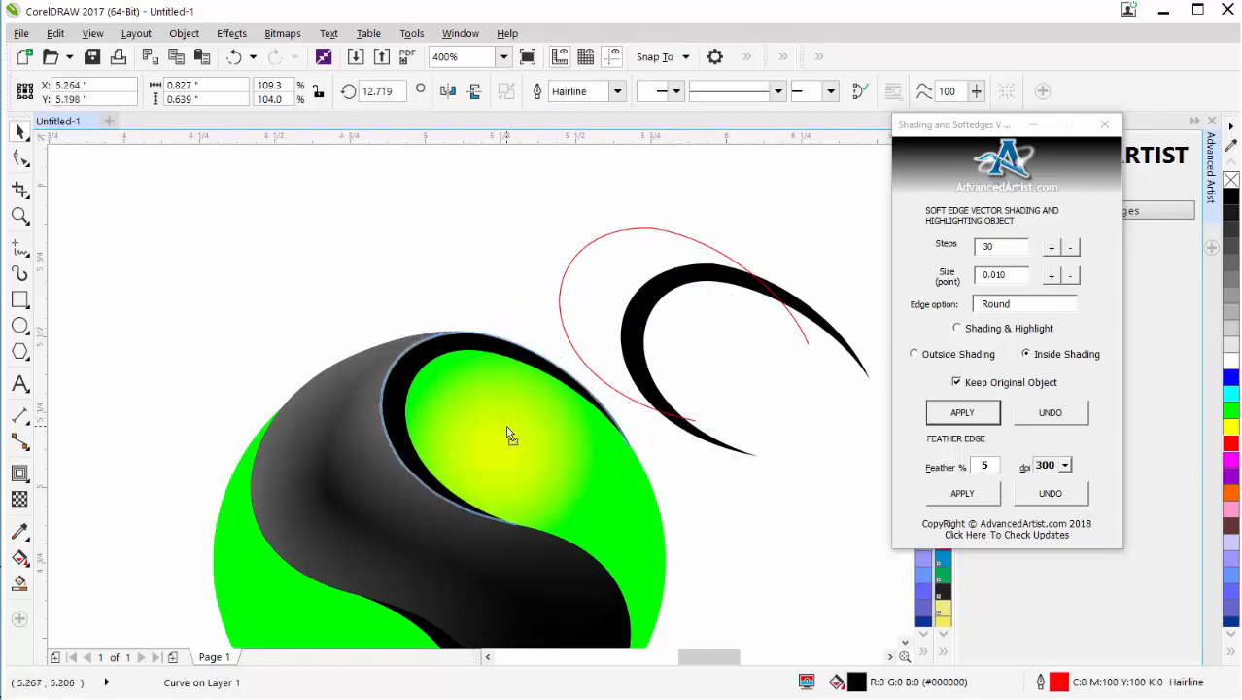
{"action": "left_click", "coordinate": [442, 398]}
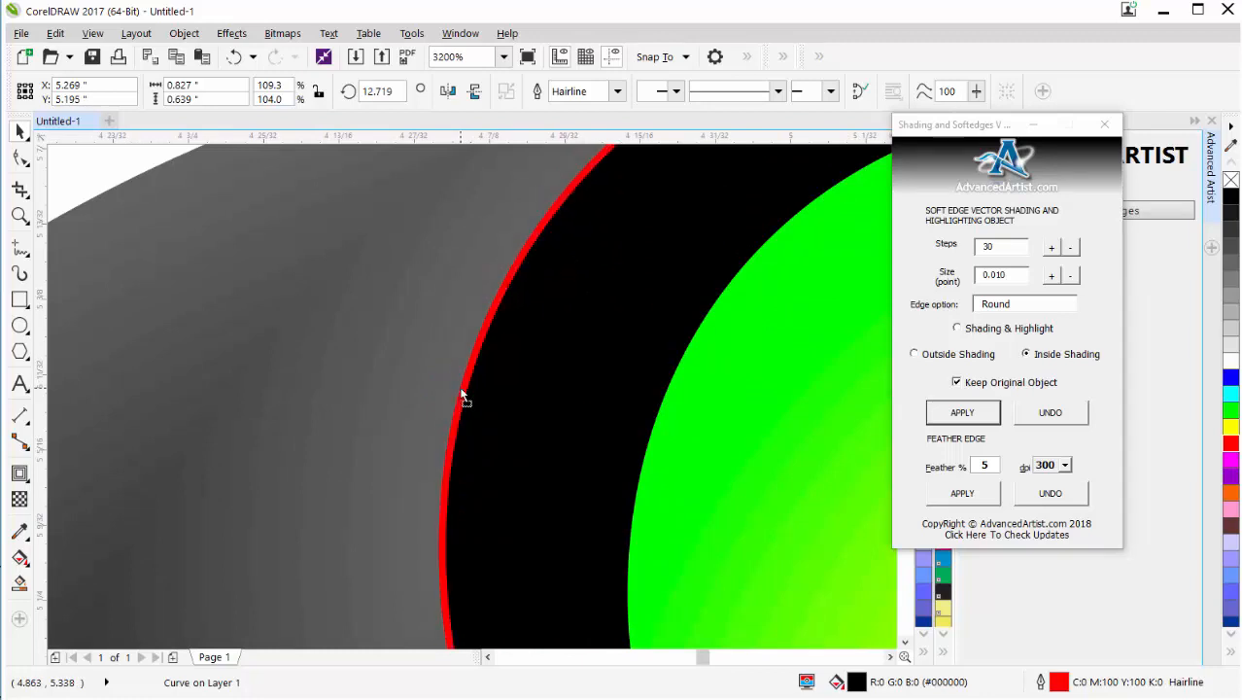
{"action": "mouse_move", "coordinate": [475, 460]}
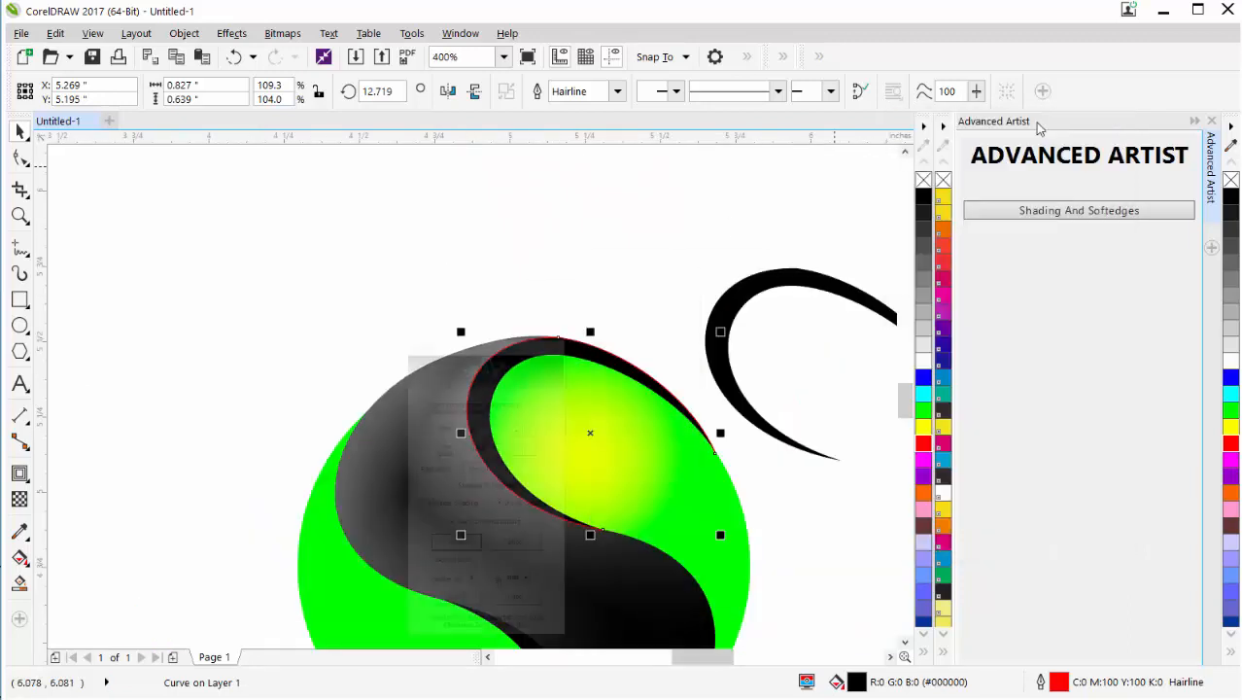
- Open the Artistic Media docker via Window > Dockers and uncheck Presets to show brush and object strokes
{"action": "left_click", "coordinate": [460, 33]}
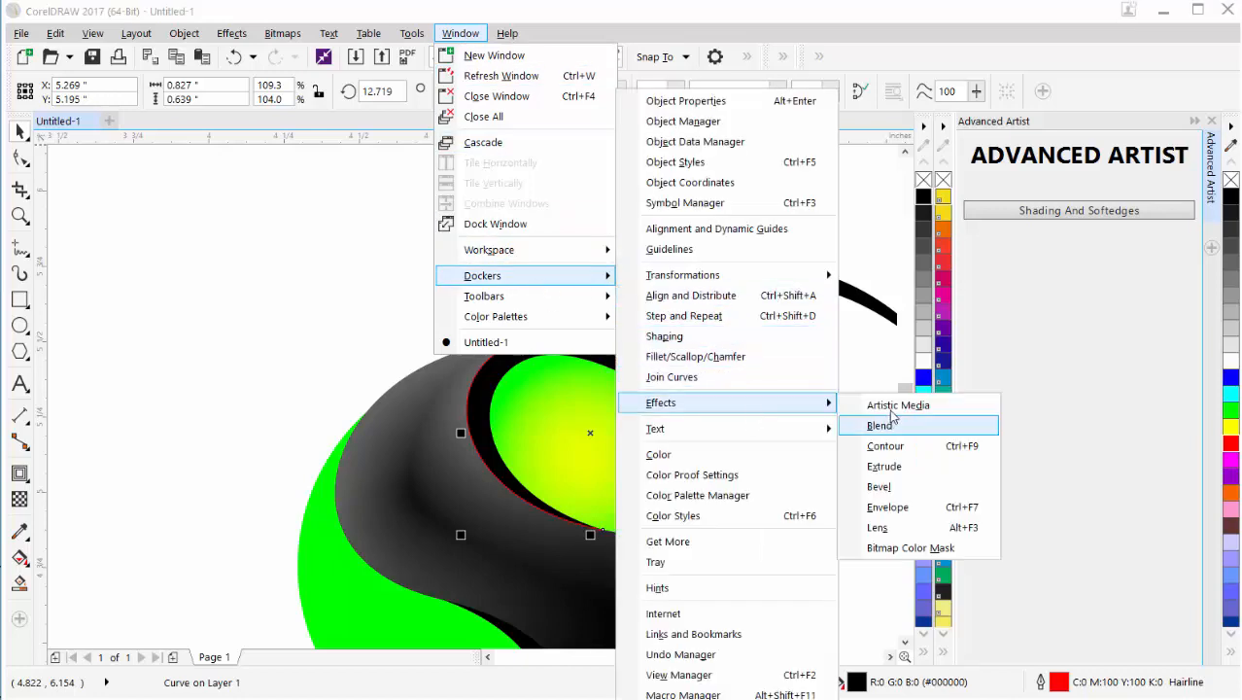
{"action": "left_click", "coordinate": [897, 404]}
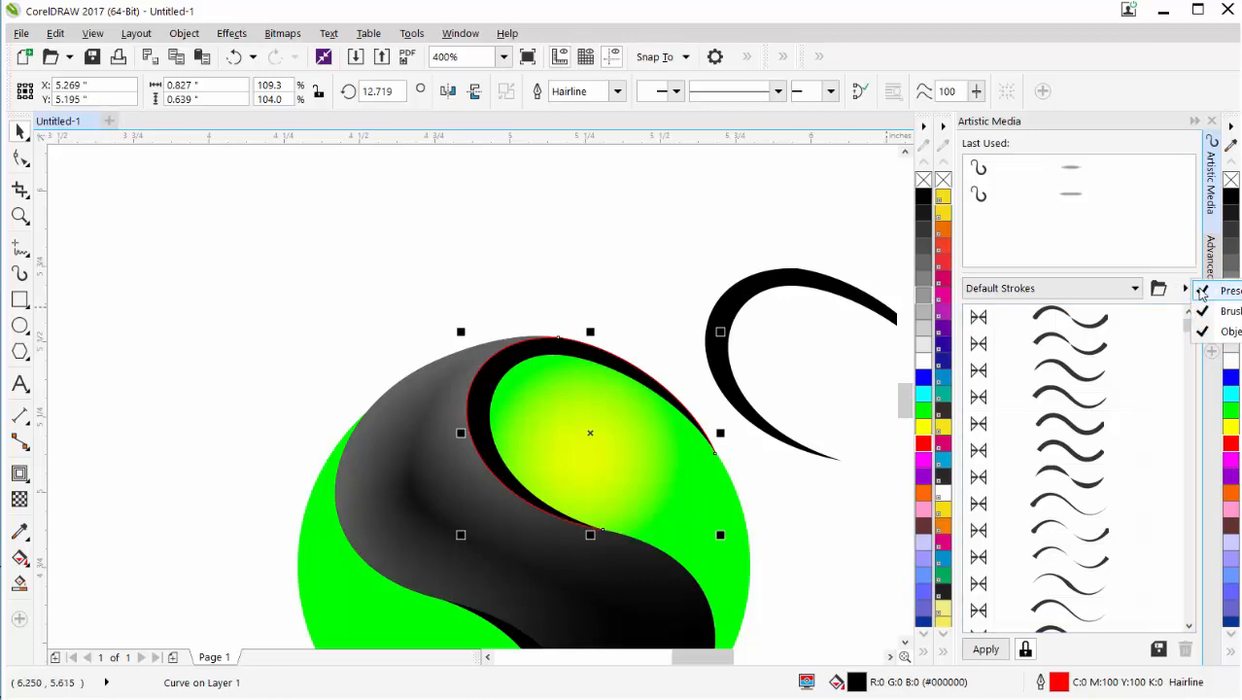
{"action": "left_click", "coordinate": [1202, 310]}
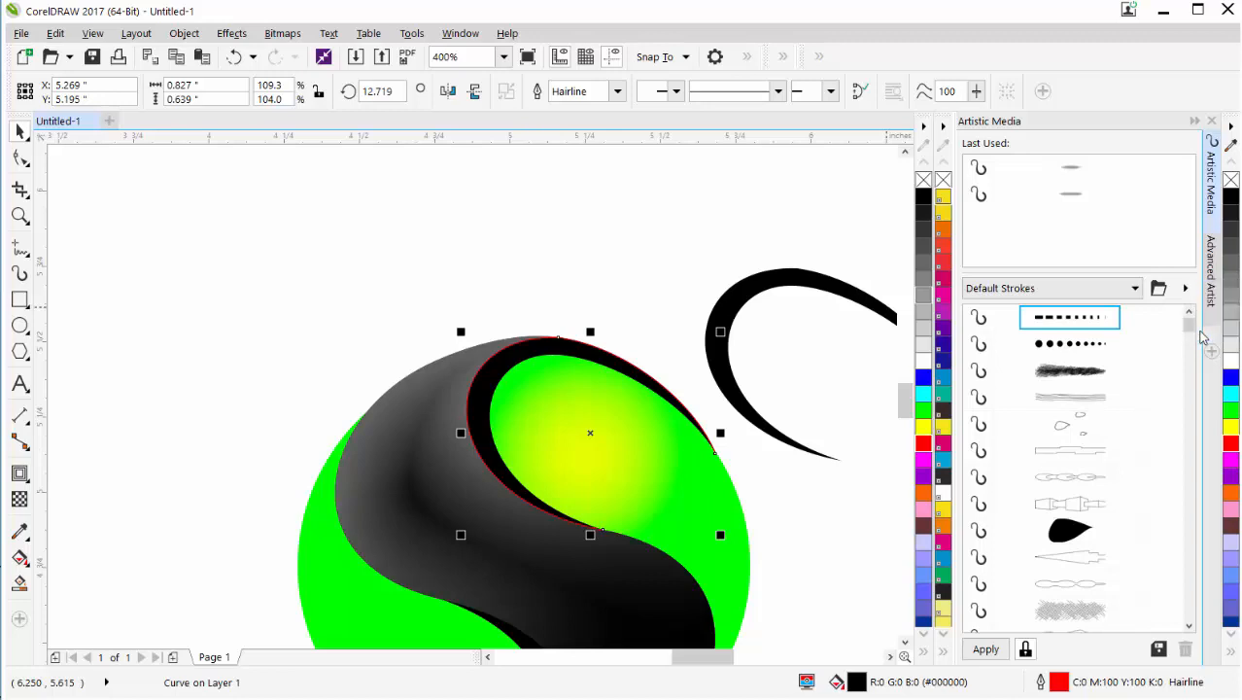
{"action": "mouse_move", "coordinate": [1159, 289]}
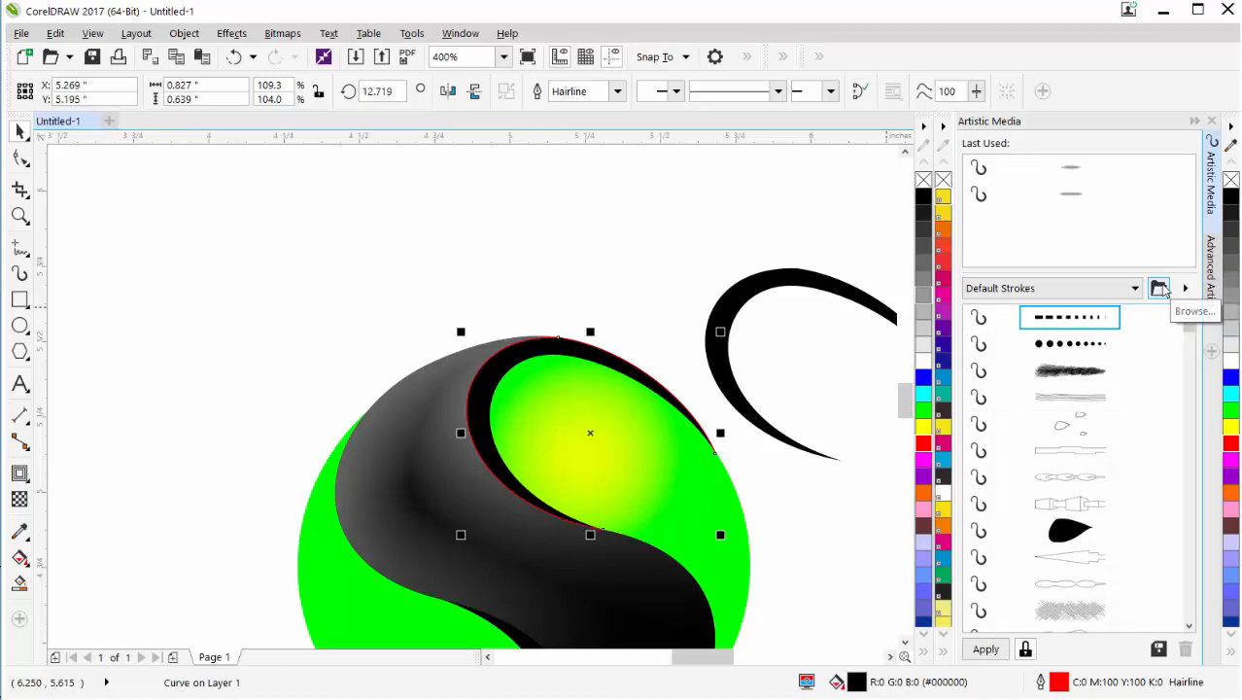
- Browse to Shading Gradient Brushes > Airbrush Shading and load the Medium Steps stroke folder
{"action": "left_click", "coordinate": [1159, 288]}
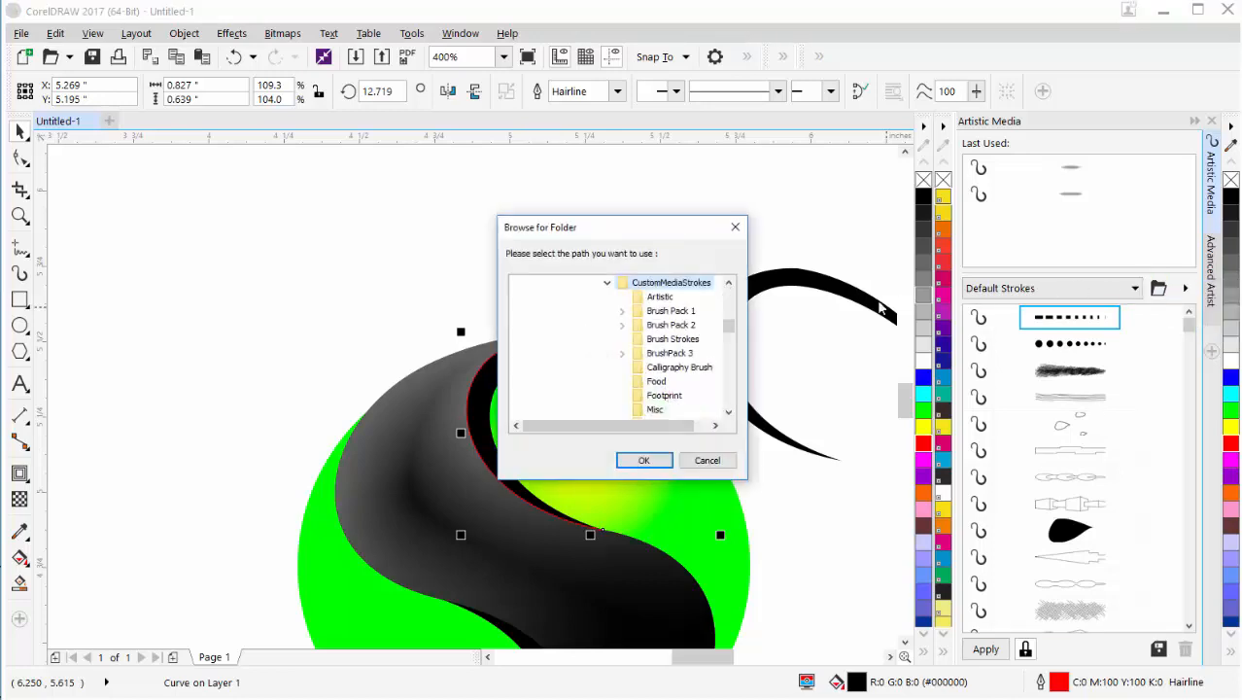
{"action": "mouse_move", "coordinate": [683, 294]}
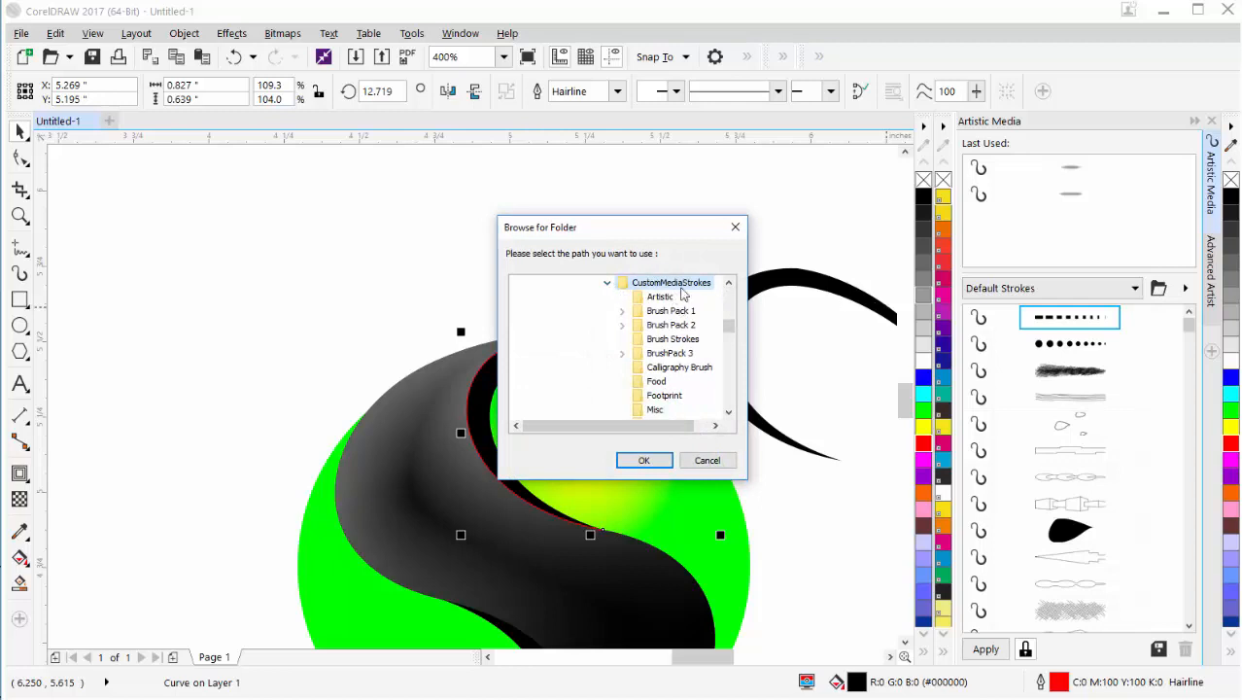
{"action": "scroll", "scroll_direction": "down", "scroll_amount": 3}
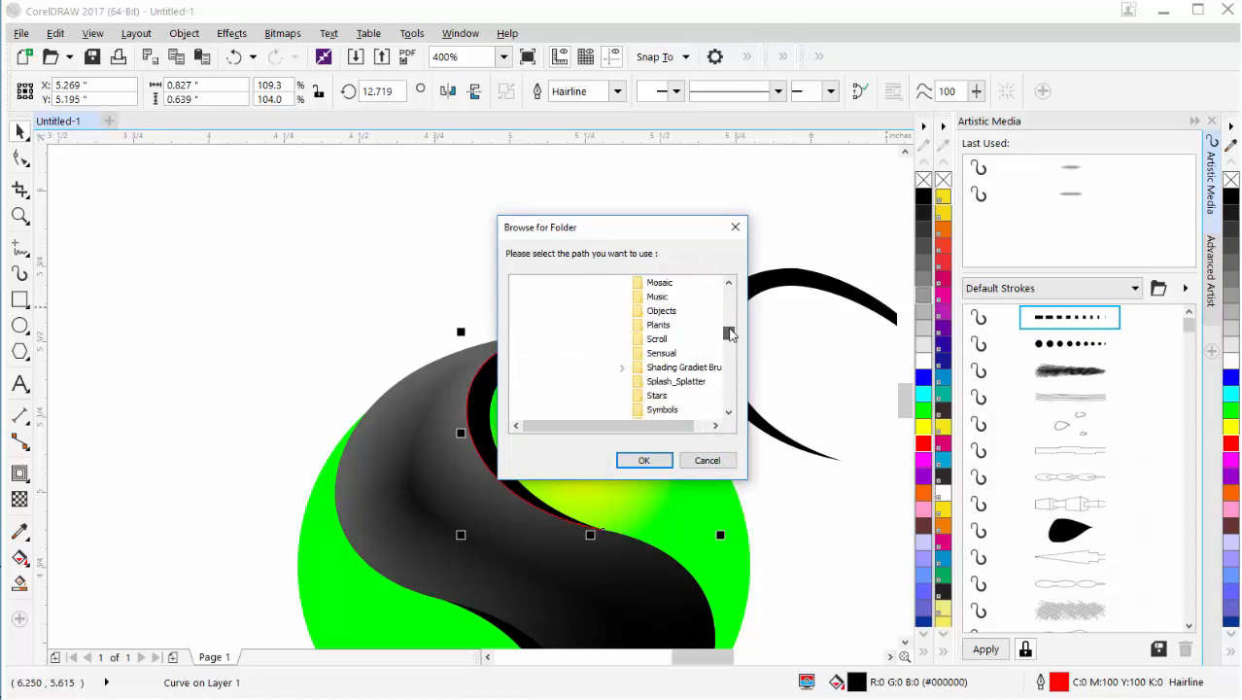
{"action": "scroll", "scroll_direction": "down", "scroll_amount": 3}
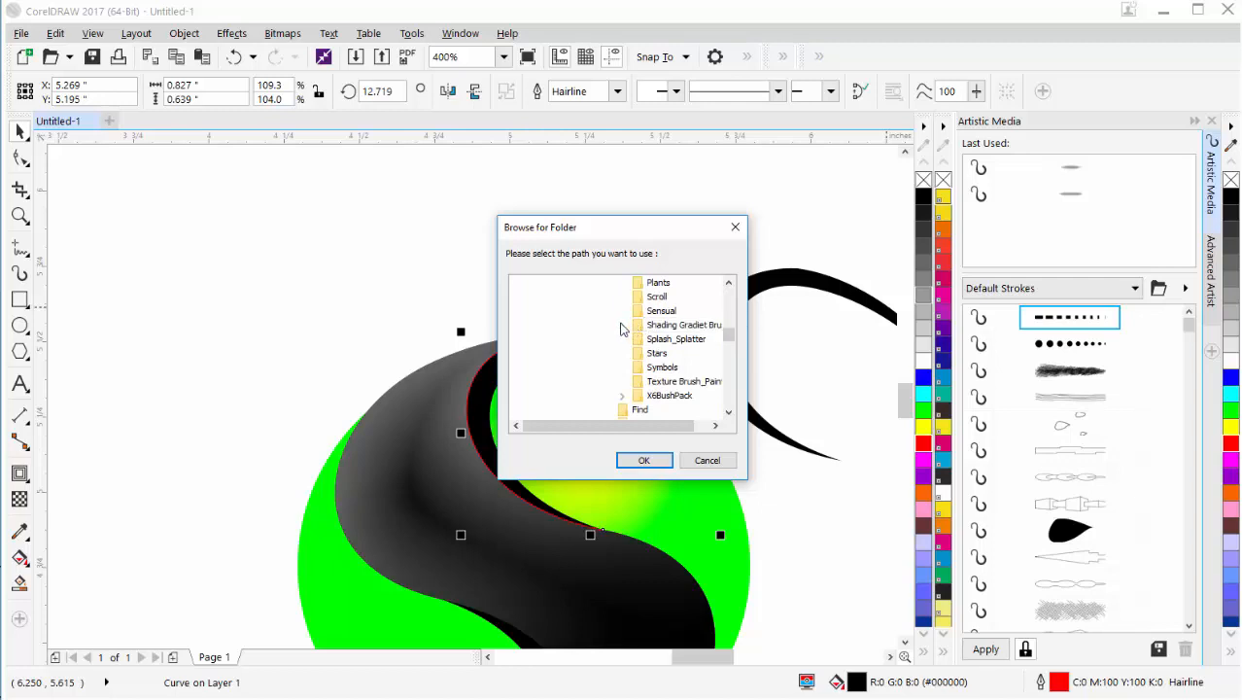
{"action": "left_click", "coordinate": [622, 325]}
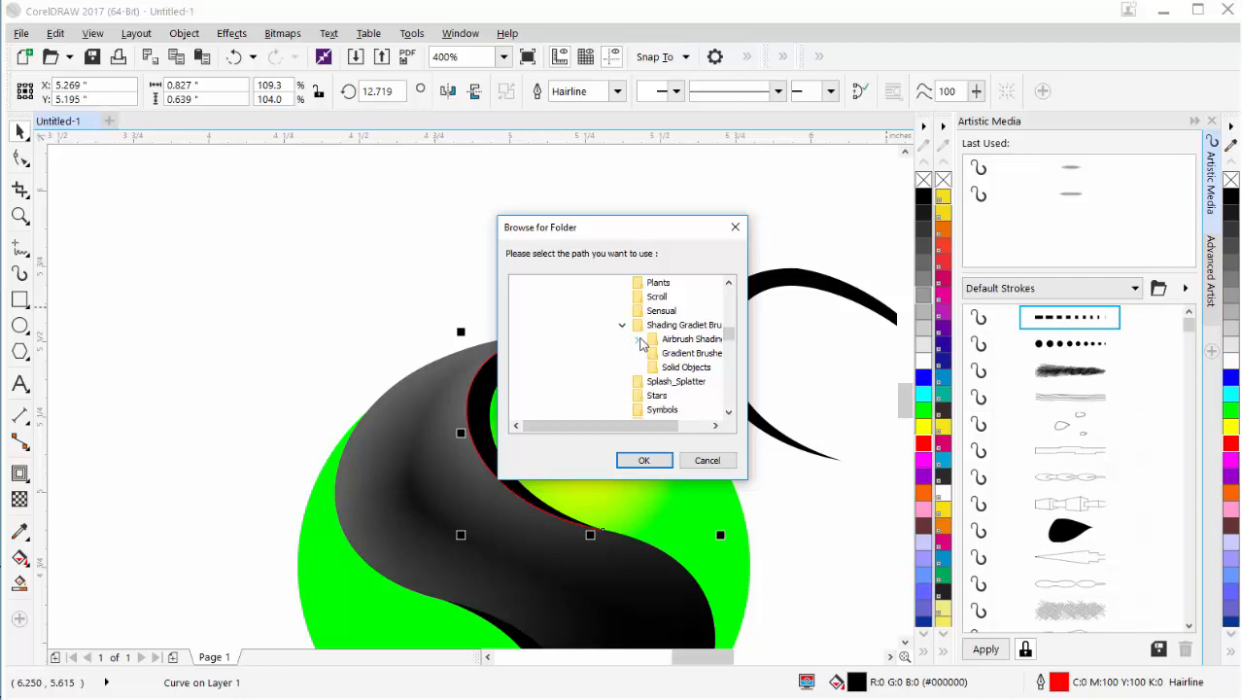
{"action": "left_click", "coordinate": [637, 338]}
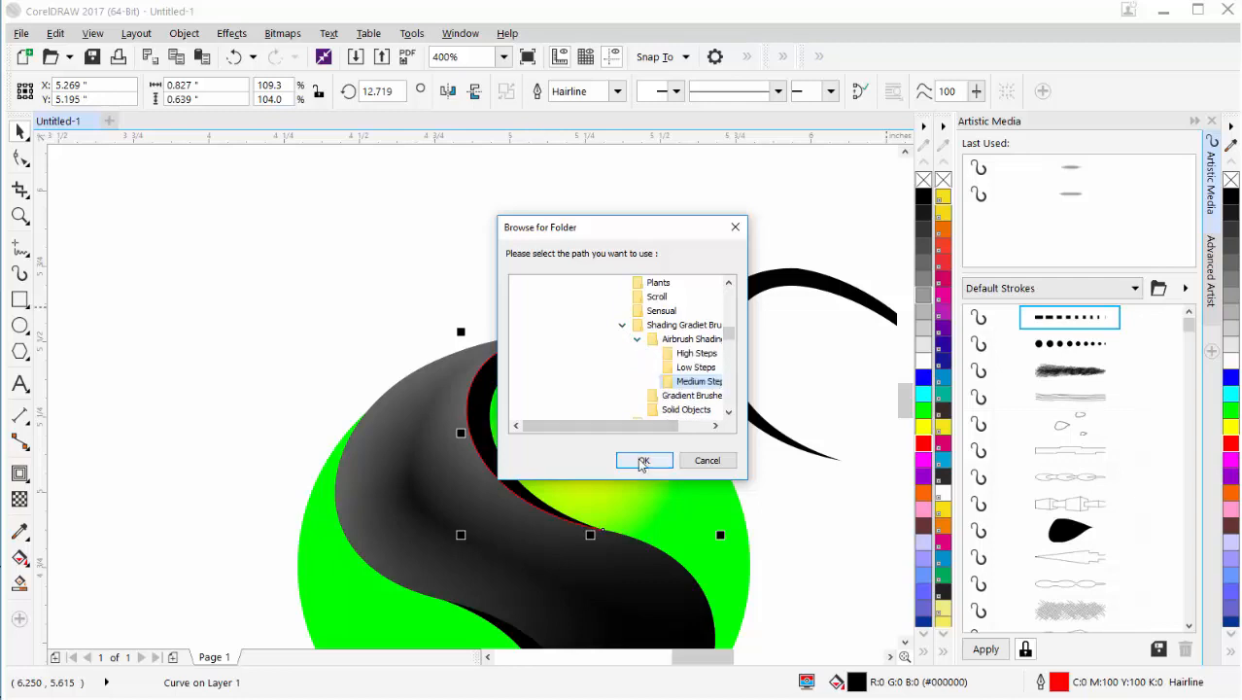
{"action": "left_click", "coordinate": [643, 459]}
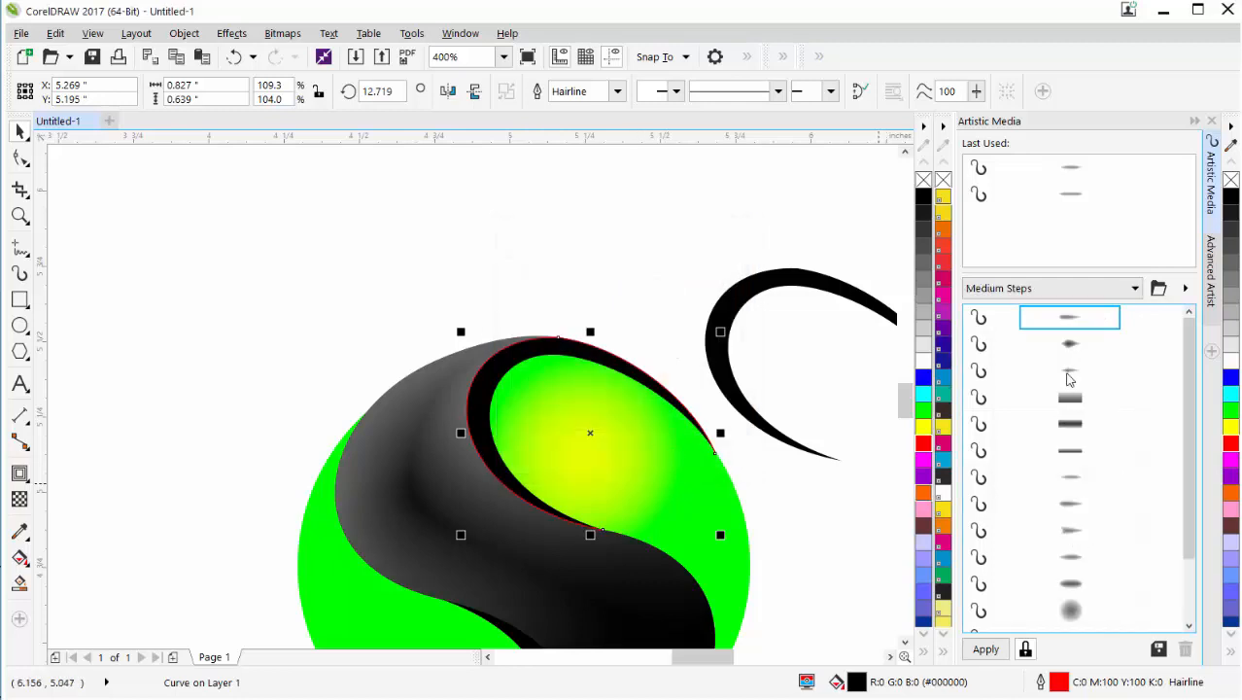
{"action": "mouse_move", "coordinate": [1156, 547]}
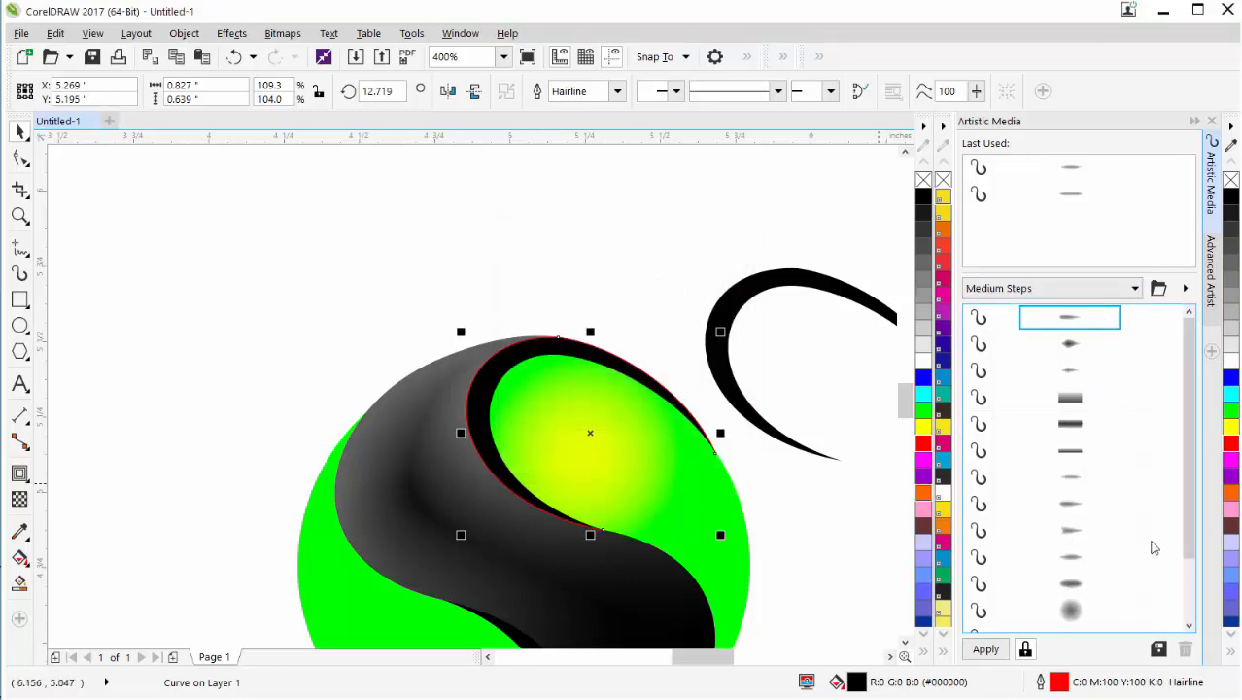
{"action": "mouse_move", "coordinate": [1096, 484]}
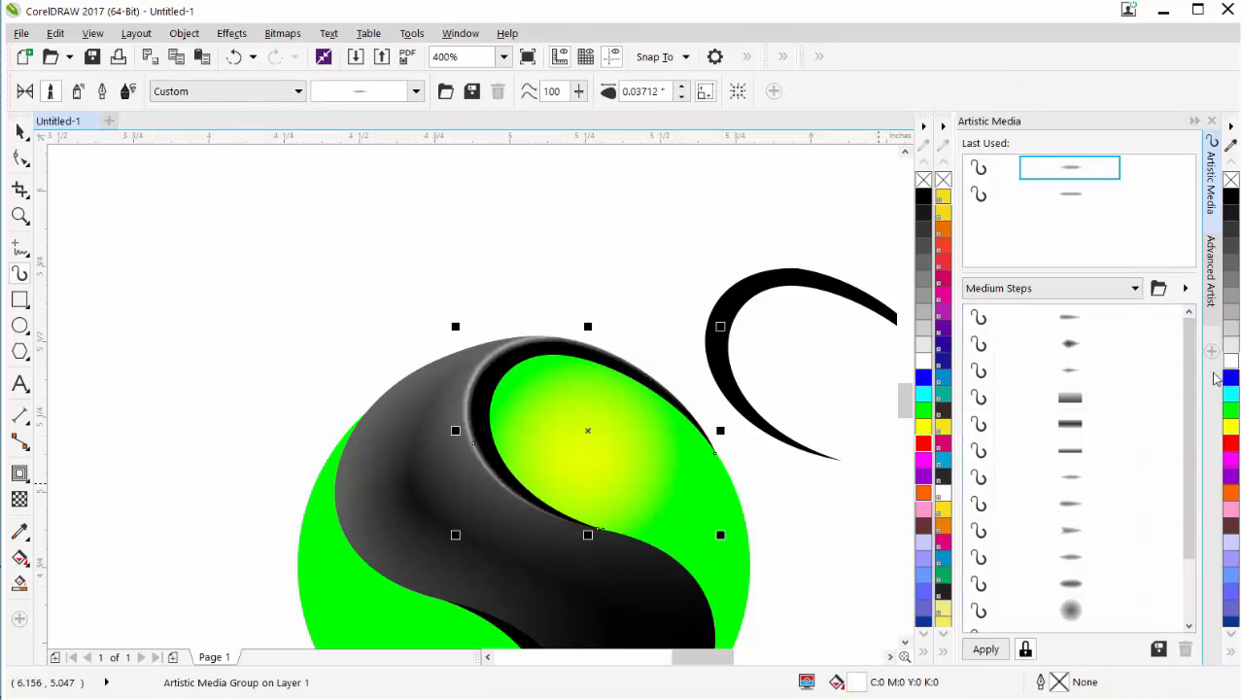
{"action": "mouse_move", "coordinate": [569, 340]}
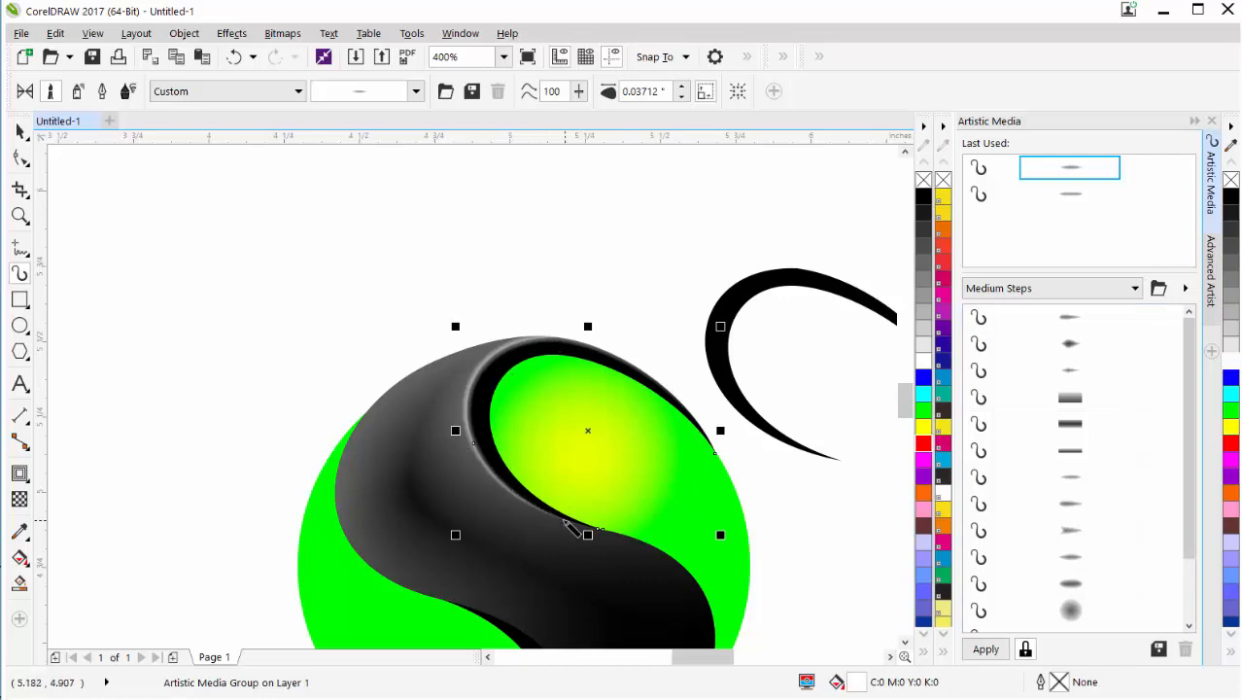
{"action": "mouse_move", "coordinate": [352, 404]}
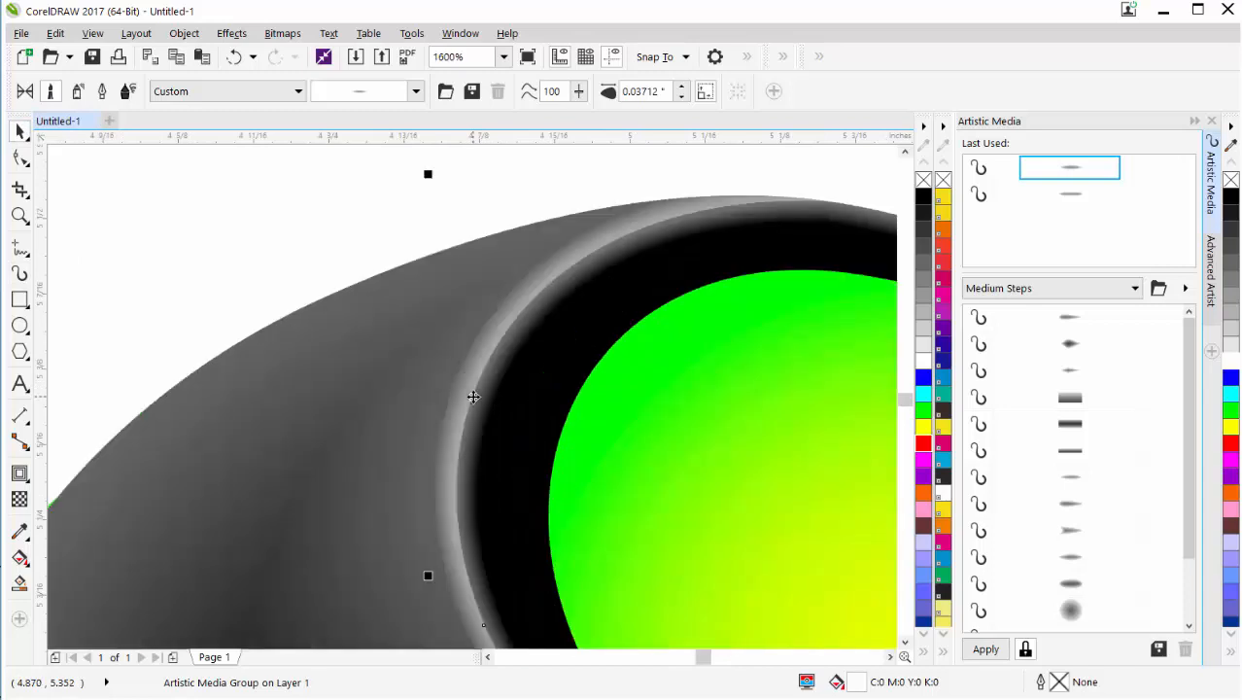
{"action": "mouse_move", "coordinate": [463, 376]}
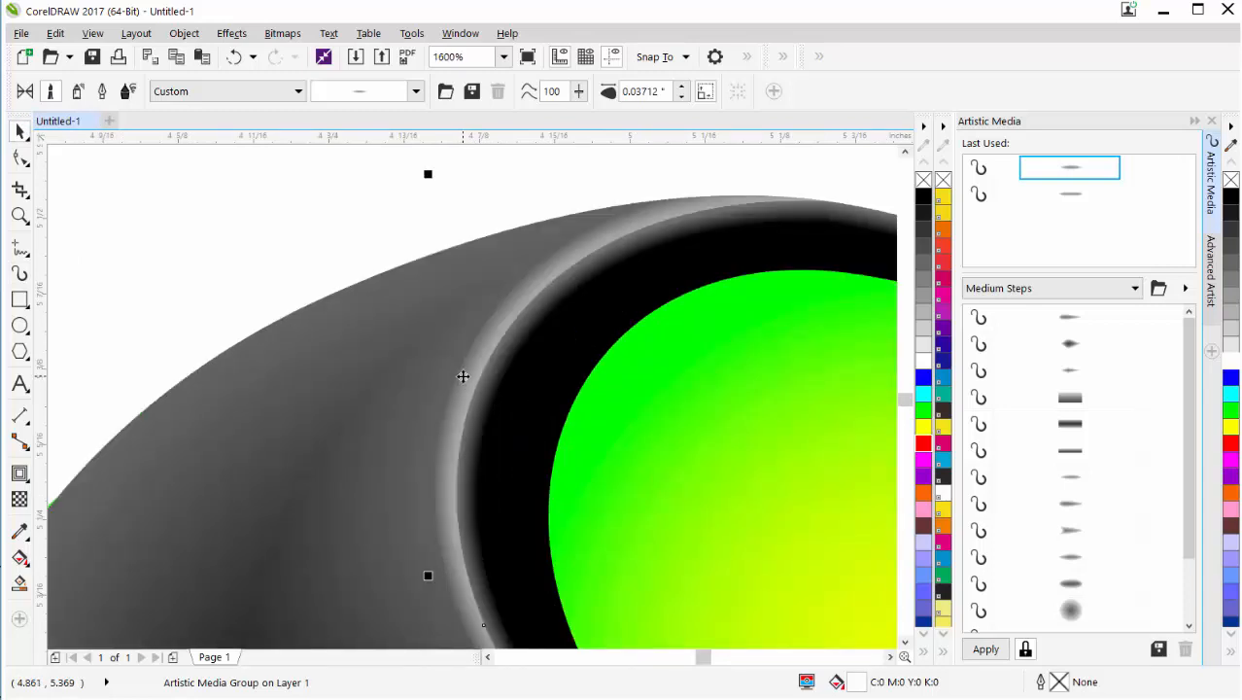
- Break the airbrush highlight stroke apart from its path with Break Artistic Media Group Apart
{"action": "right_click", "coordinate": [463, 376]}
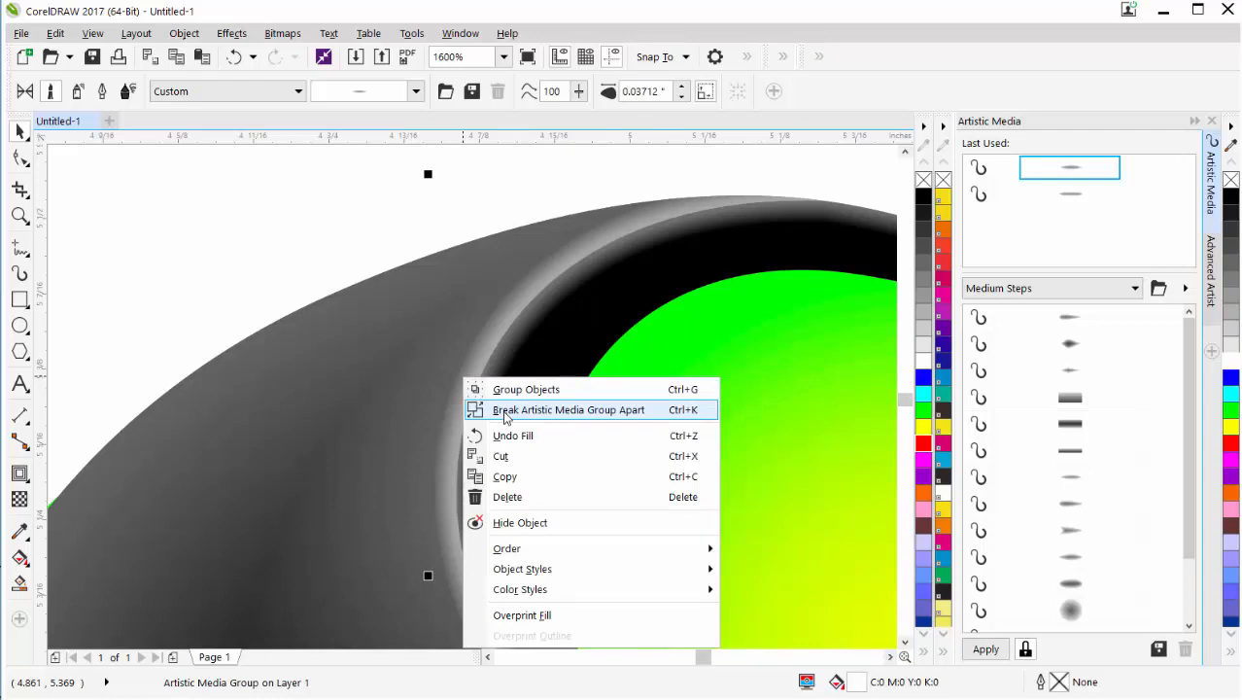
{"action": "left_click", "coordinate": [568, 410]}
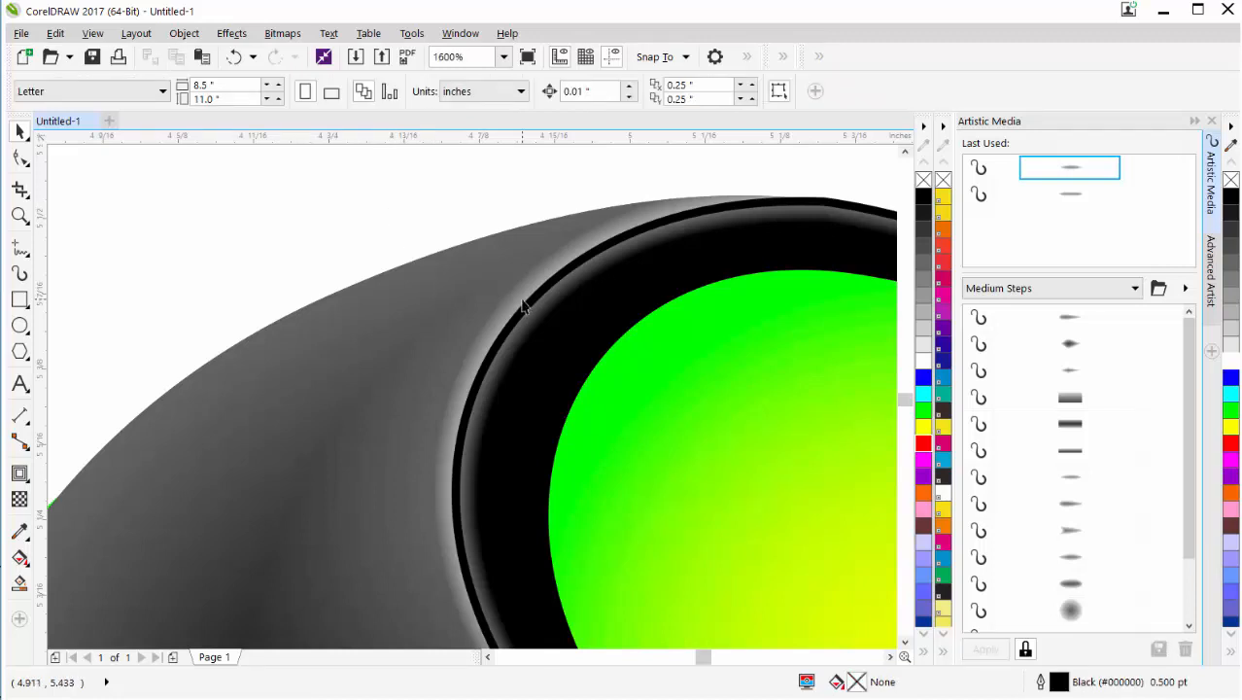
- Place a copied airbrush highlight on the S's lower inner curve and mirror it to fit
{"action": "left_click", "coordinate": [525, 311]}
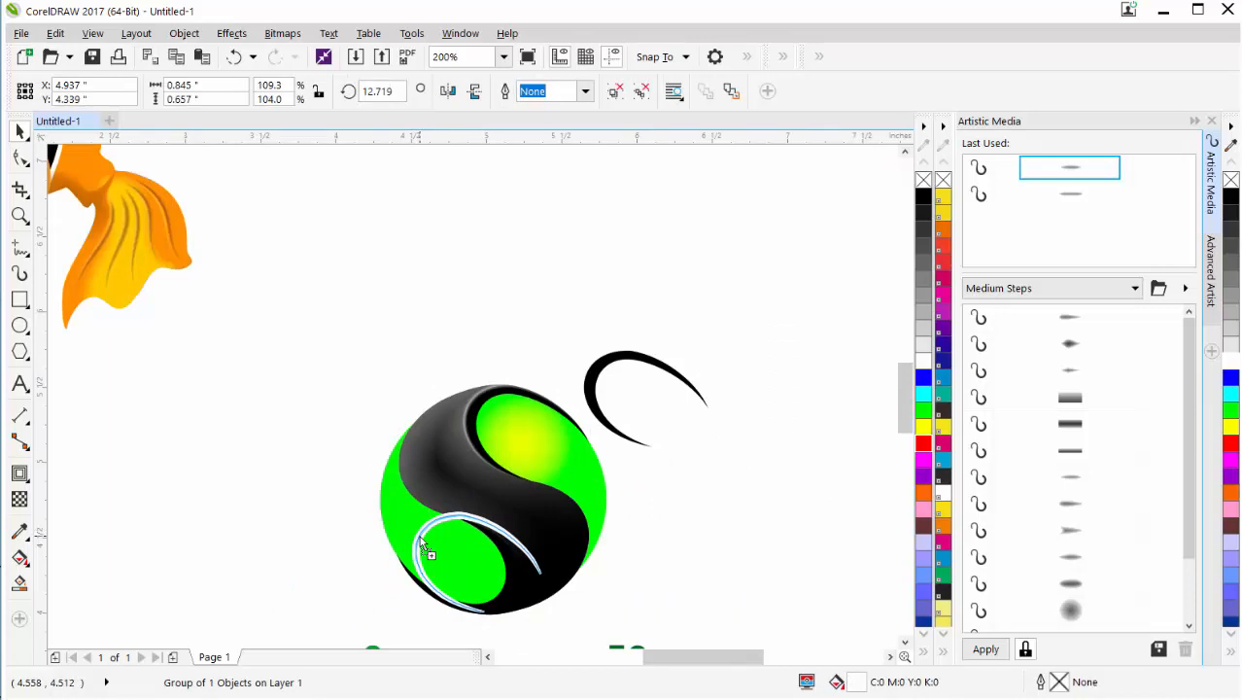
{"action": "left_click", "coordinate": [457, 554]}
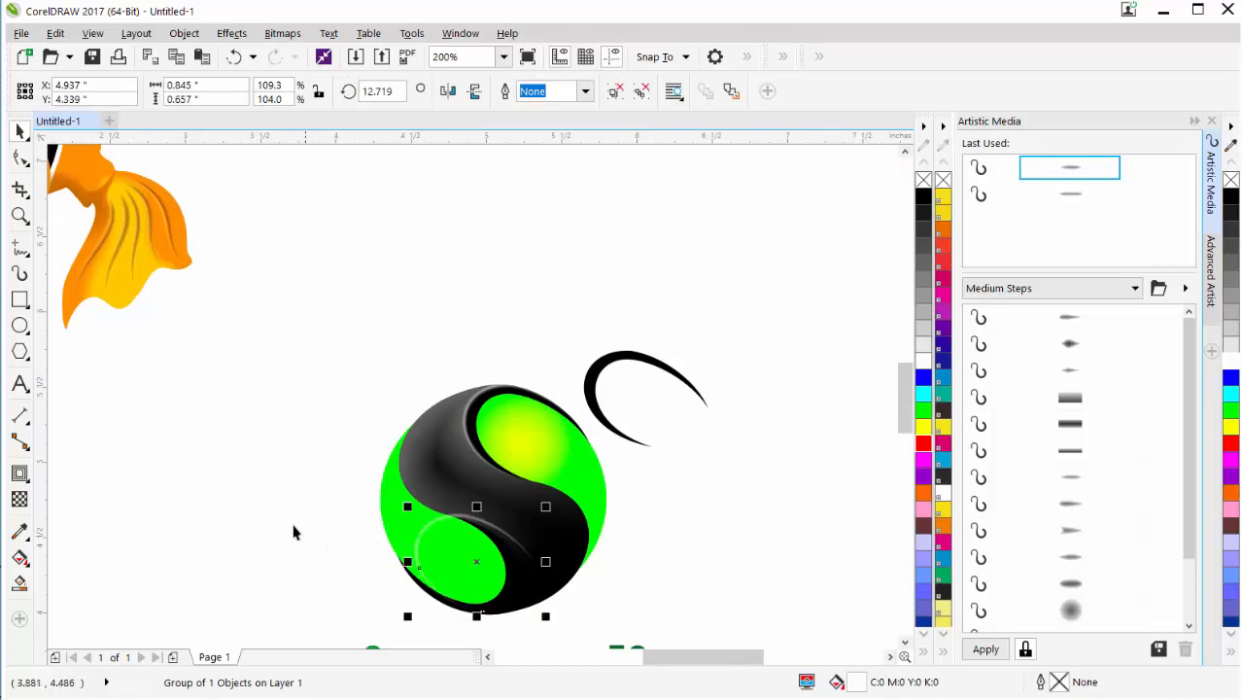
{"action": "mouse_move", "coordinate": [448, 92]}
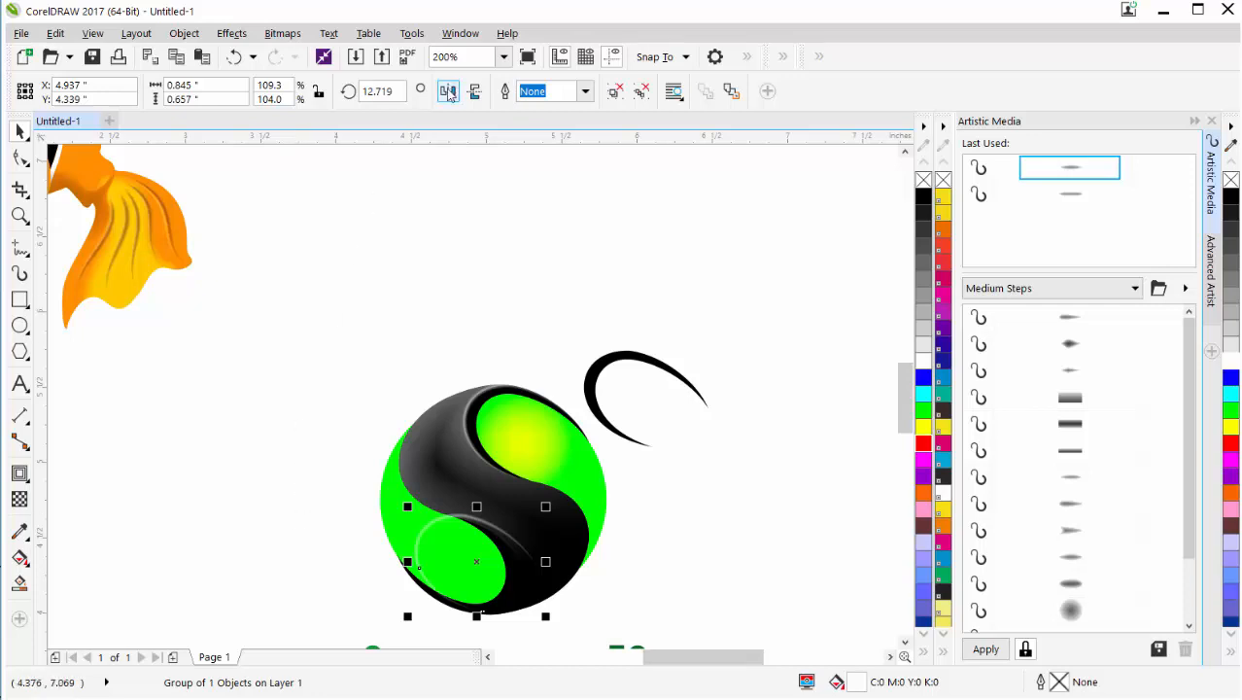
{"action": "left_click", "coordinate": [475, 90]}
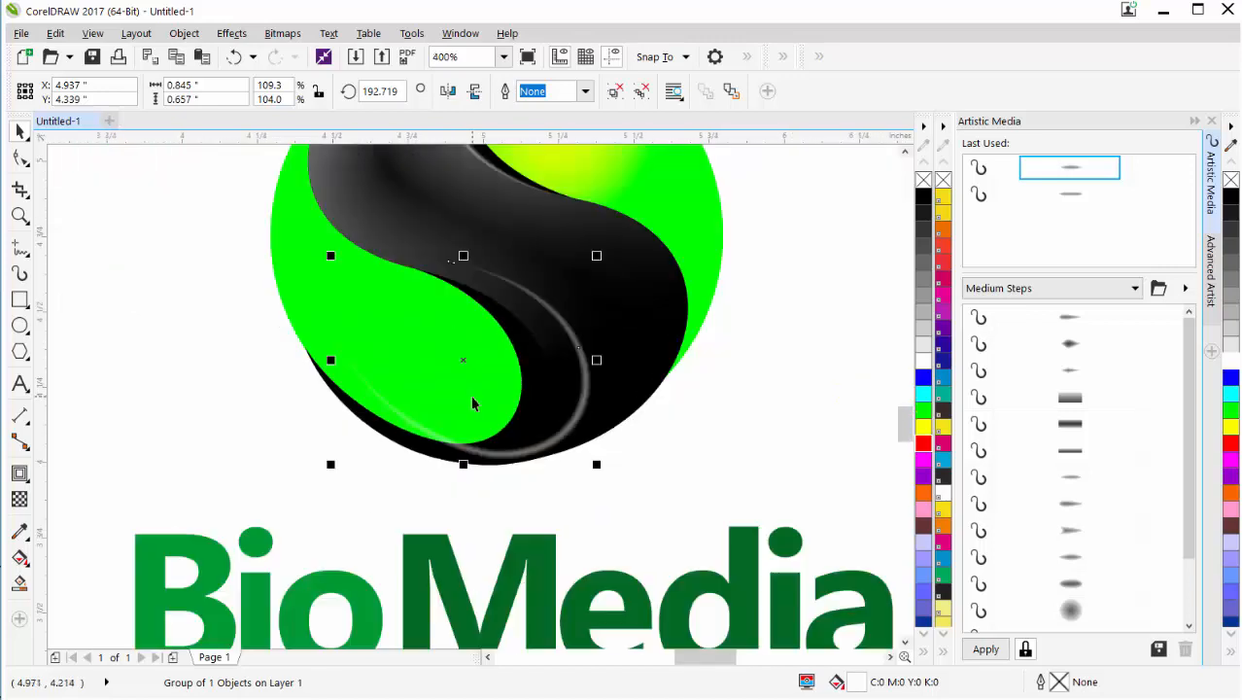
{"action": "left_click", "coordinate": [544, 335]}
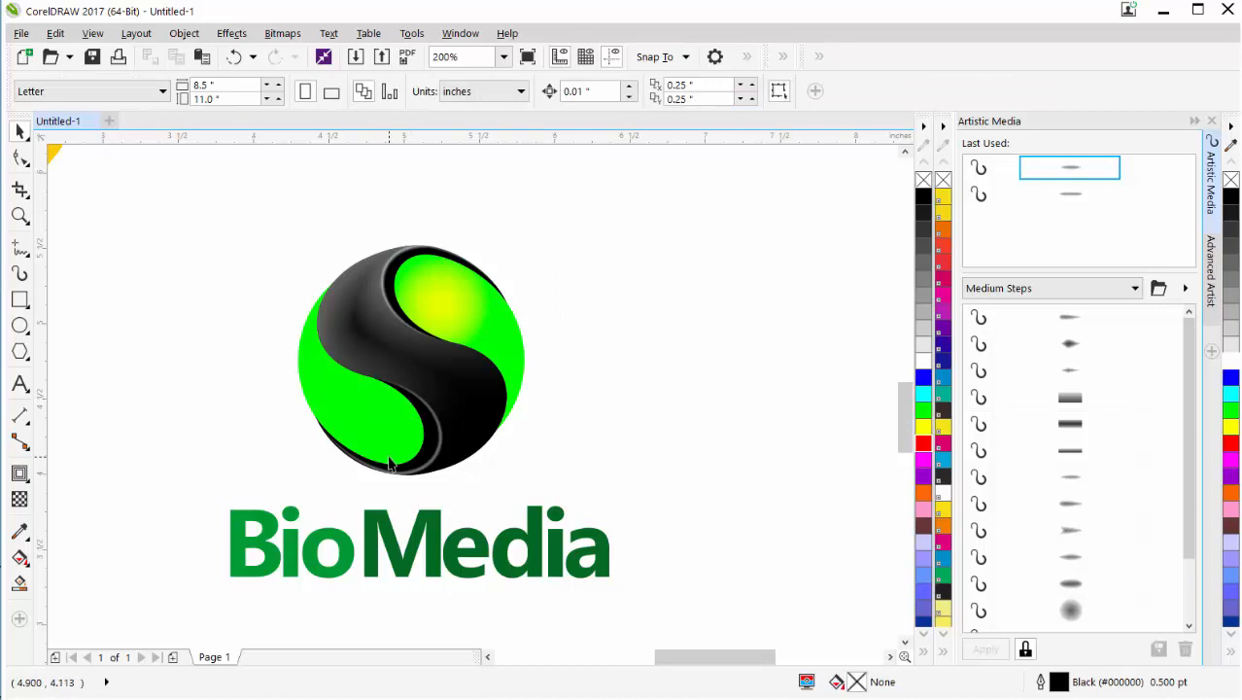
{"action": "mouse_move", "coordinate": [294, 378]}
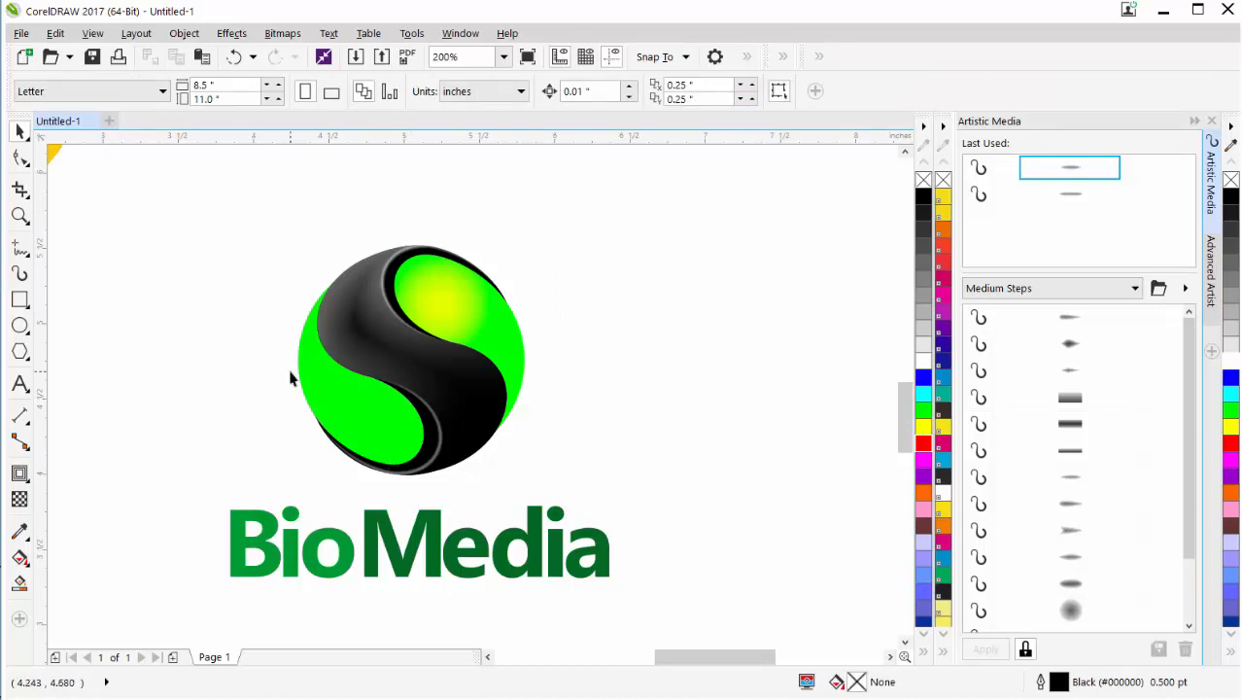
{"action": "mouse_move", "coordinate": [532, 353]}
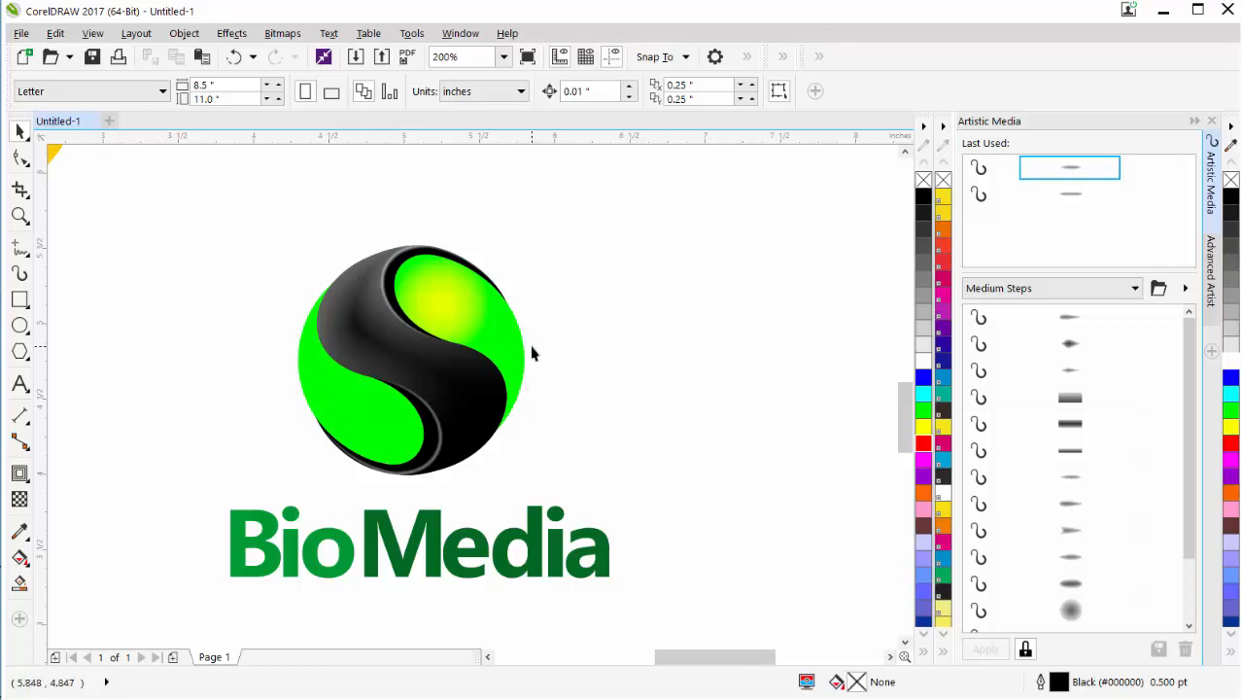
{"action": "mouse_move", "coordinate": [520, 364]}
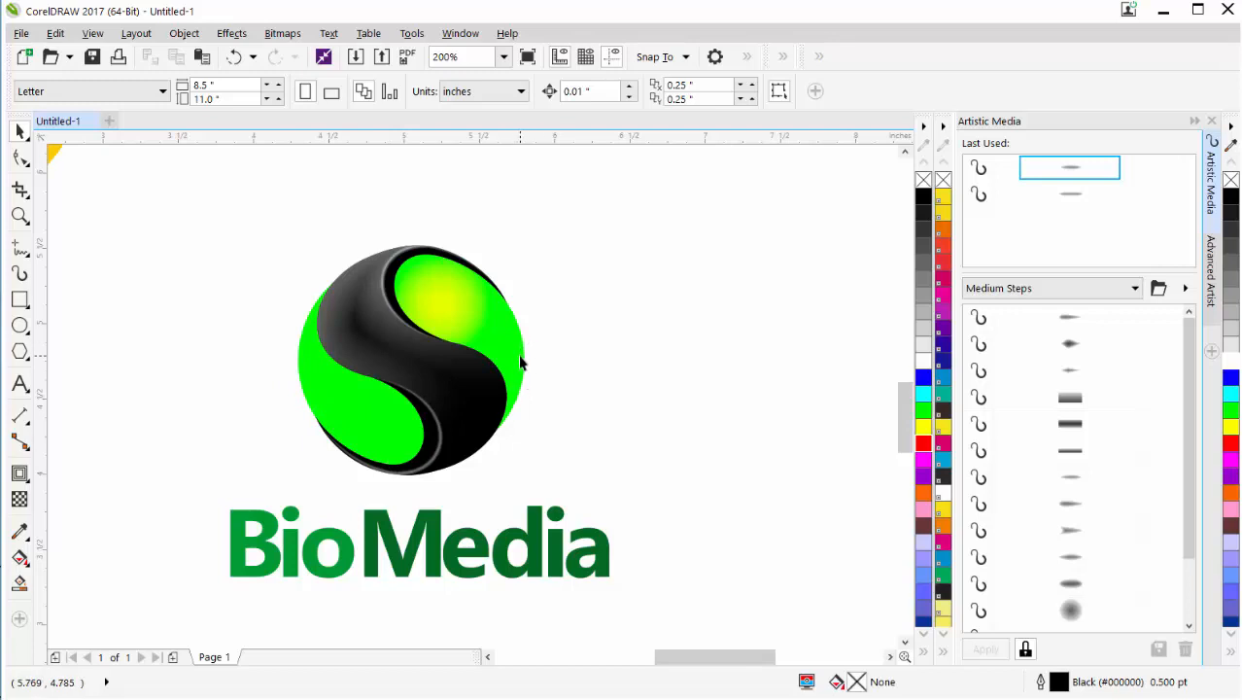
- Draw an open-arc ellipse around the sphere's lower right side
{"action": "left_click", "coordinate": [20, 324]}
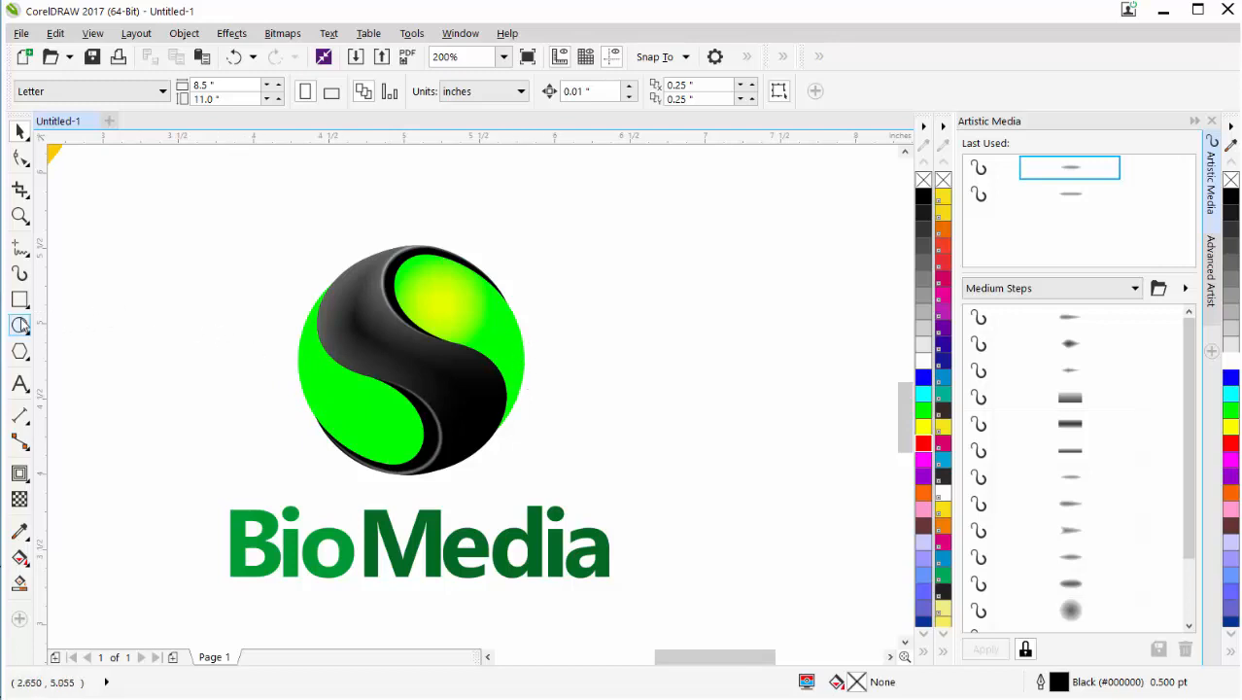
{"action": "left_click", "coordinate": [20, 324]}
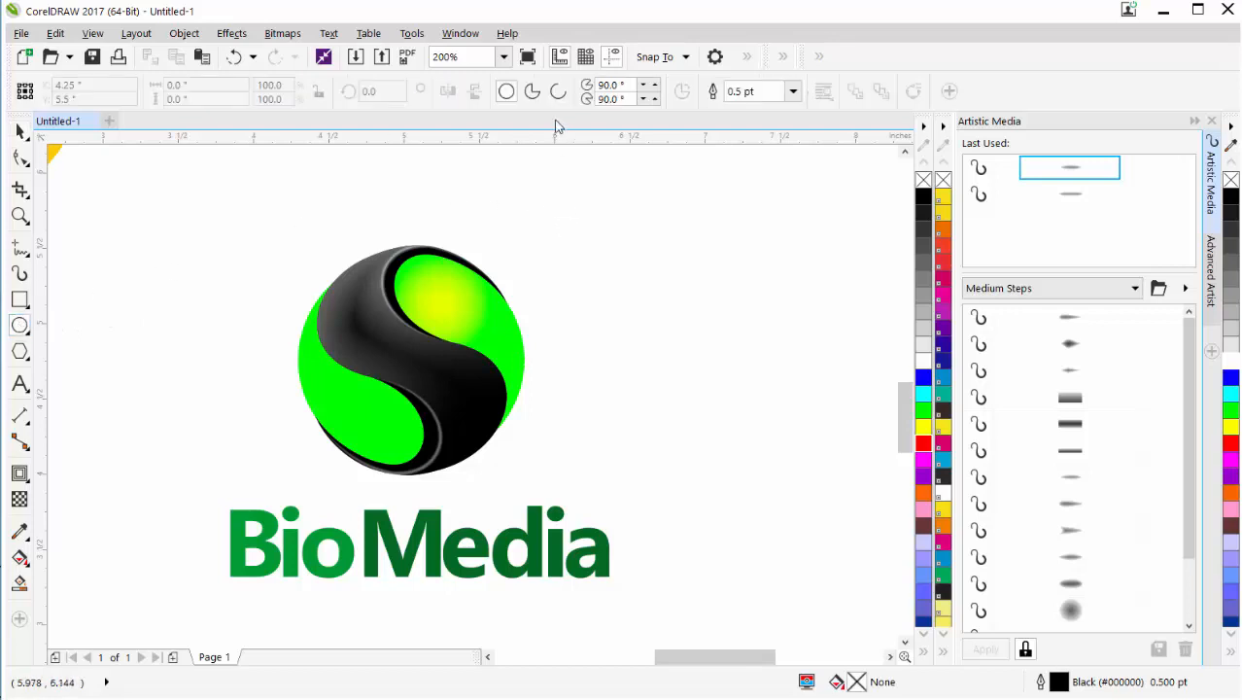
{"action": "left_click", "coordinate": [557, 91]}
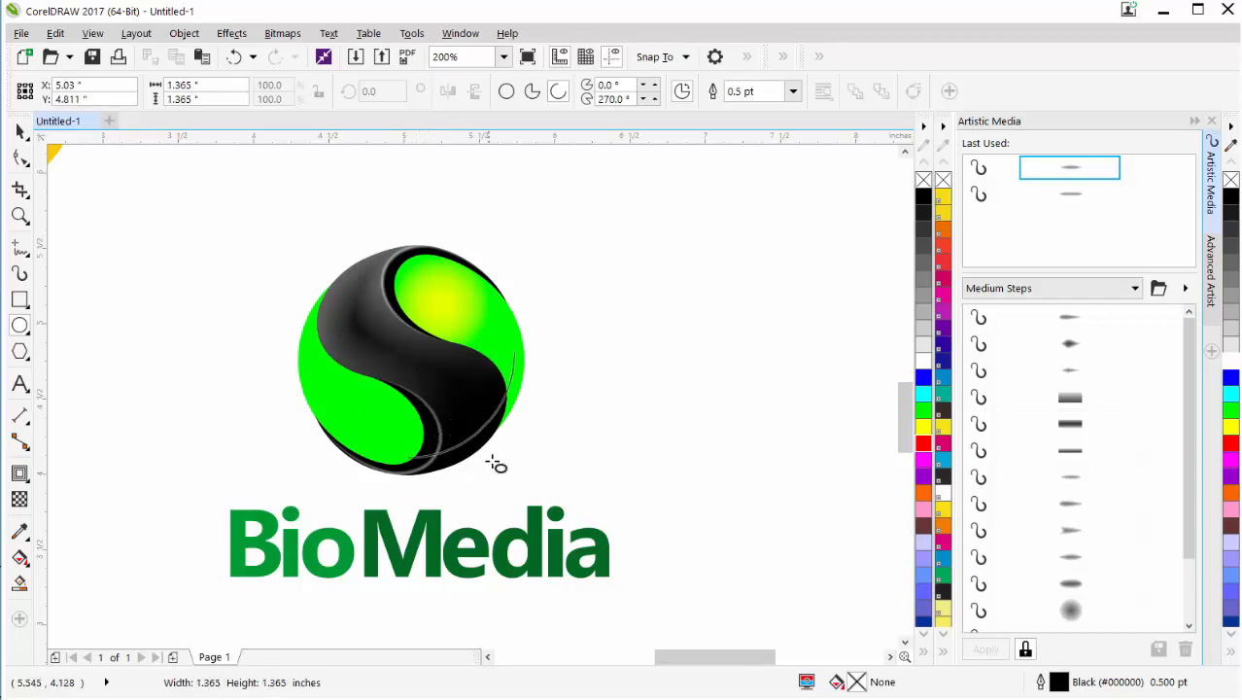
{"action": "left_click_drag", "start_coordinate": [495, 463], "coordinate": [518, 488]}
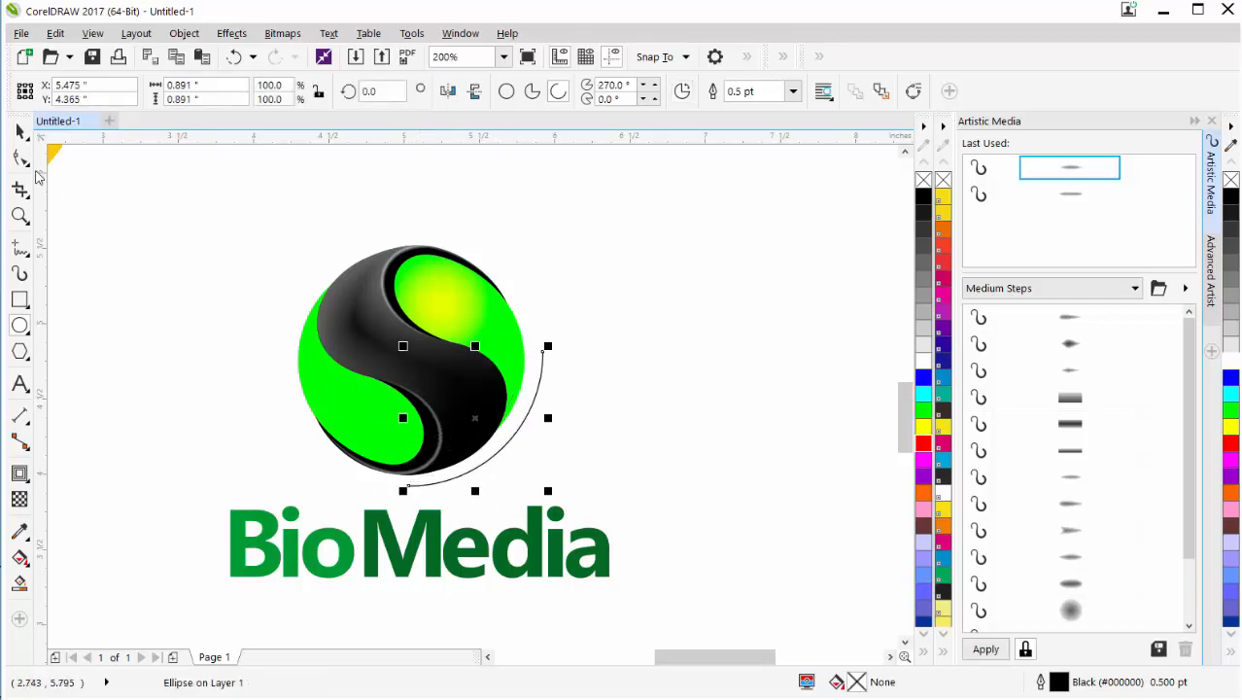
- Drag the arc's node with the Shape tool until it spans exactly 180 degrees
{"action": "left_click", "coordinate": [19, 157]}
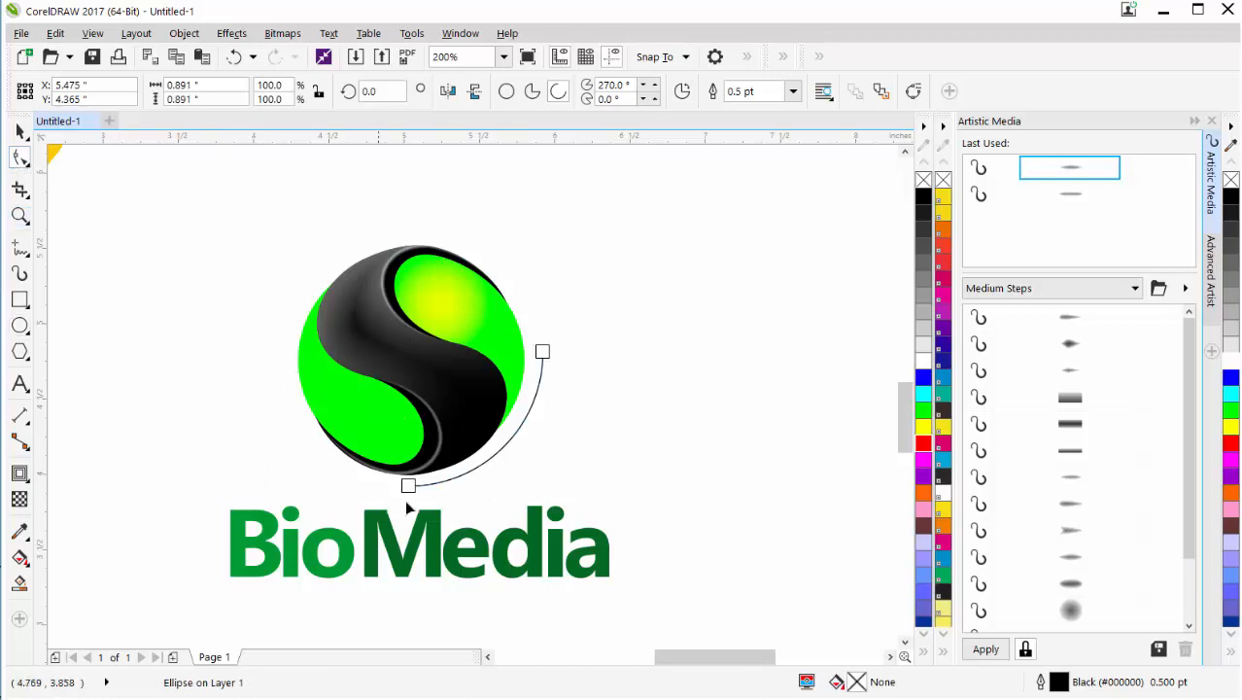
{"action": "left_click_drag", "start_coordinate": [408, 485], "coordinate": [311, 447]}
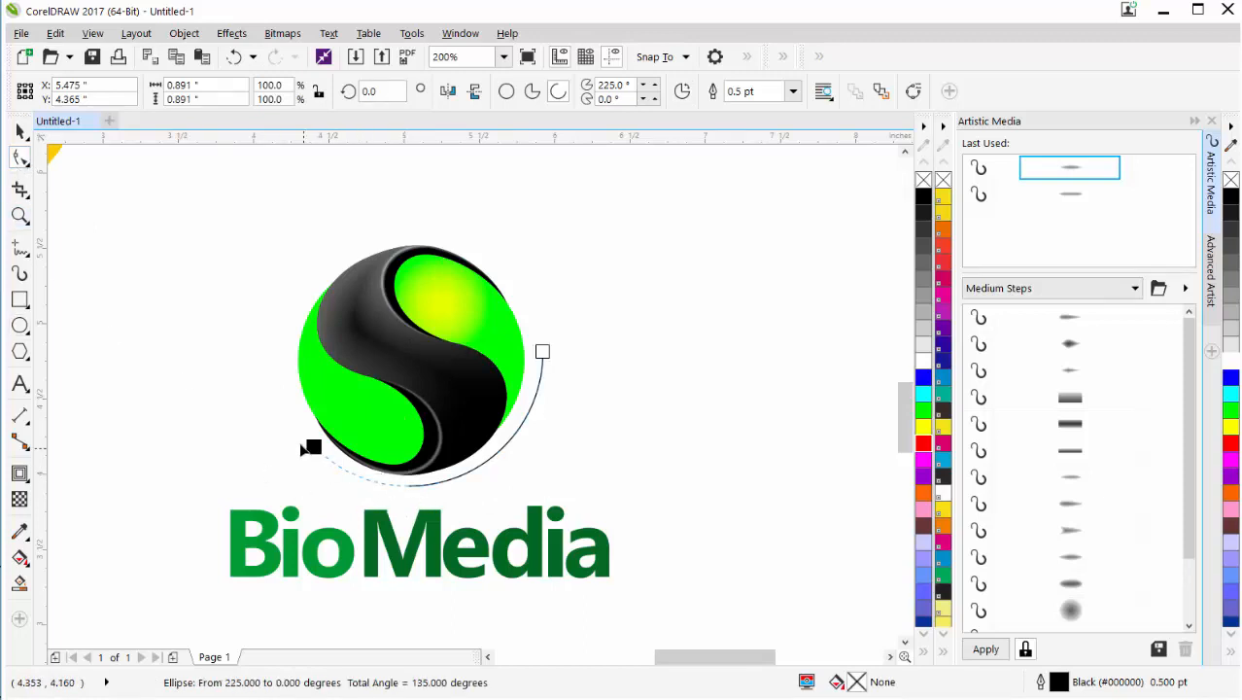
{"action": "left_click_drag", "start_coordinate": [311, 448], "coordinate": [278, 385]}
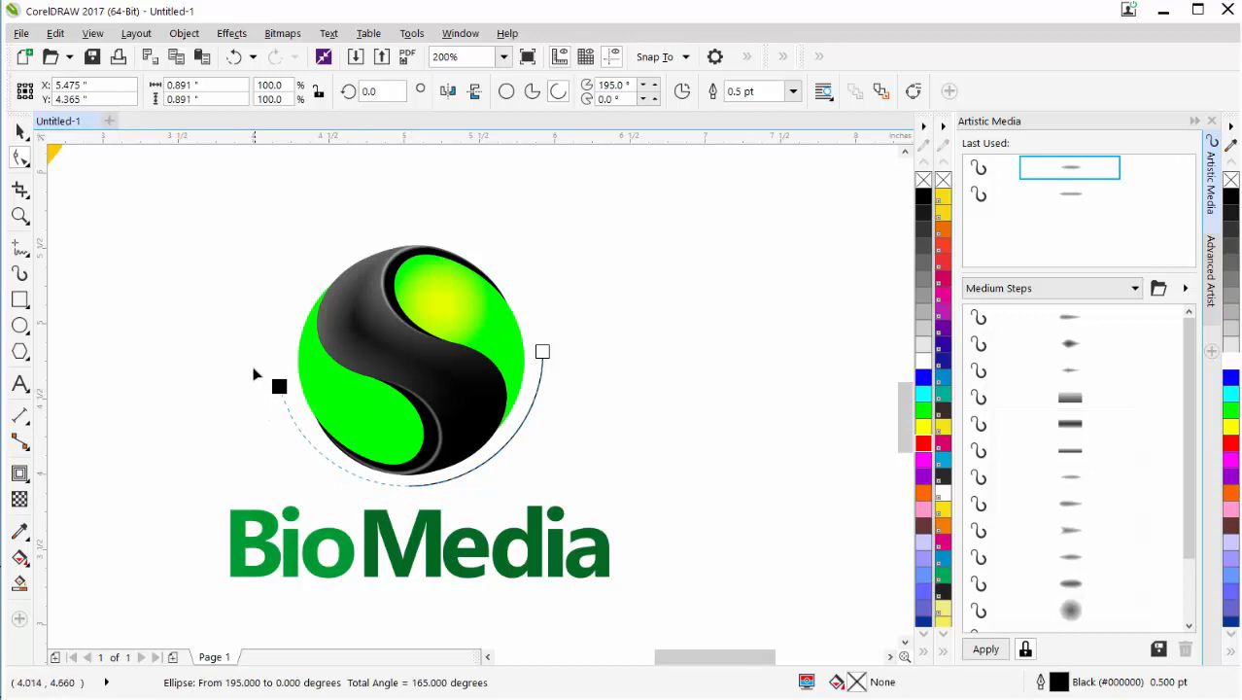
{"action": "left_click_drag", "start_coordinate": [279, 385], "coordinate": [275, 352]}
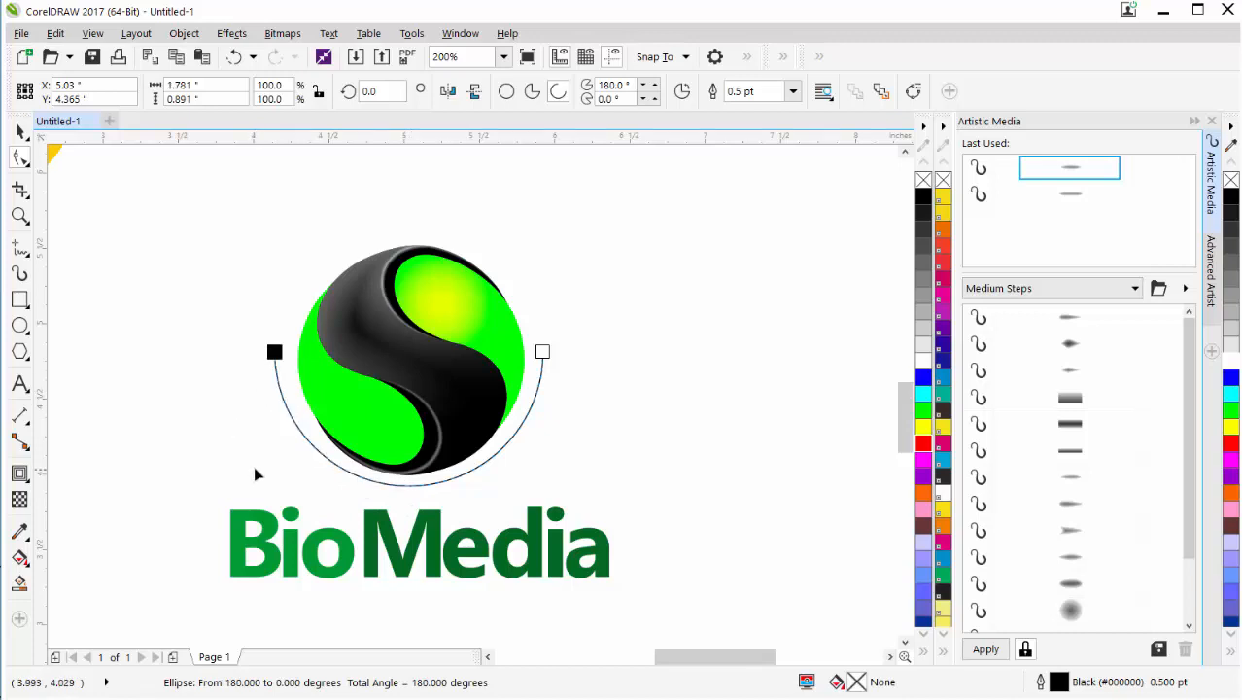
{"action": "mouse_move", "coordinate": [29, 151]}
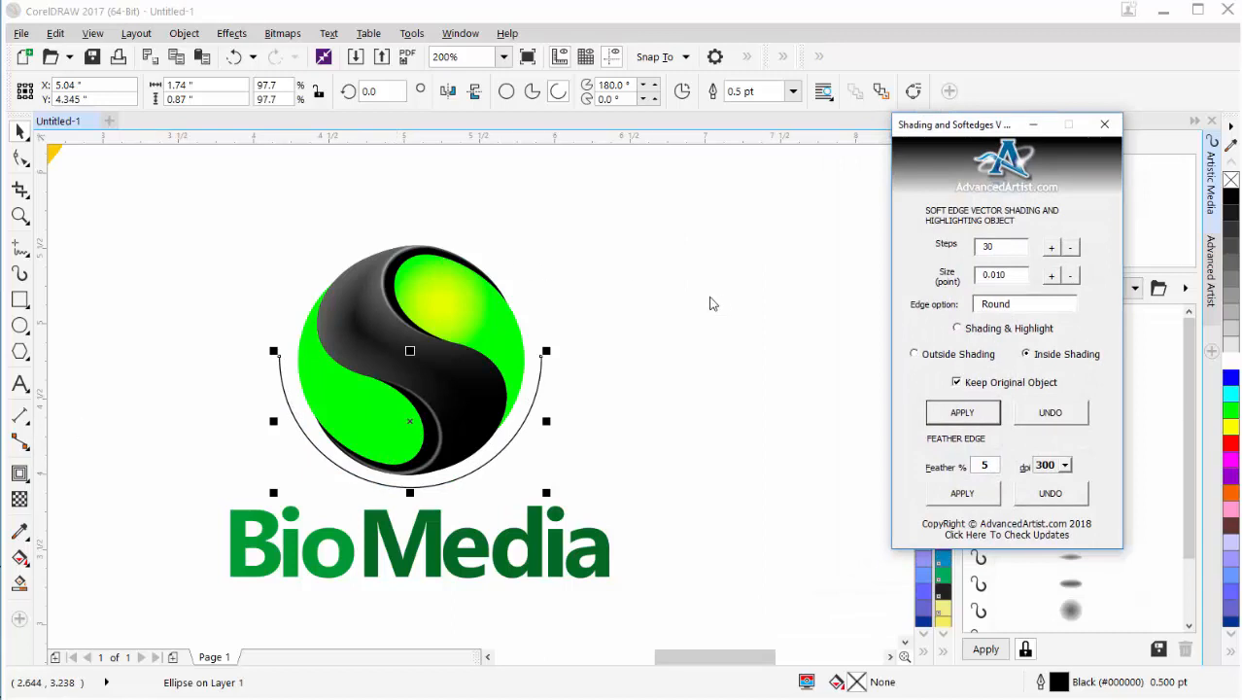
{"action": "mouse_move", "coordinate": [869, 280]}
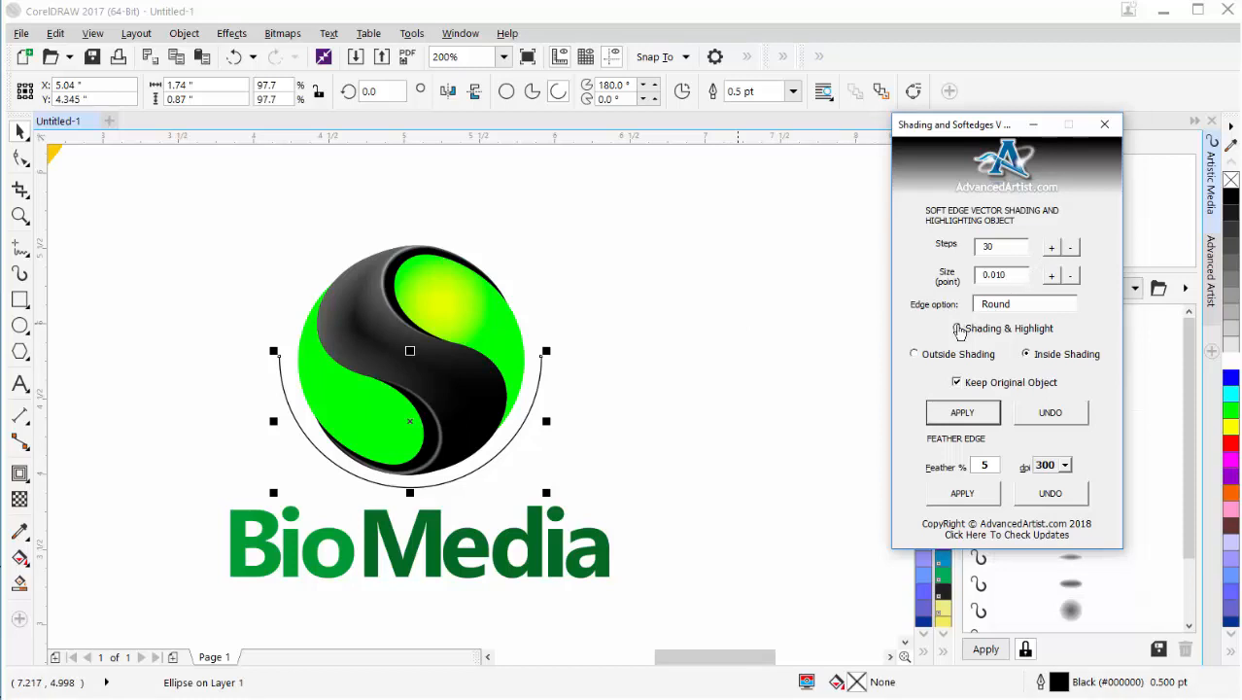
- Choose Shading & Highlight for the arc, test-apply it, then undo it
{"action": "left_click", "coordinate": [960, 327]}
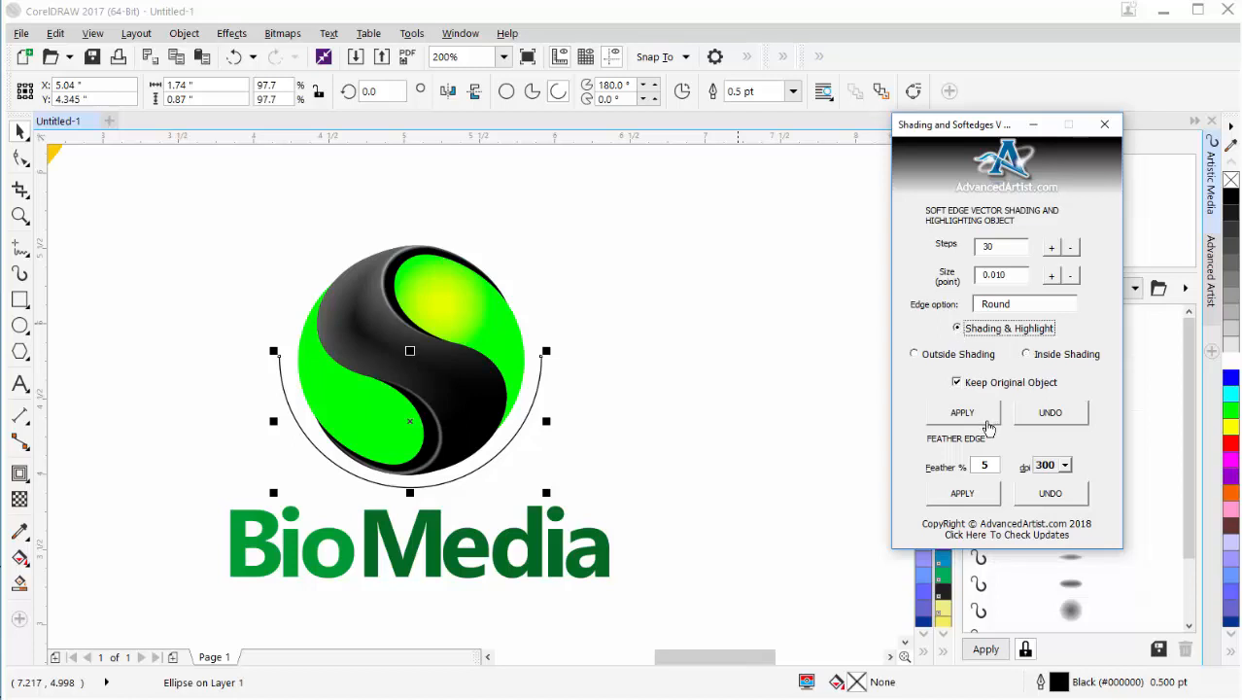
{"action": "left_click", "coordinate": [961, 412]}
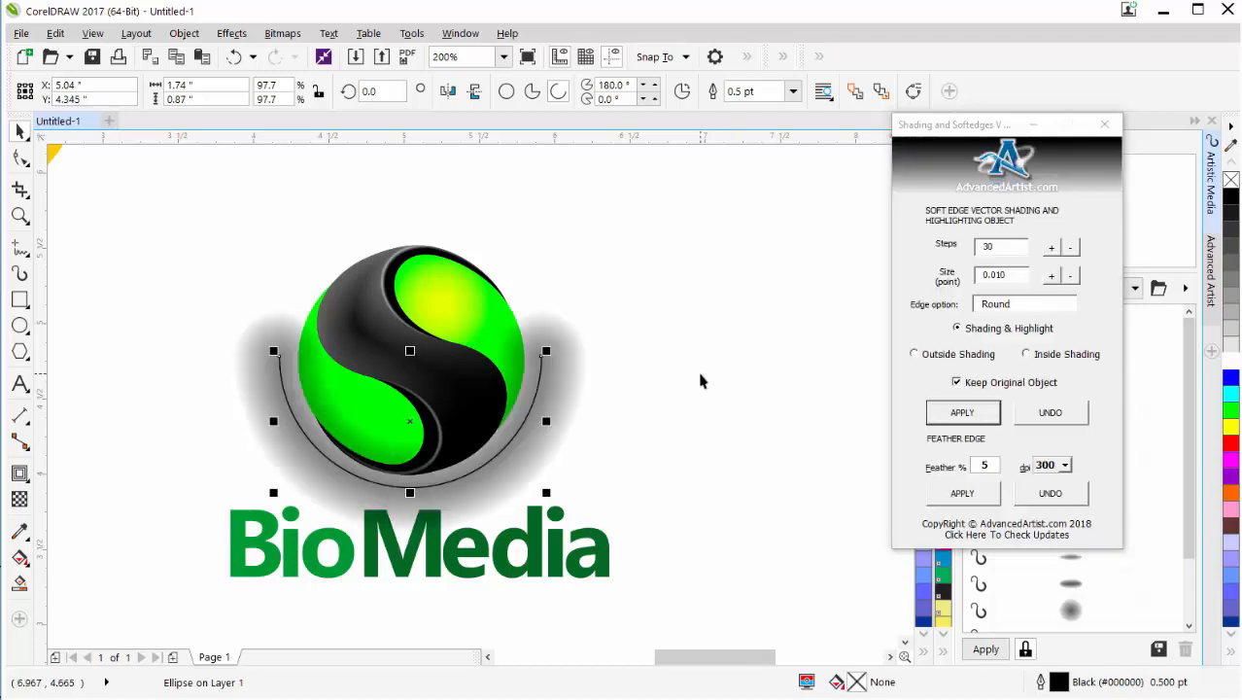
{"action": "left_click", "coordinate": [1051, 412]}
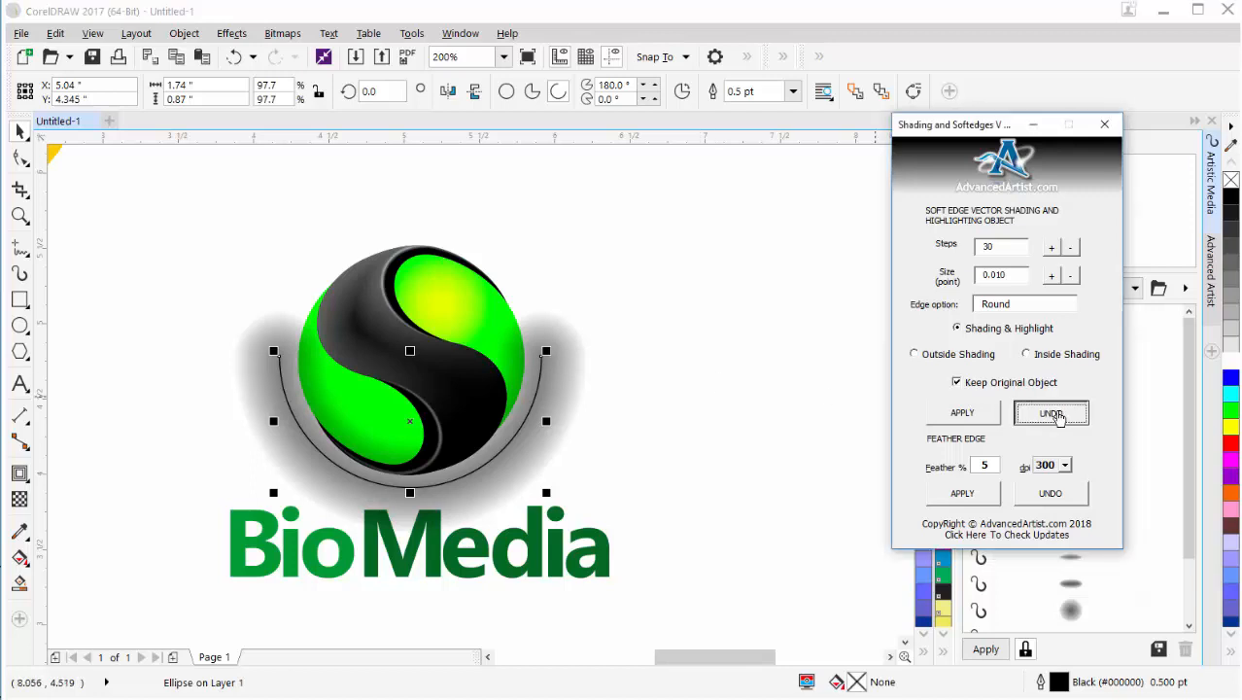
{"action": "left_click", "coordinate": [1050, 412]}
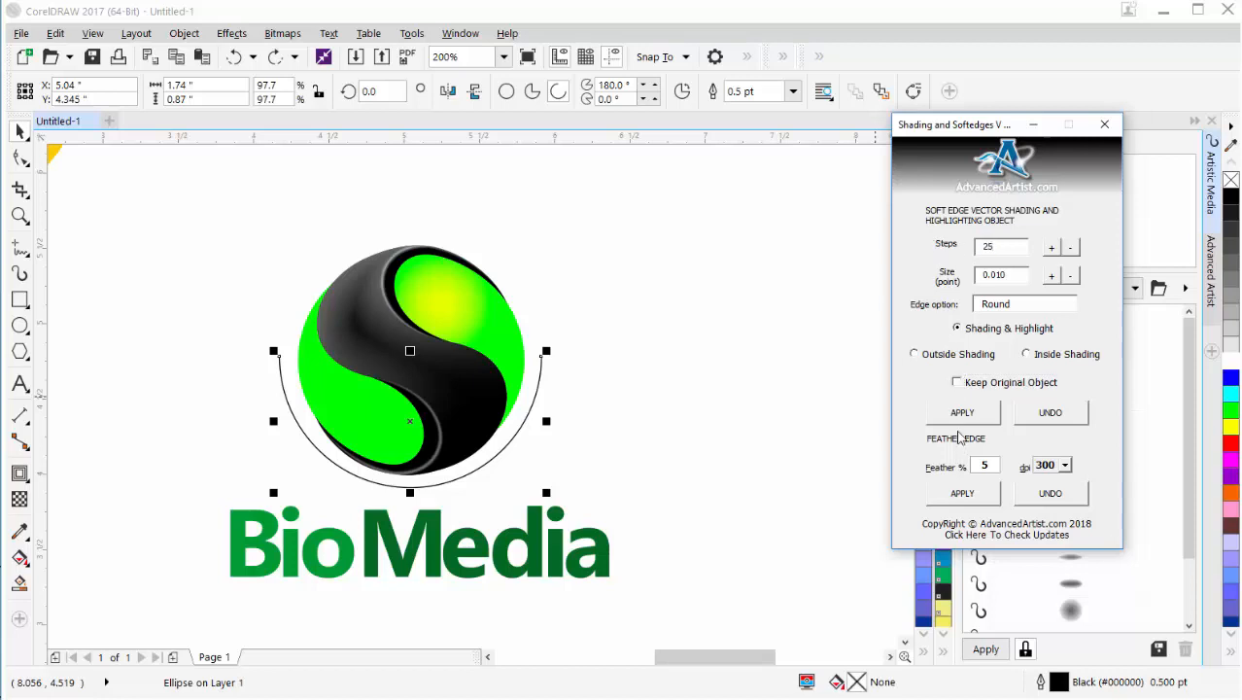
- Apply the 25-step shading to the arc and group the resulting 26 objects
{"action": "left_click", "coordinate": [961, 411]}
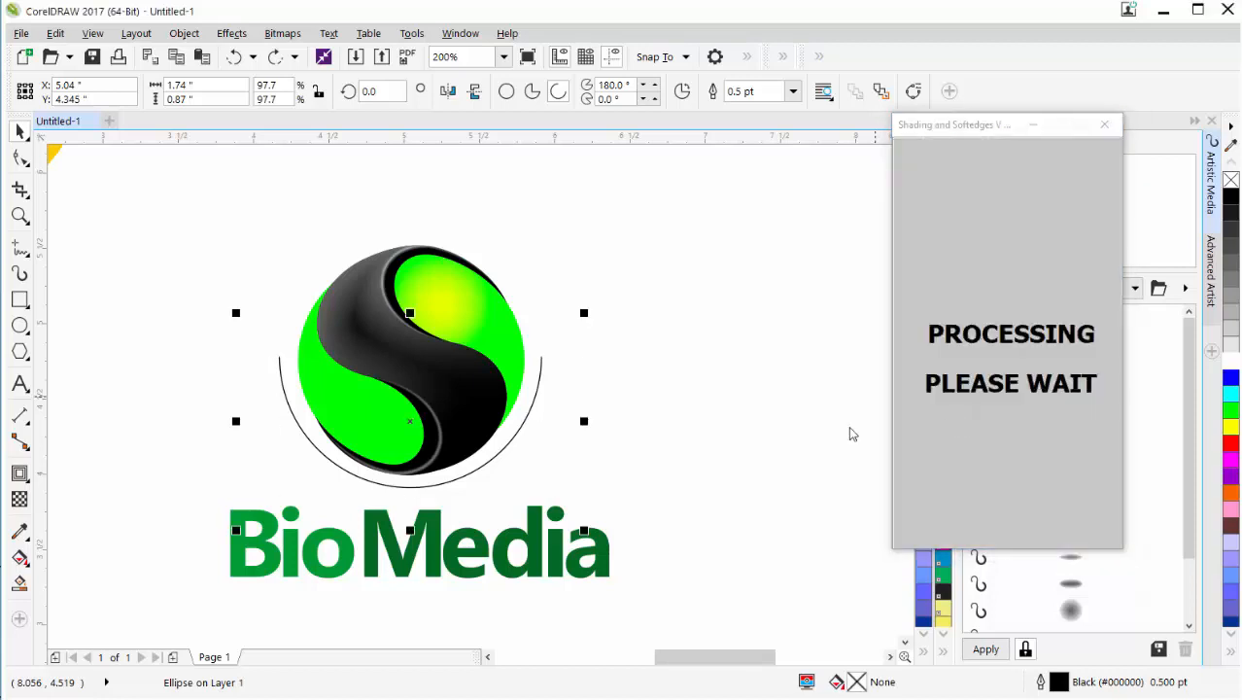
{"action": "left_click", "coordinate": [962, 412]}
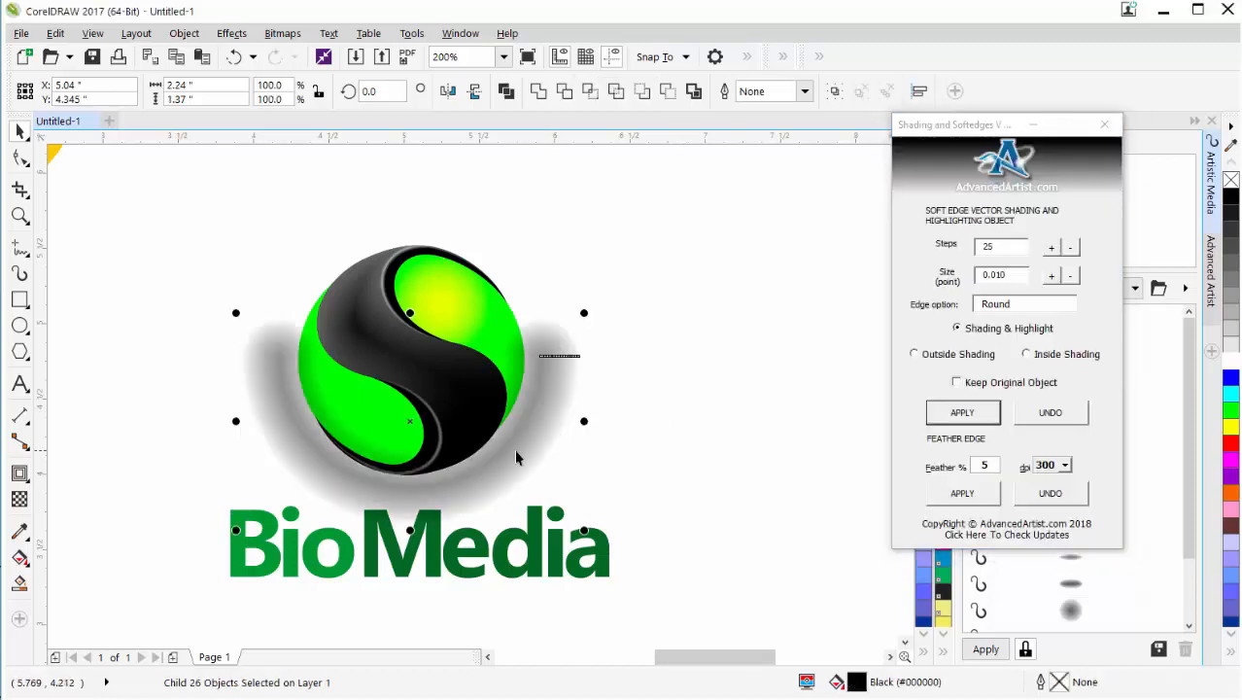
{"action": "left_click", "coordinate": [961, 411]}
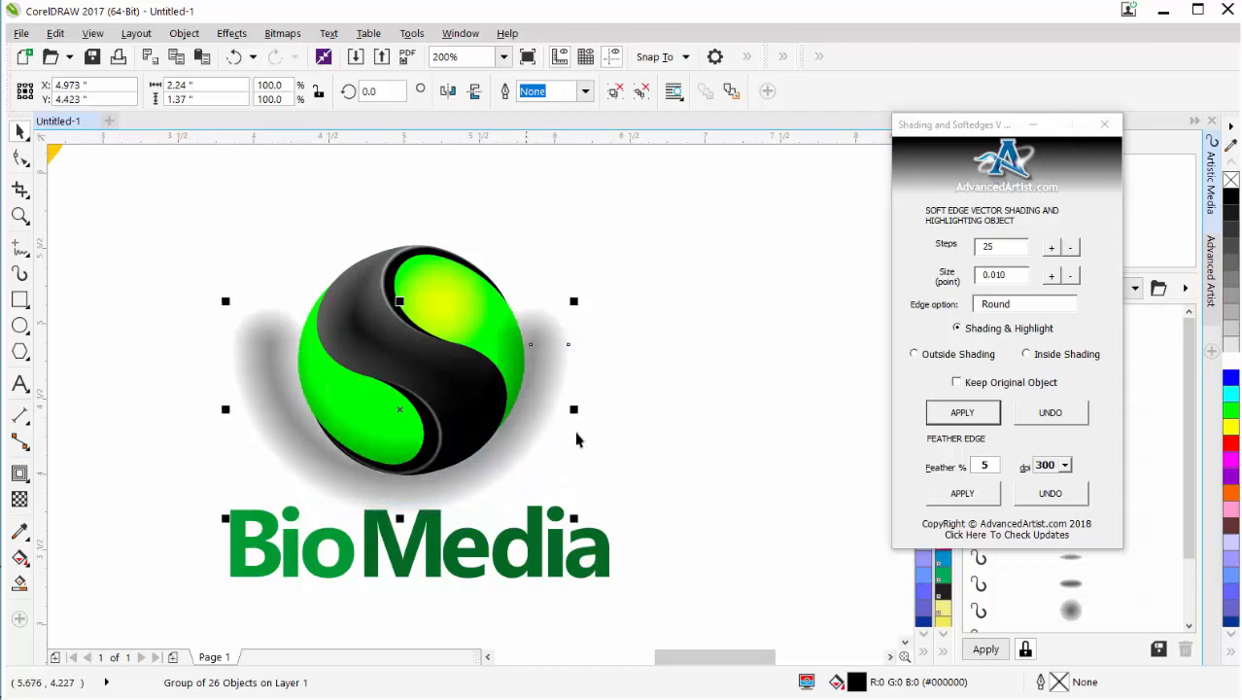
{"action": "mouse_move", "coordinate": [279, 363]}
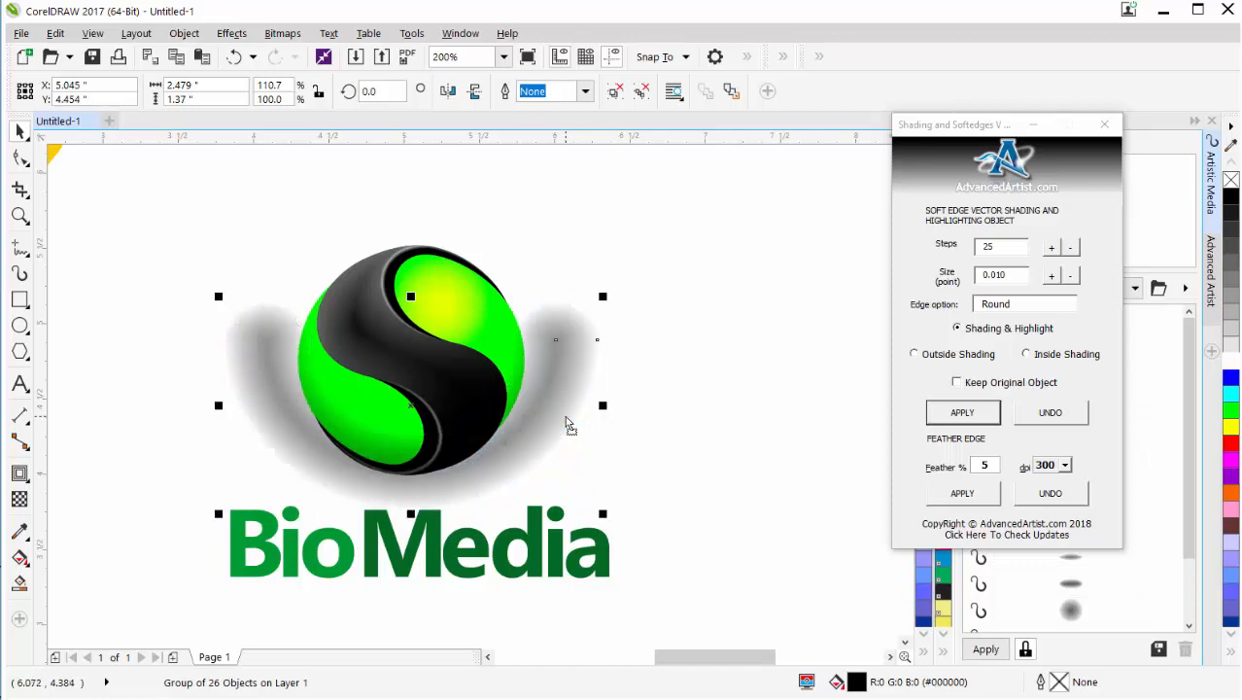
- Stretch the grouped grey shadow slightly wider beneath the sphere
{"action": "left_click", "coordinate": [961, 411]}
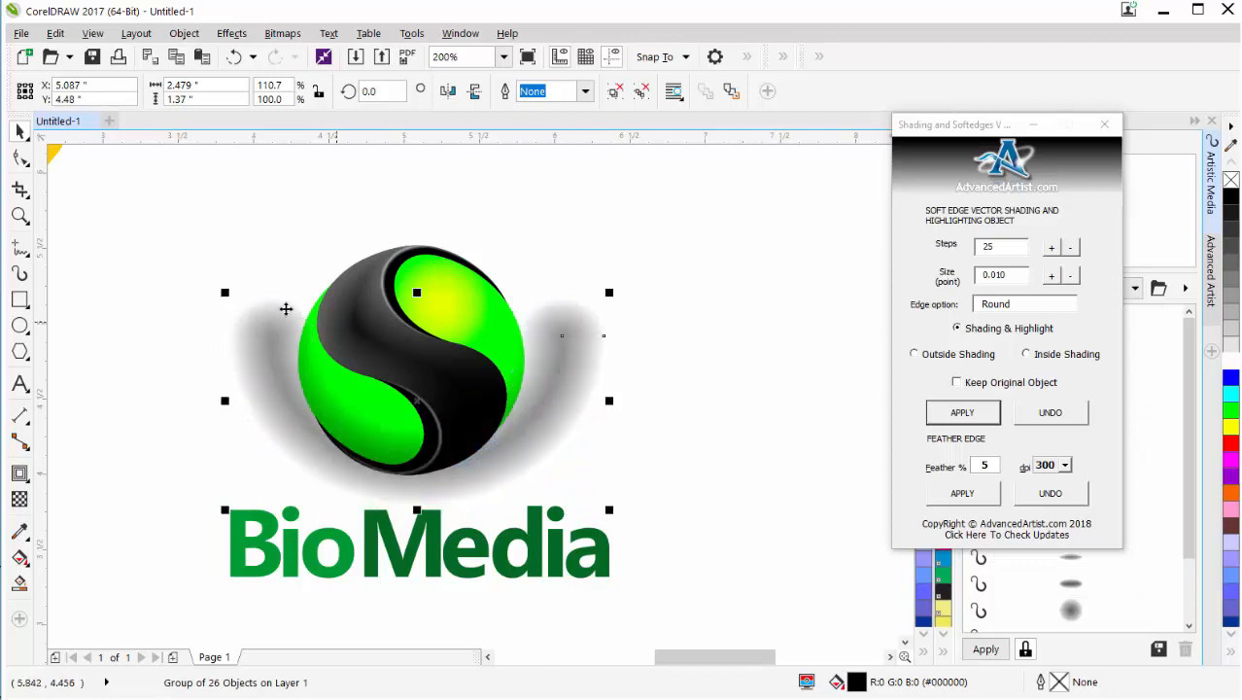
{"action": "left_click", "coordinate": [961, 412]}
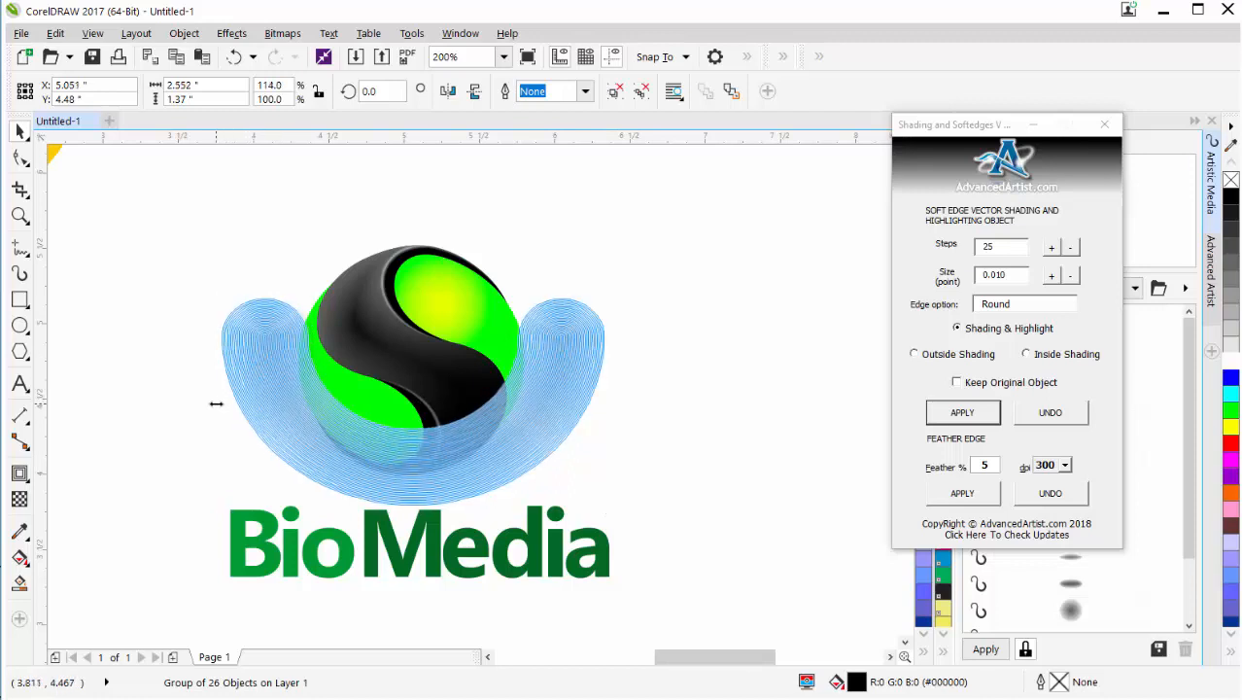
{"action": "left_click", "coordinate": [961, 412]}
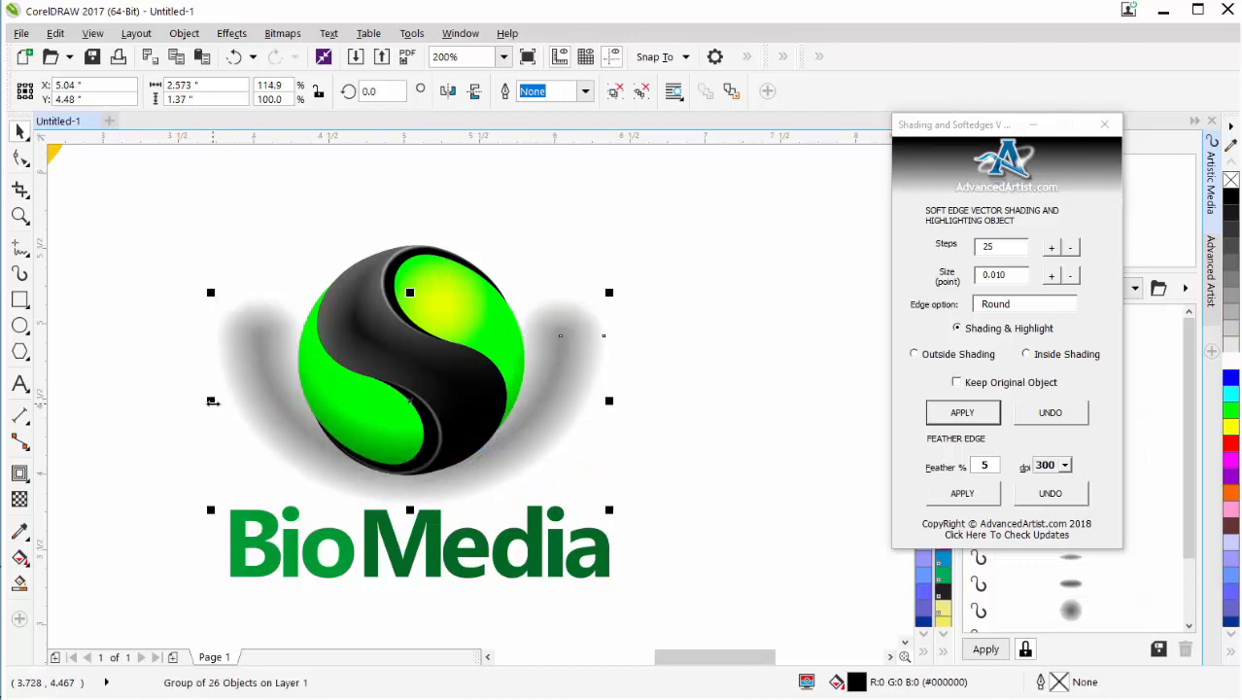
{"action": "mouse_move", "coordinate": [539, 372]}
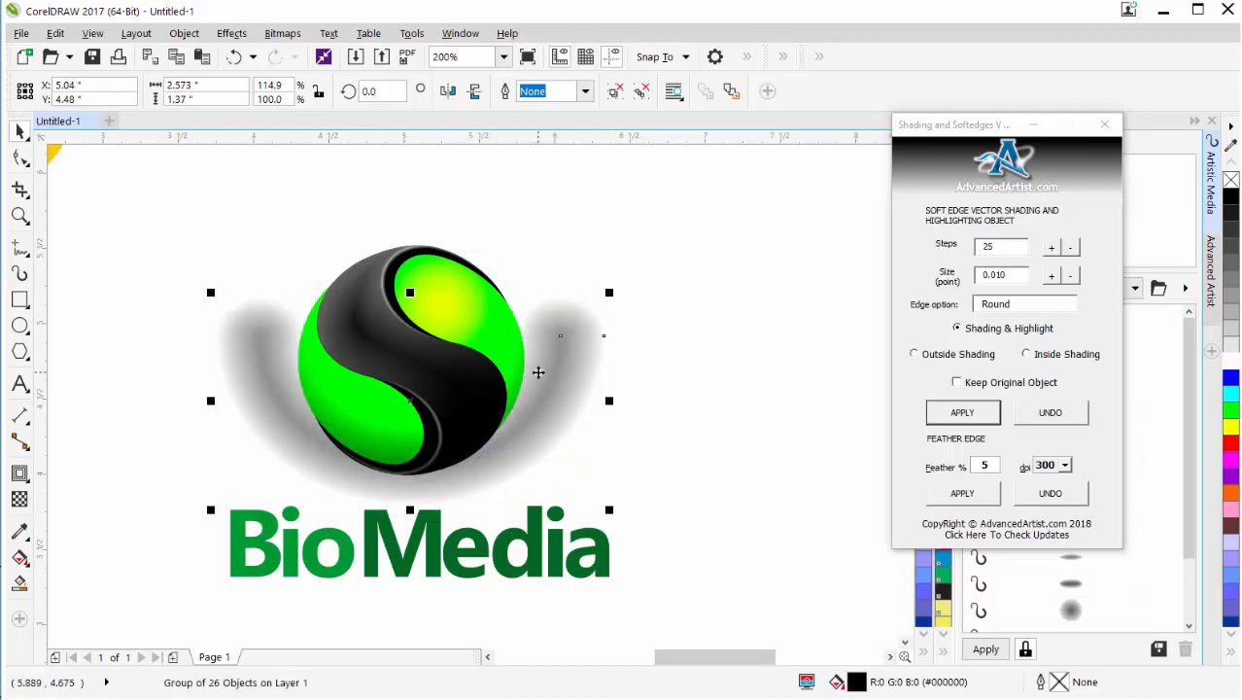
{"action": "mouse_move", "coordinate": [370, 440]}
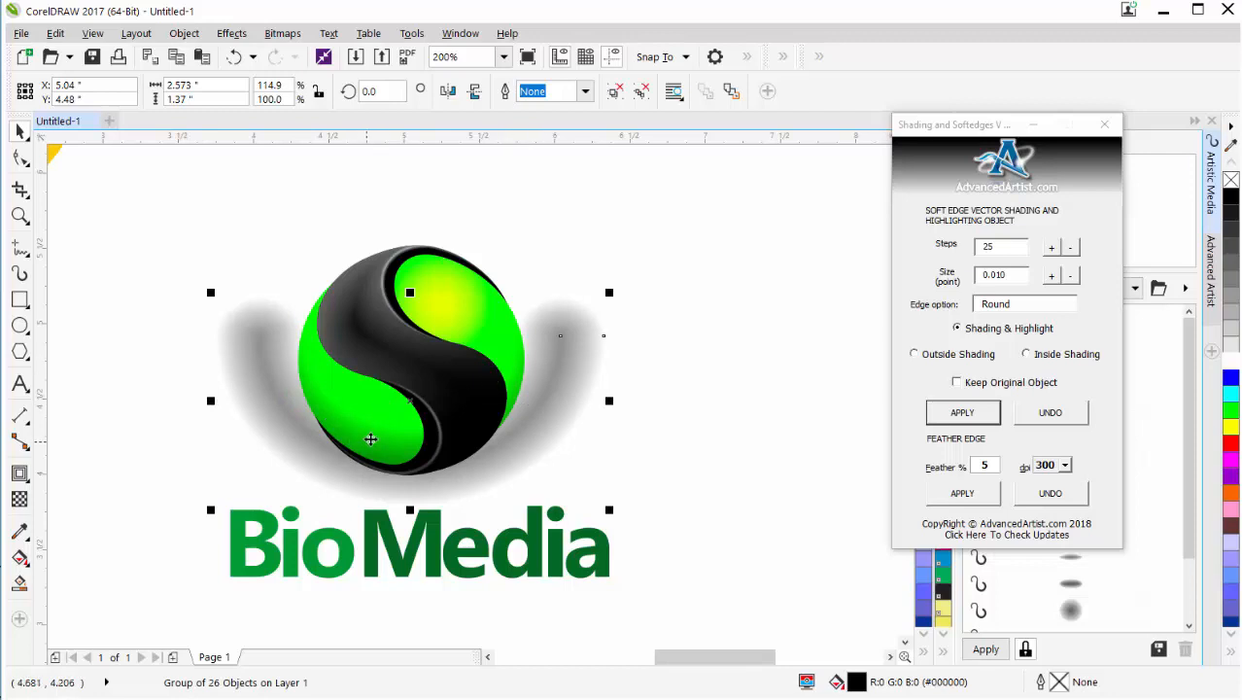
- Draw a rectangle framing the sphere and shadow, and select it with the green shape
{"action": "left_click", "coordinate": [373, 442]}
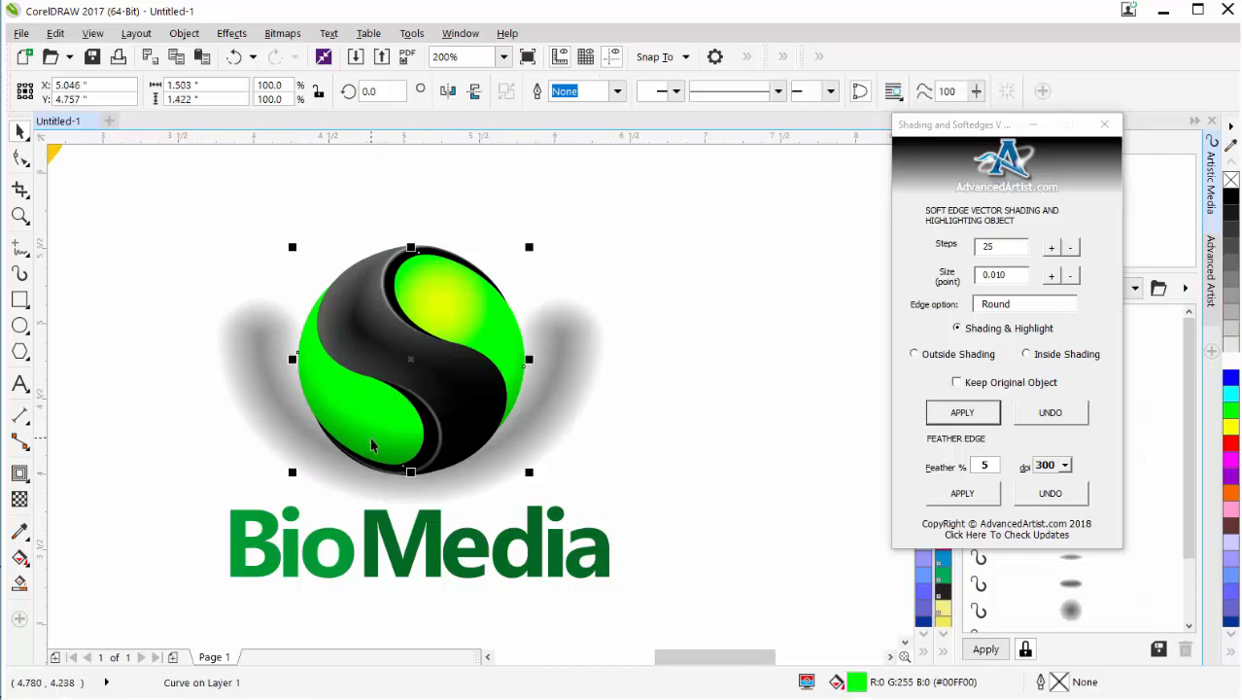
{"action": "mouse_move", "coordinate": [202, 156]}
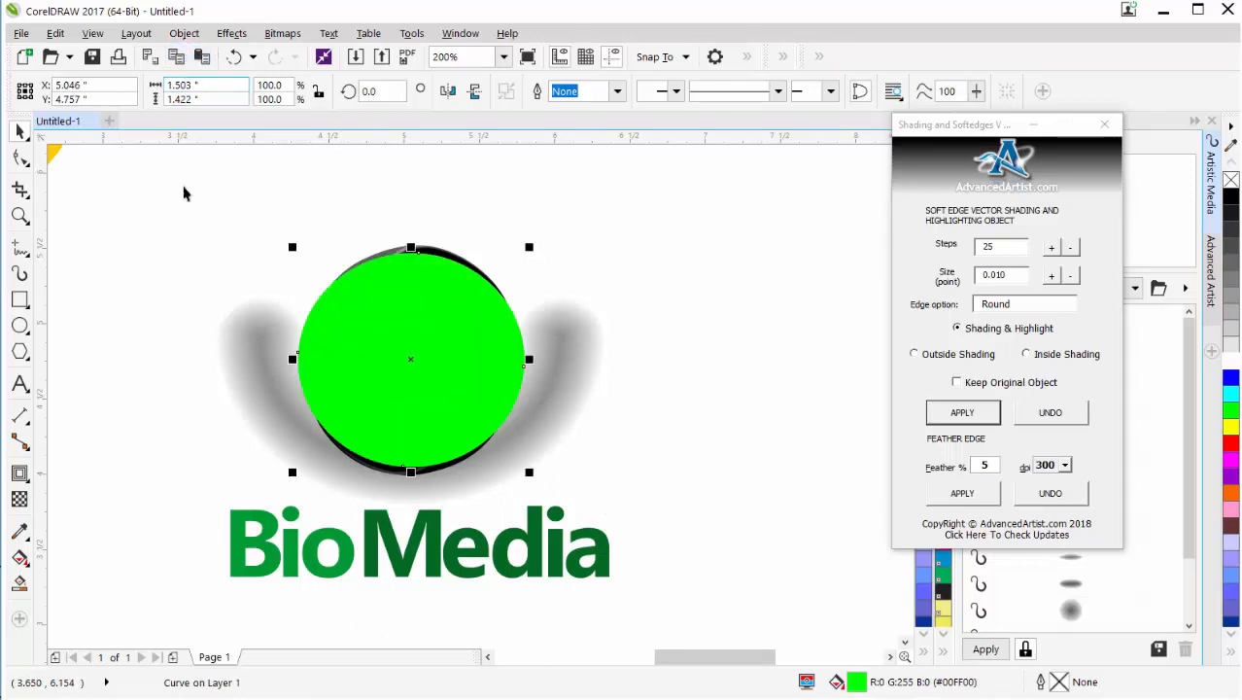
{"action": "left_click_drag", "start_coordinate": [163, 182], "coordinate": [294, 420]}
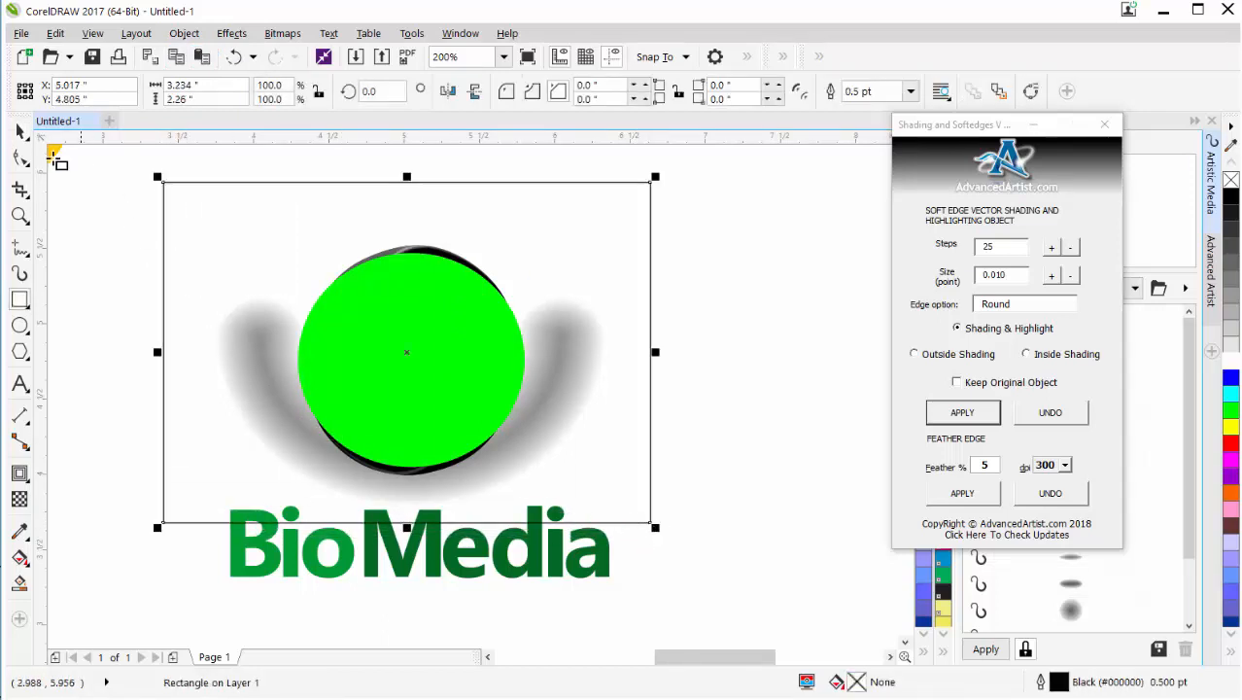
{"action": "mouse_move", "coordinate": [438, 268]}
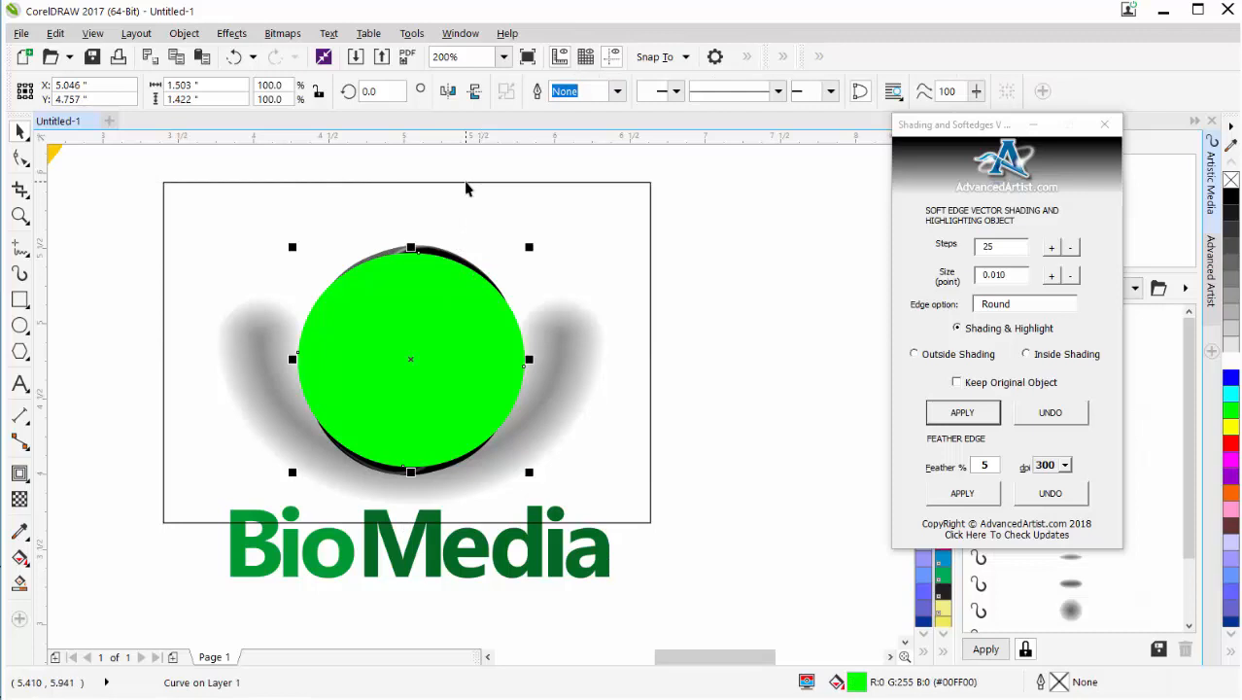
{"action": "left_click", "coordinate": [506, 91]}
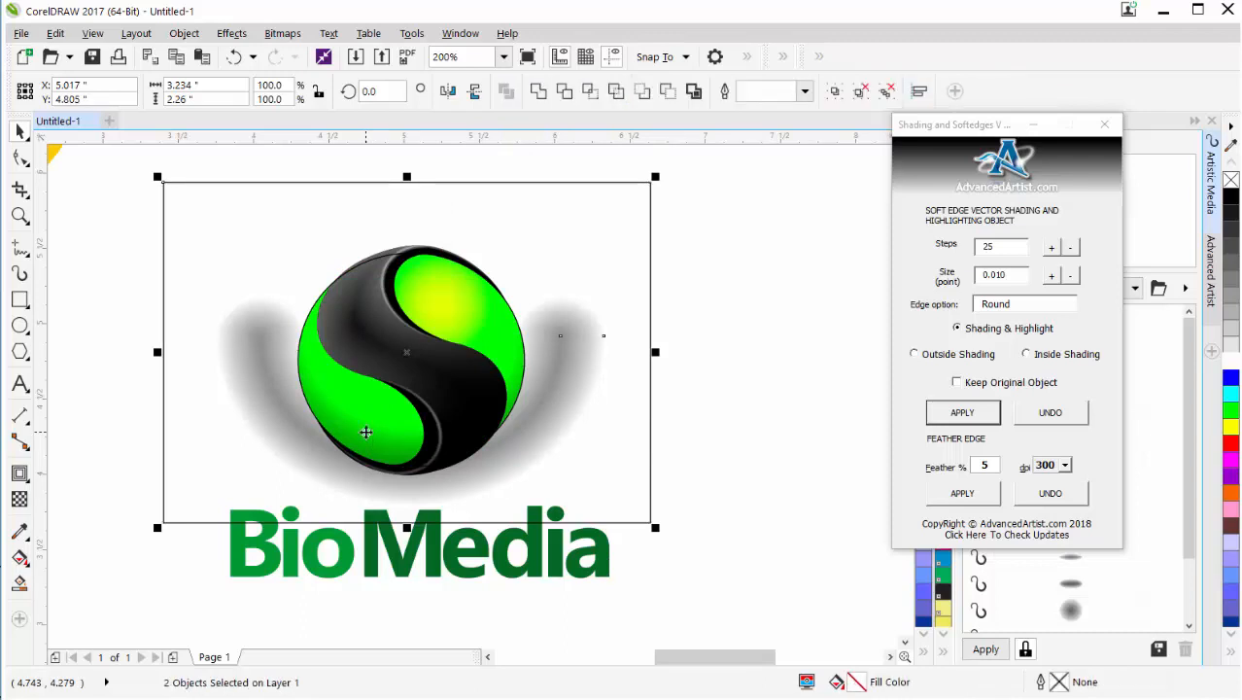
{"action": "mouse_move", "coordinate": [463, 194]}
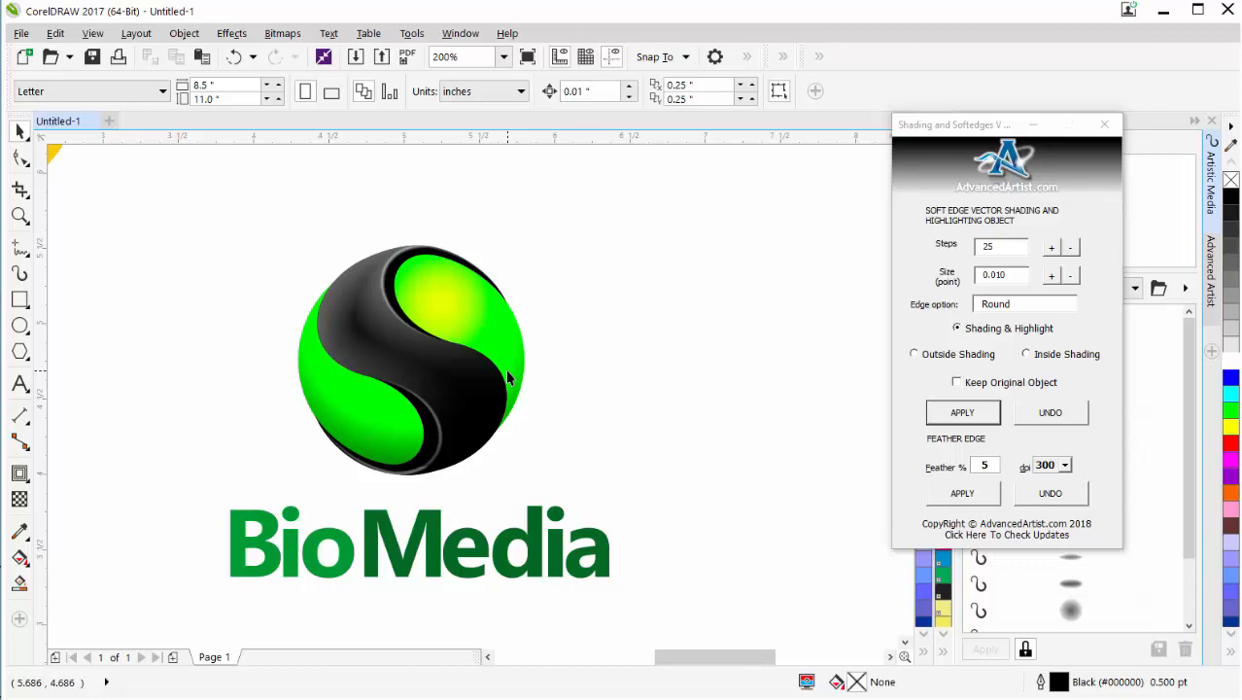
{"action": "mouse_move", "coordinate": [510, 377]}
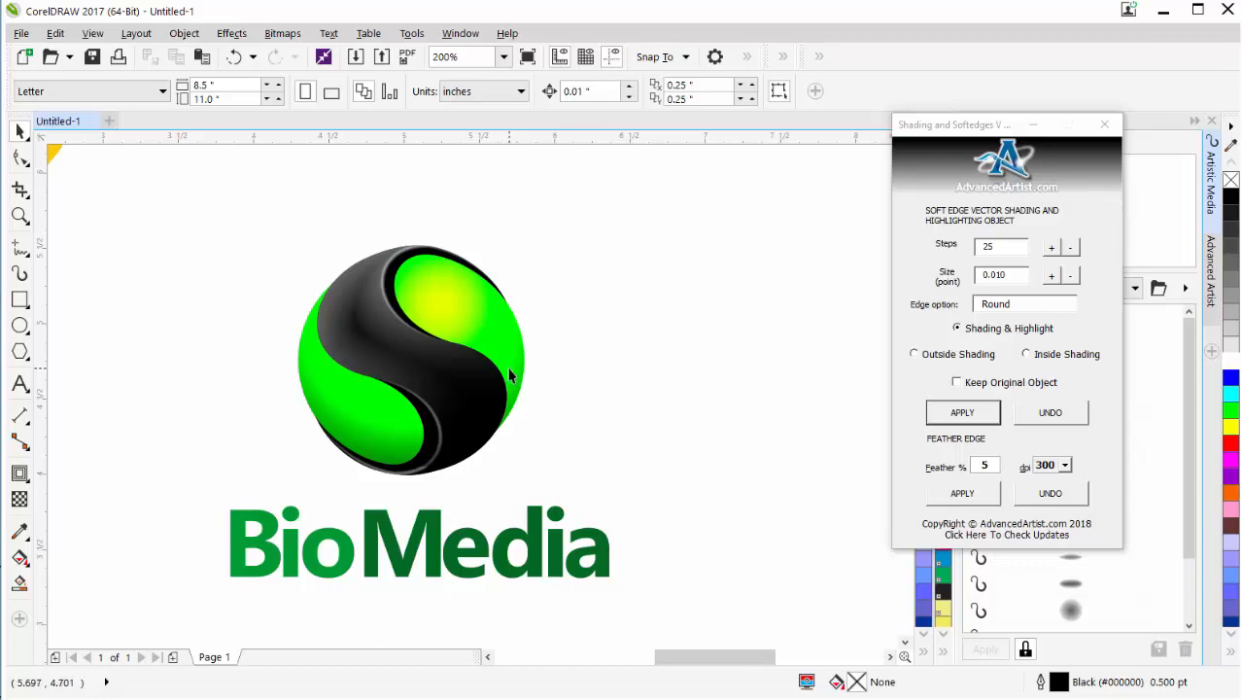